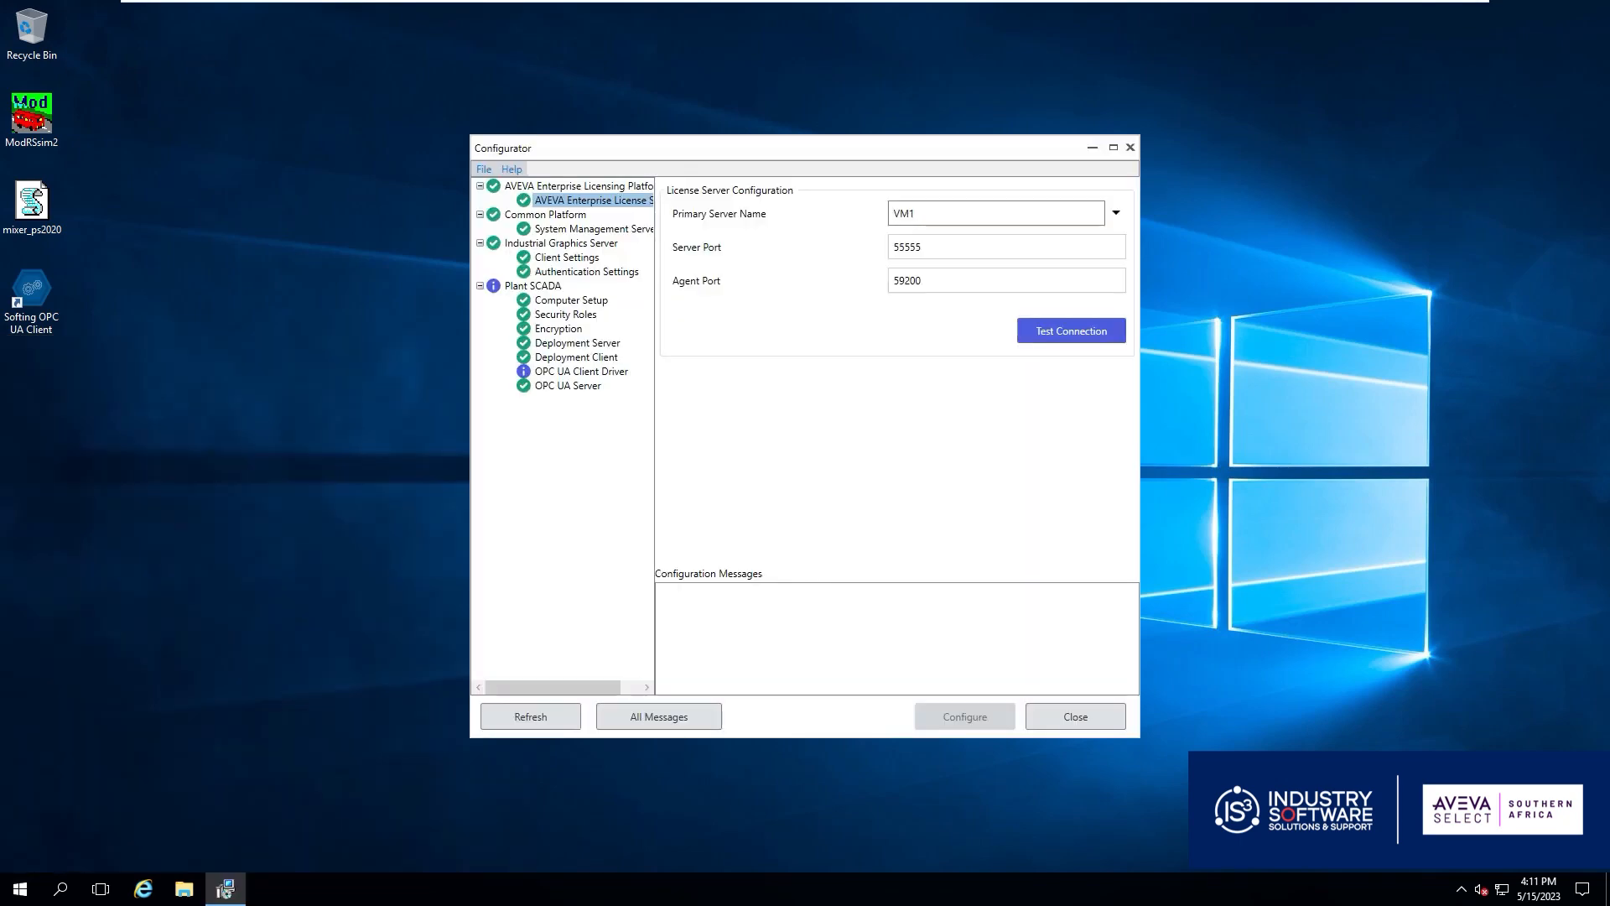
Show the Plant SCADA Computer Setup and its OPC UA Server settings page
click(570, 298)
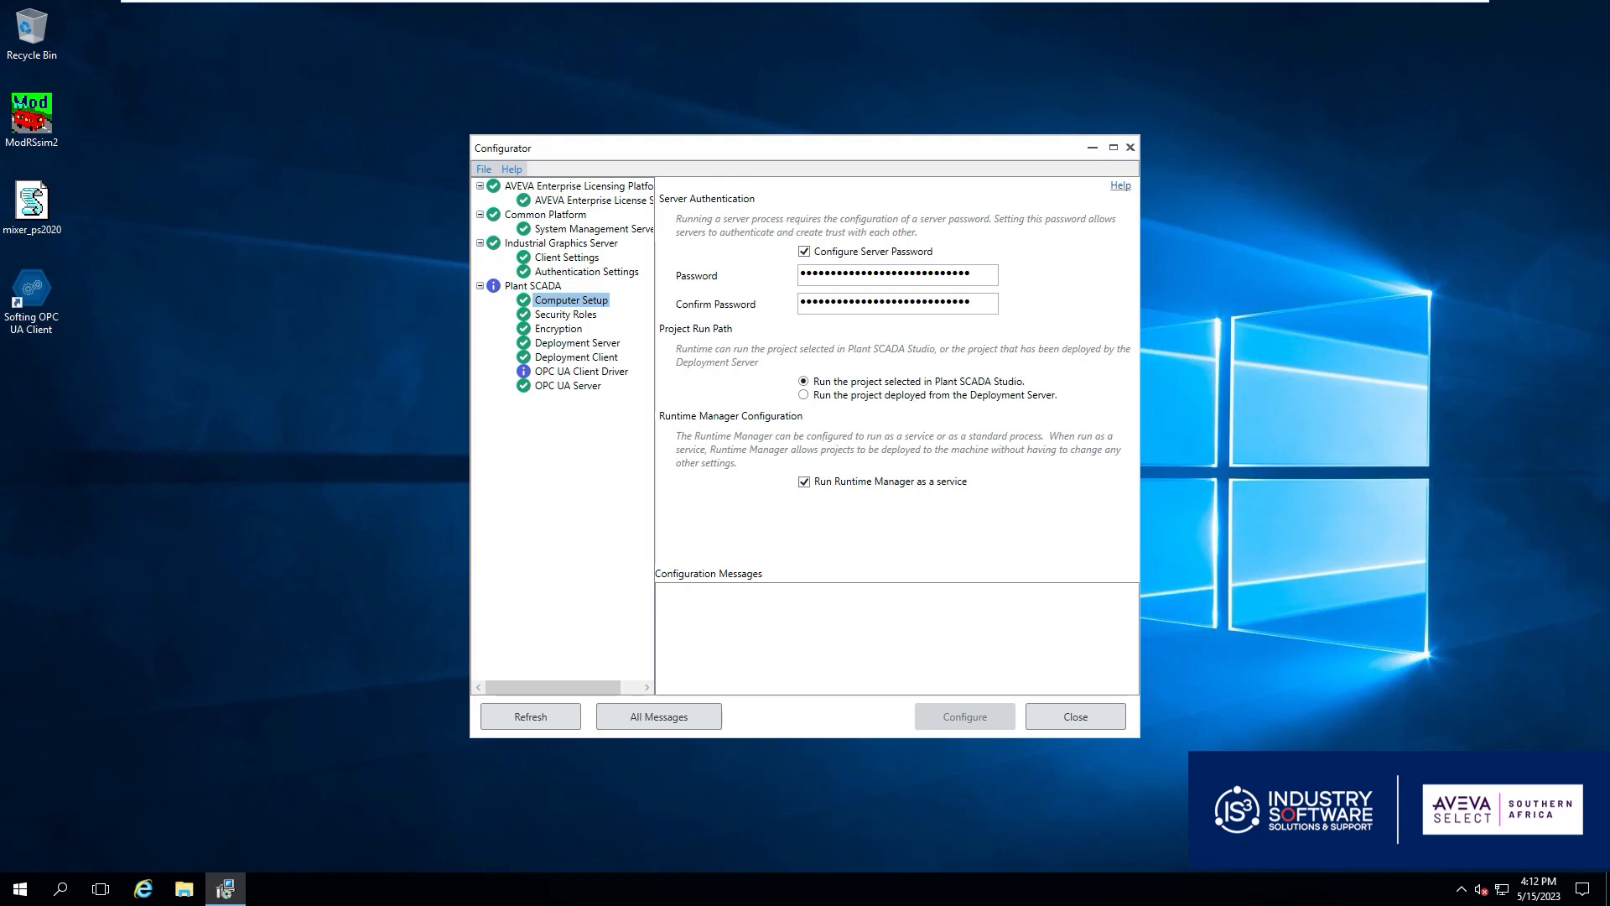
click(569, 386)
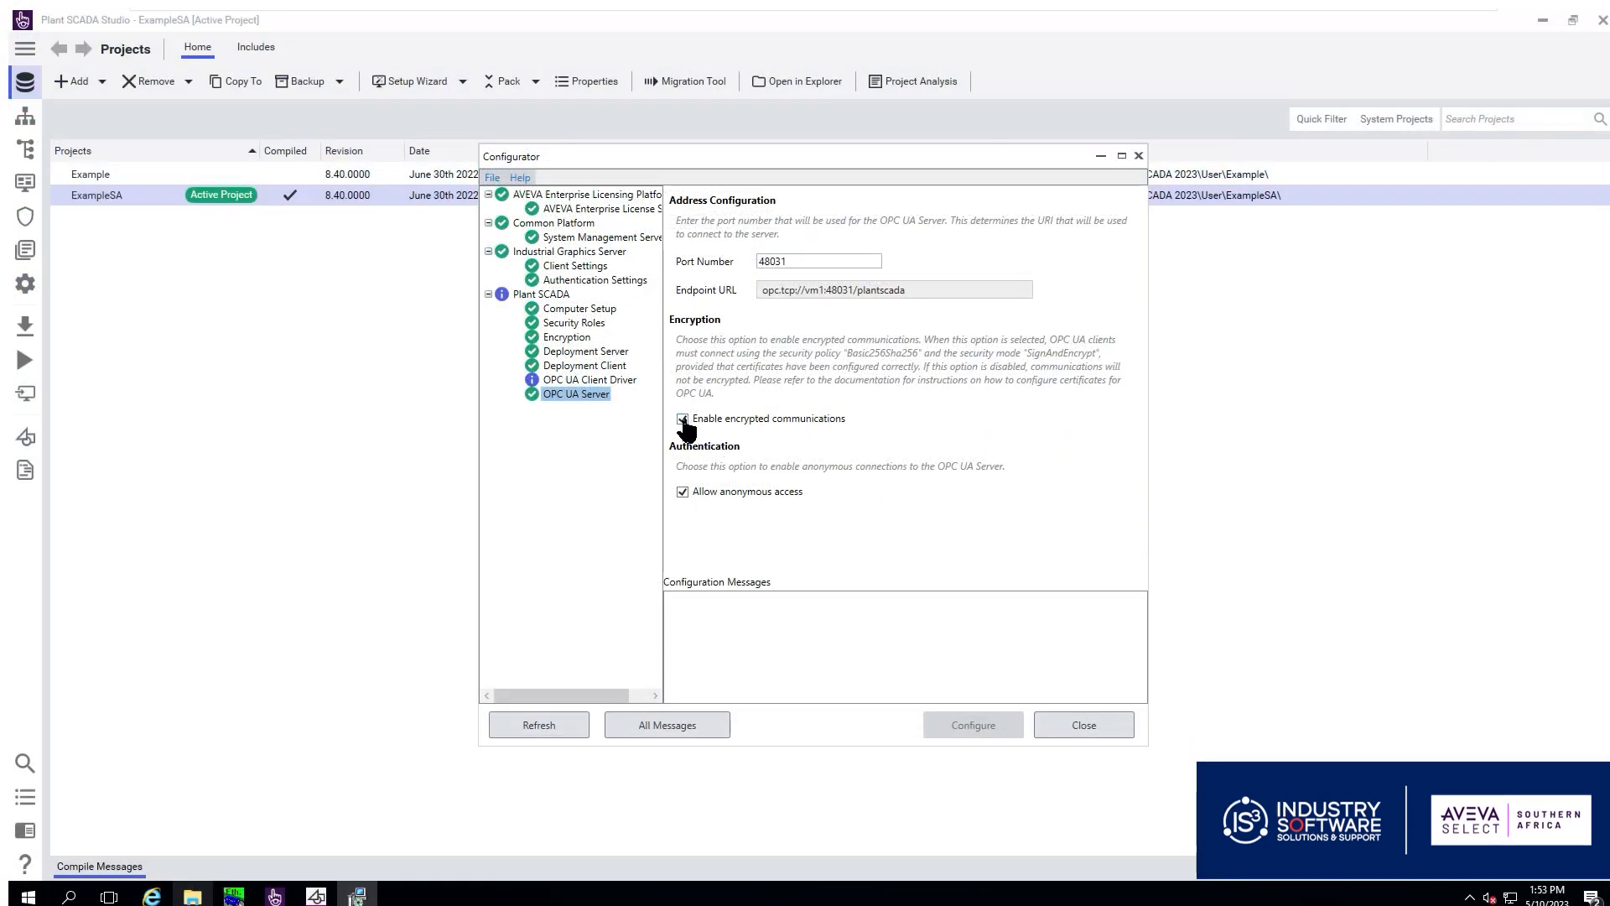
Disable encrypted communications for the OPC UA Server and apply the configuration
click(971, 725)
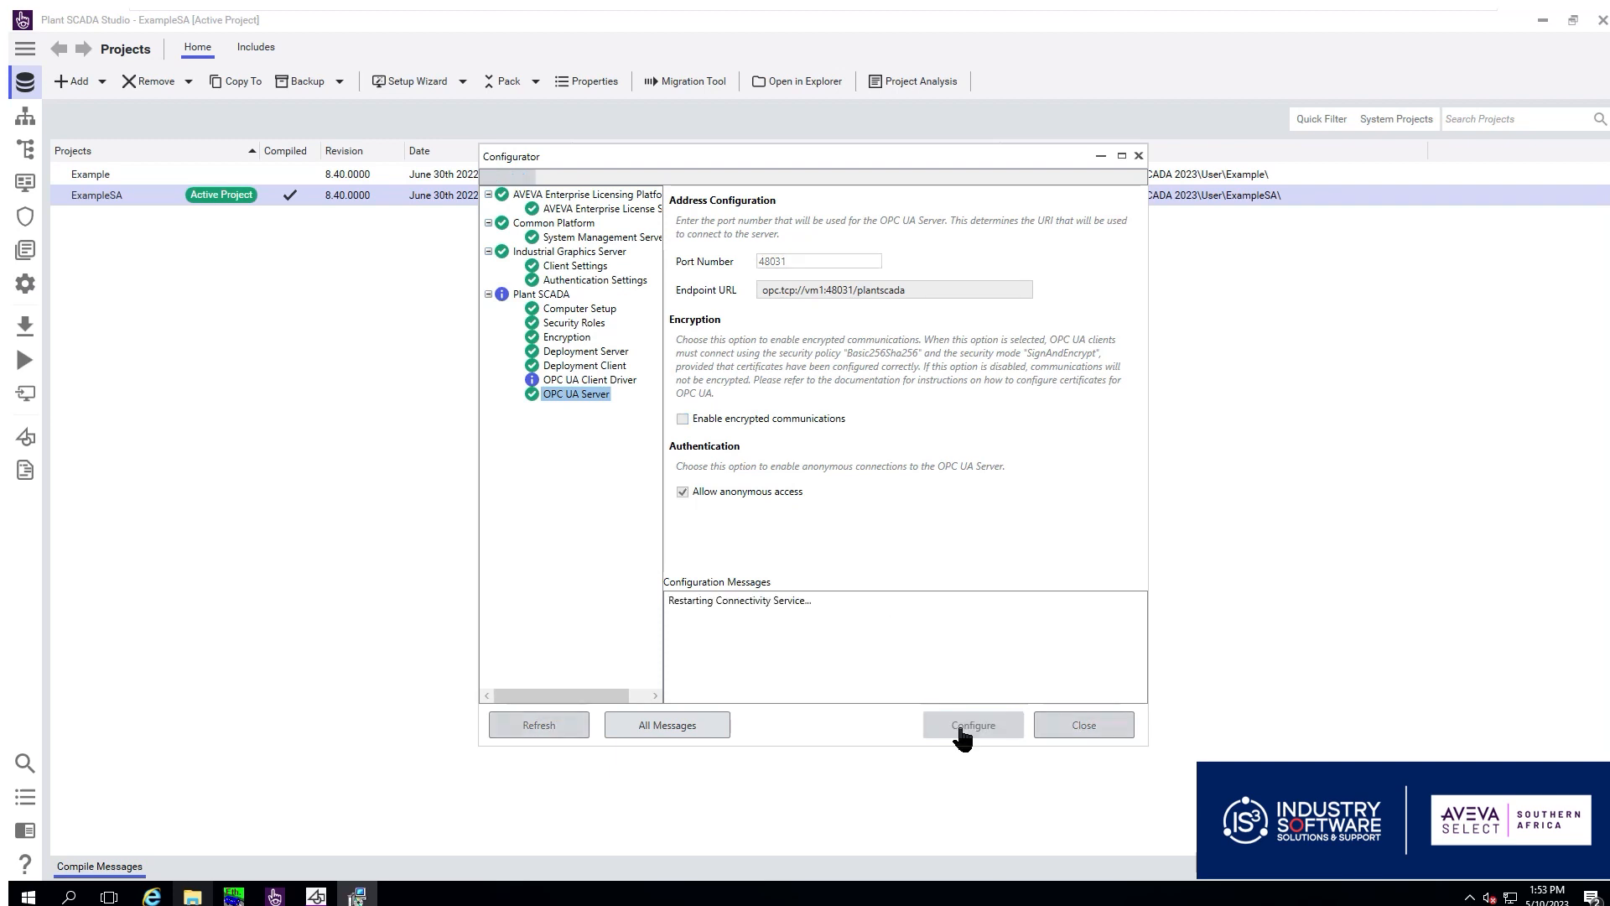
click(972, 724)
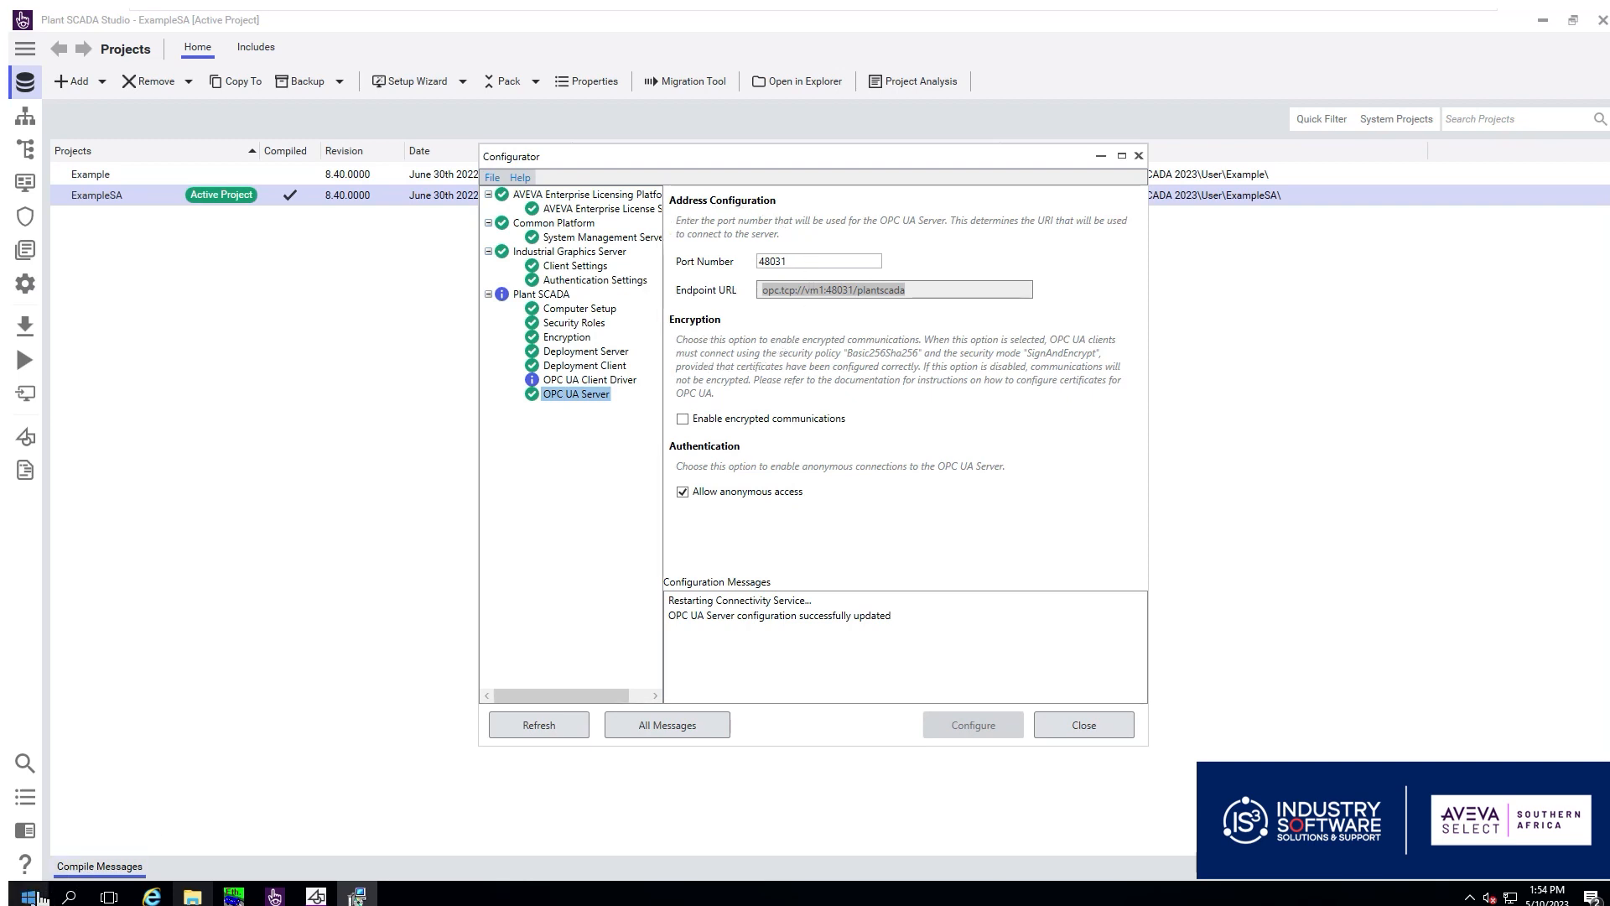
click(16, 895)
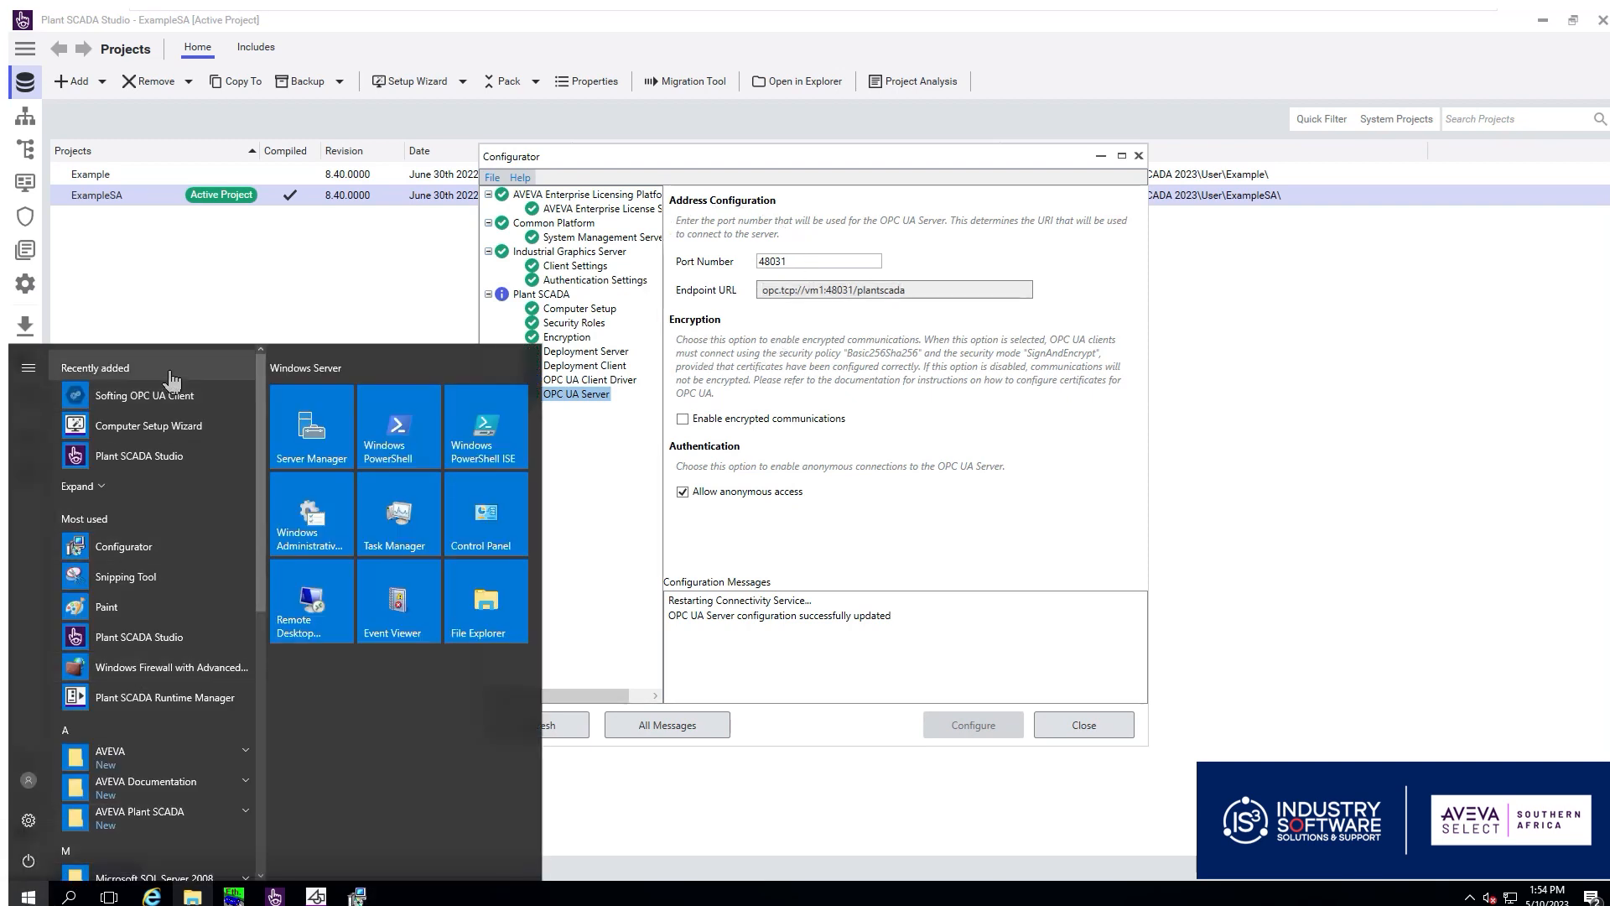
Add a session to opc.tcp://vm1:48031/plantscada in Softing OPC UA Client and validate the connection
click(144, 394)
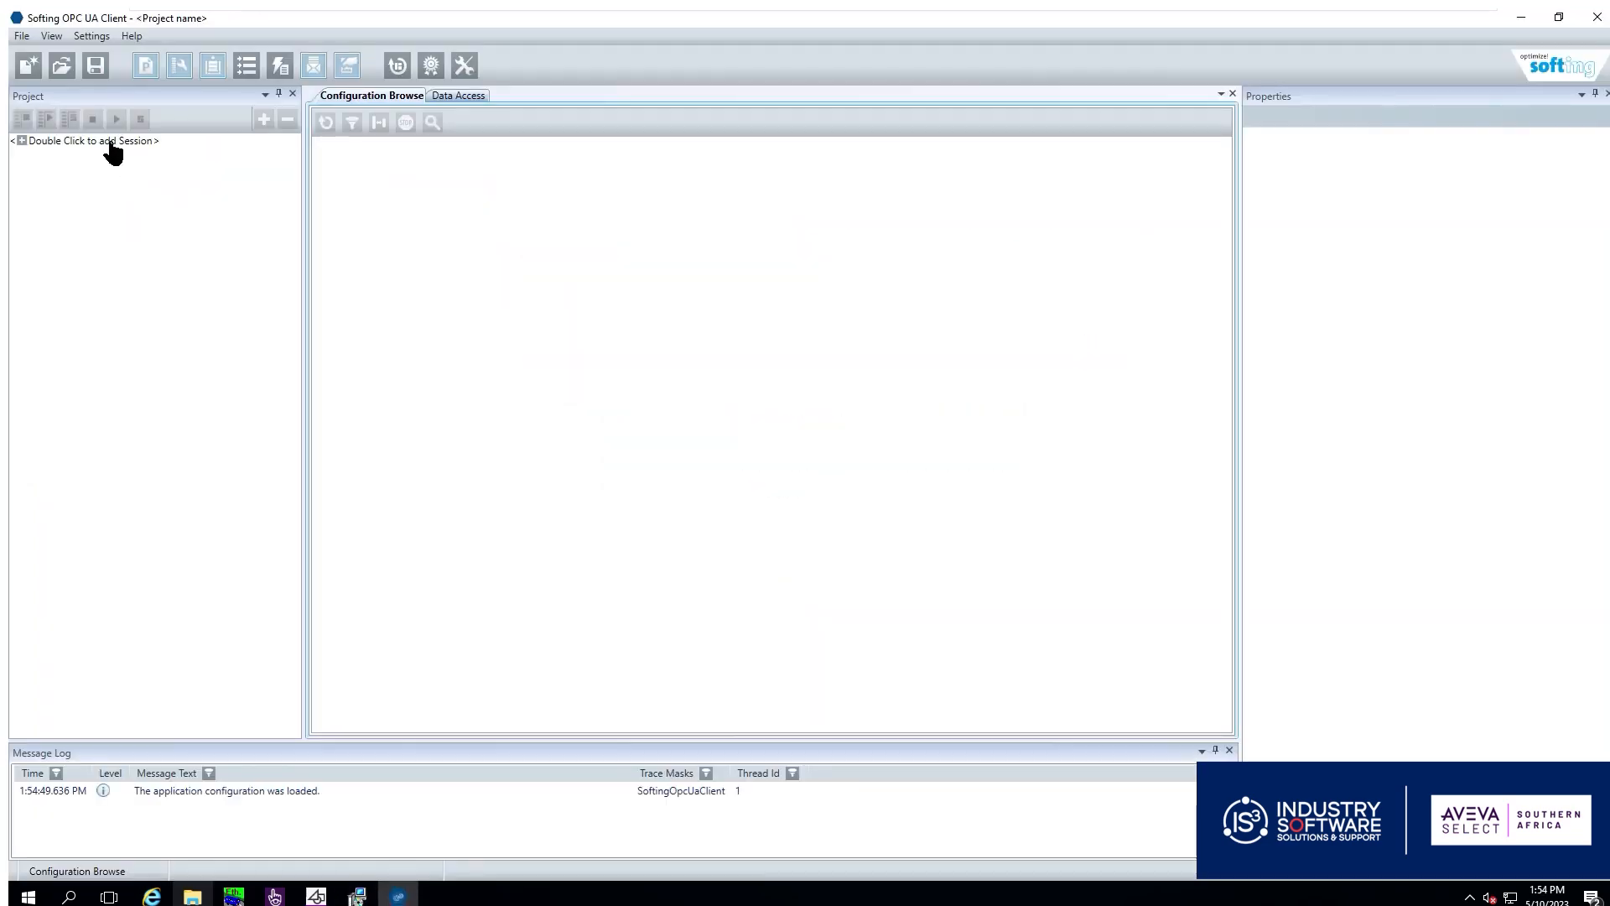
double_click(92, 141)
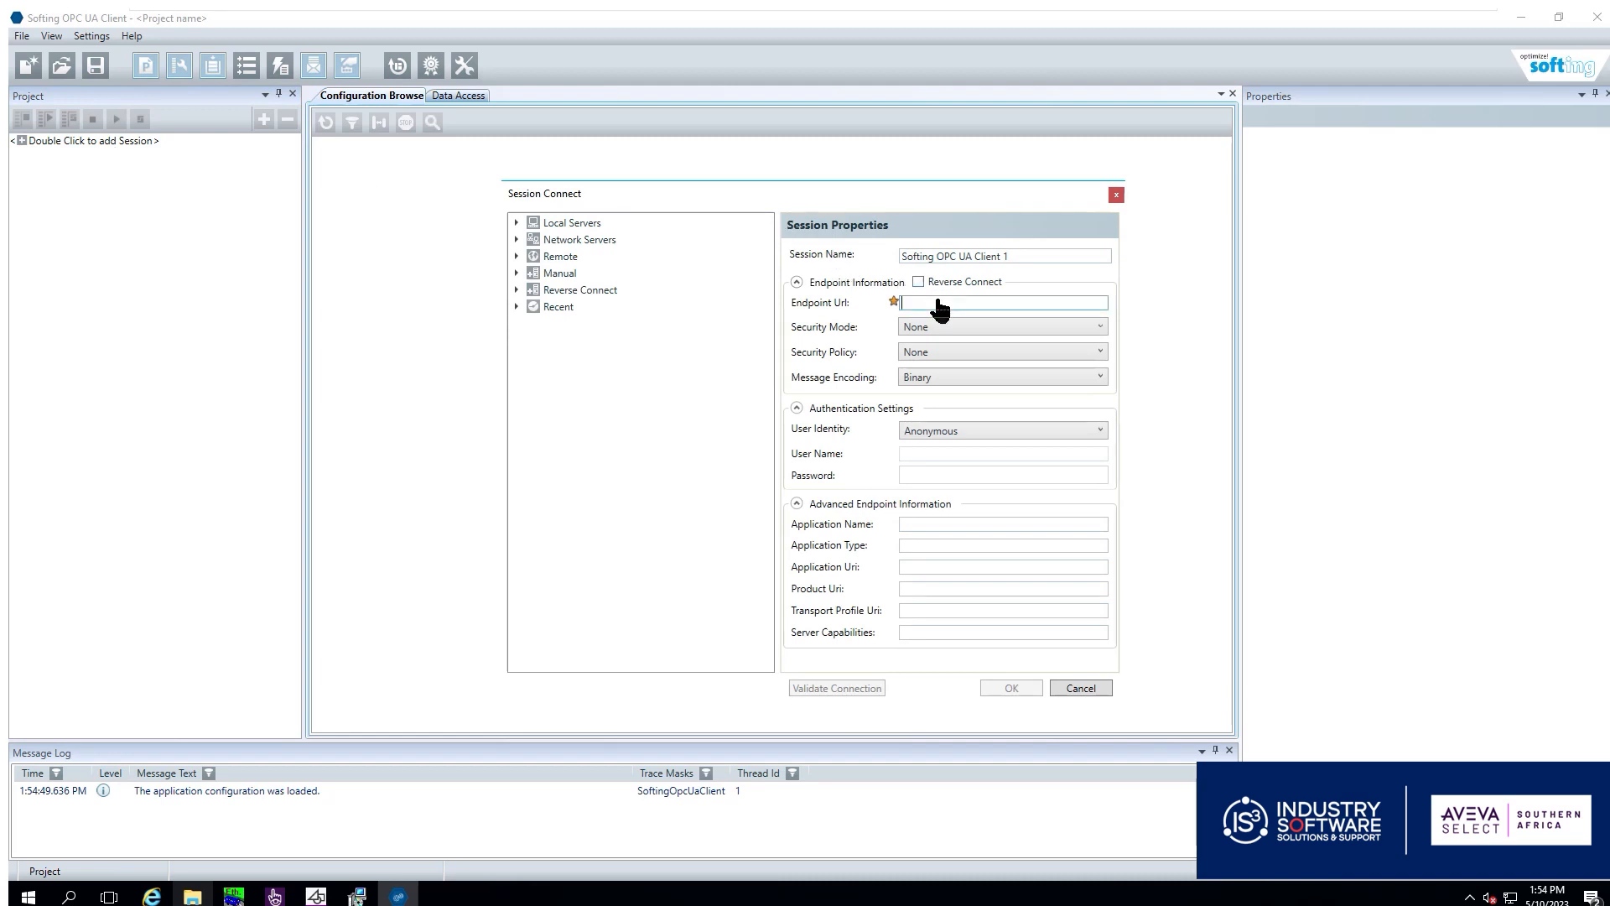
text(opc.tcp://vm1:48031/plantscada)
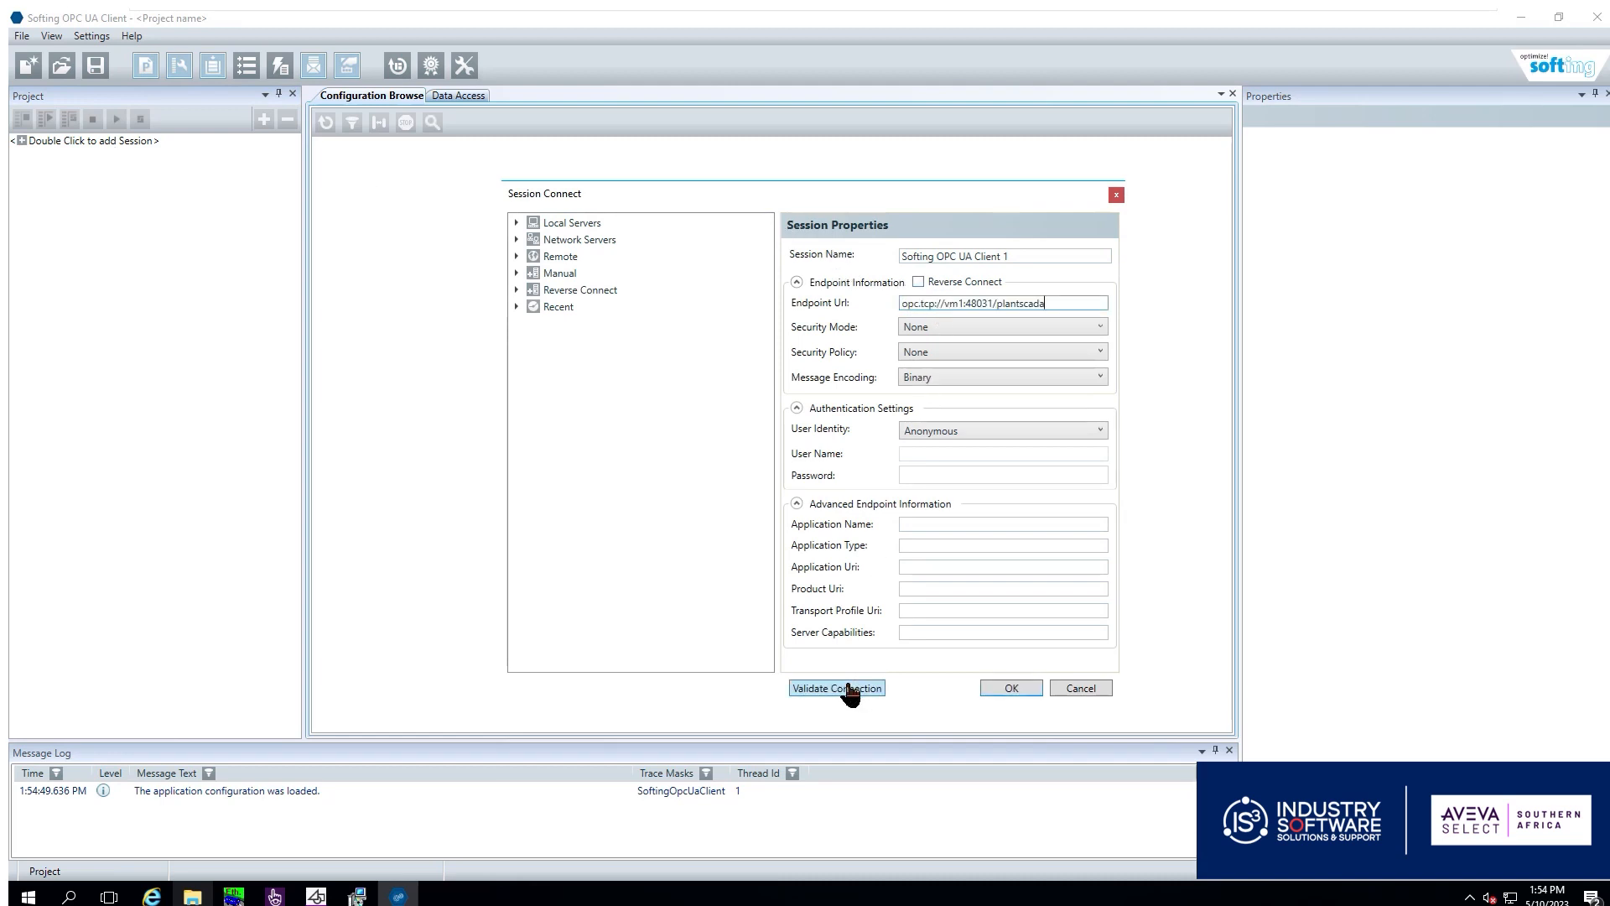
click(835, 688)
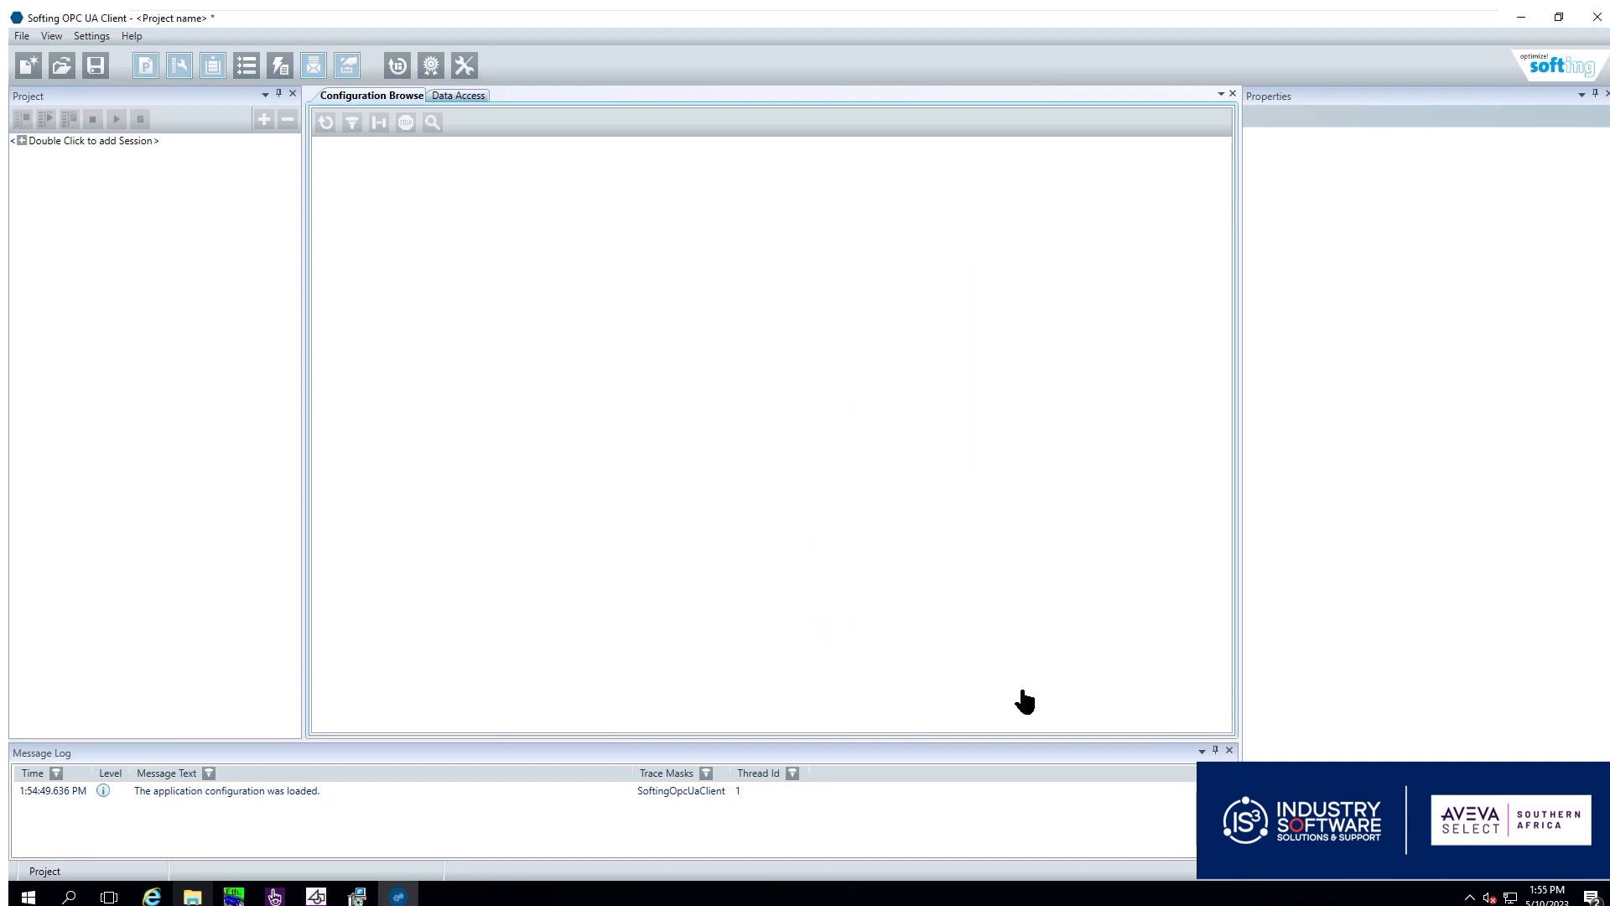
Connect the session and expand Objects > BrowseProvider > Cluster1 > Company
double_click(91, 140)
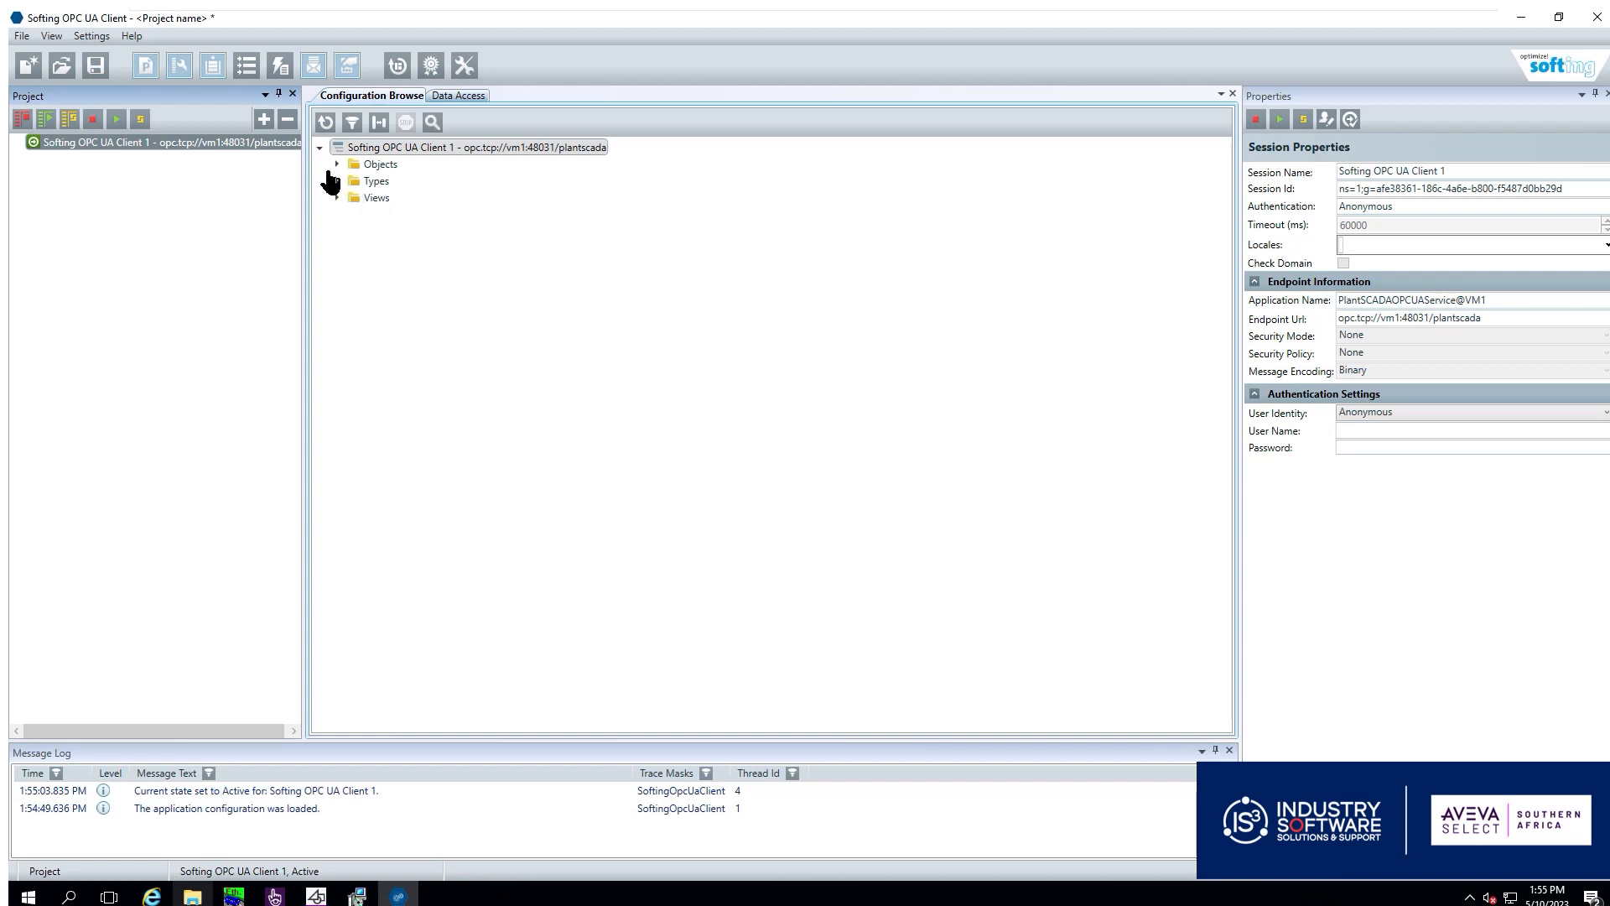
click(335, 163)
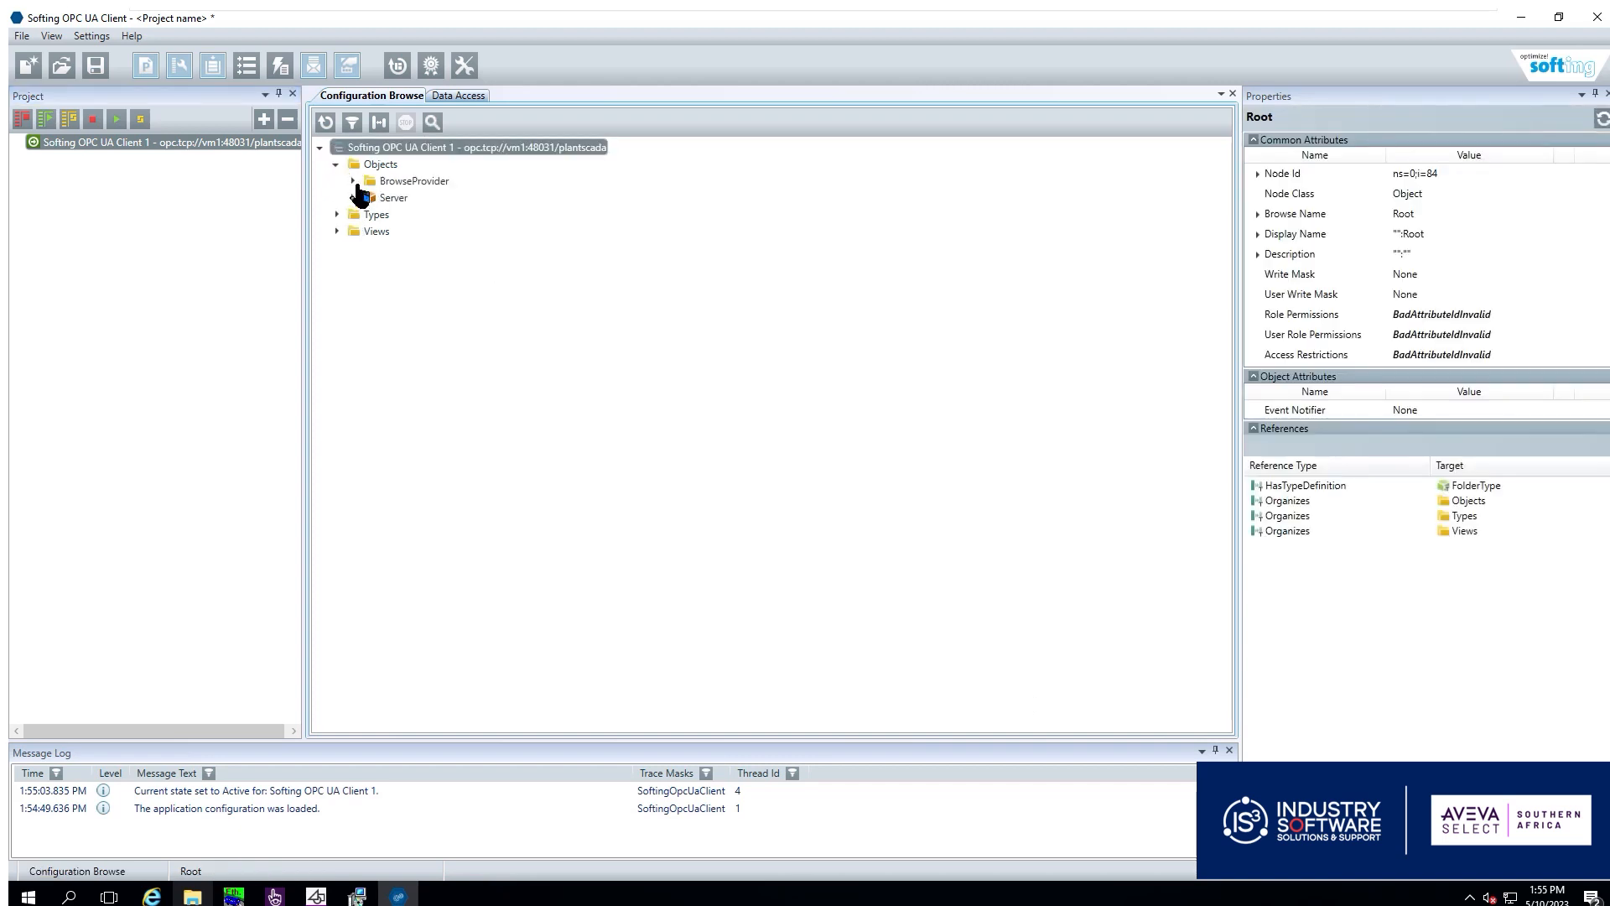
click(352, 181)
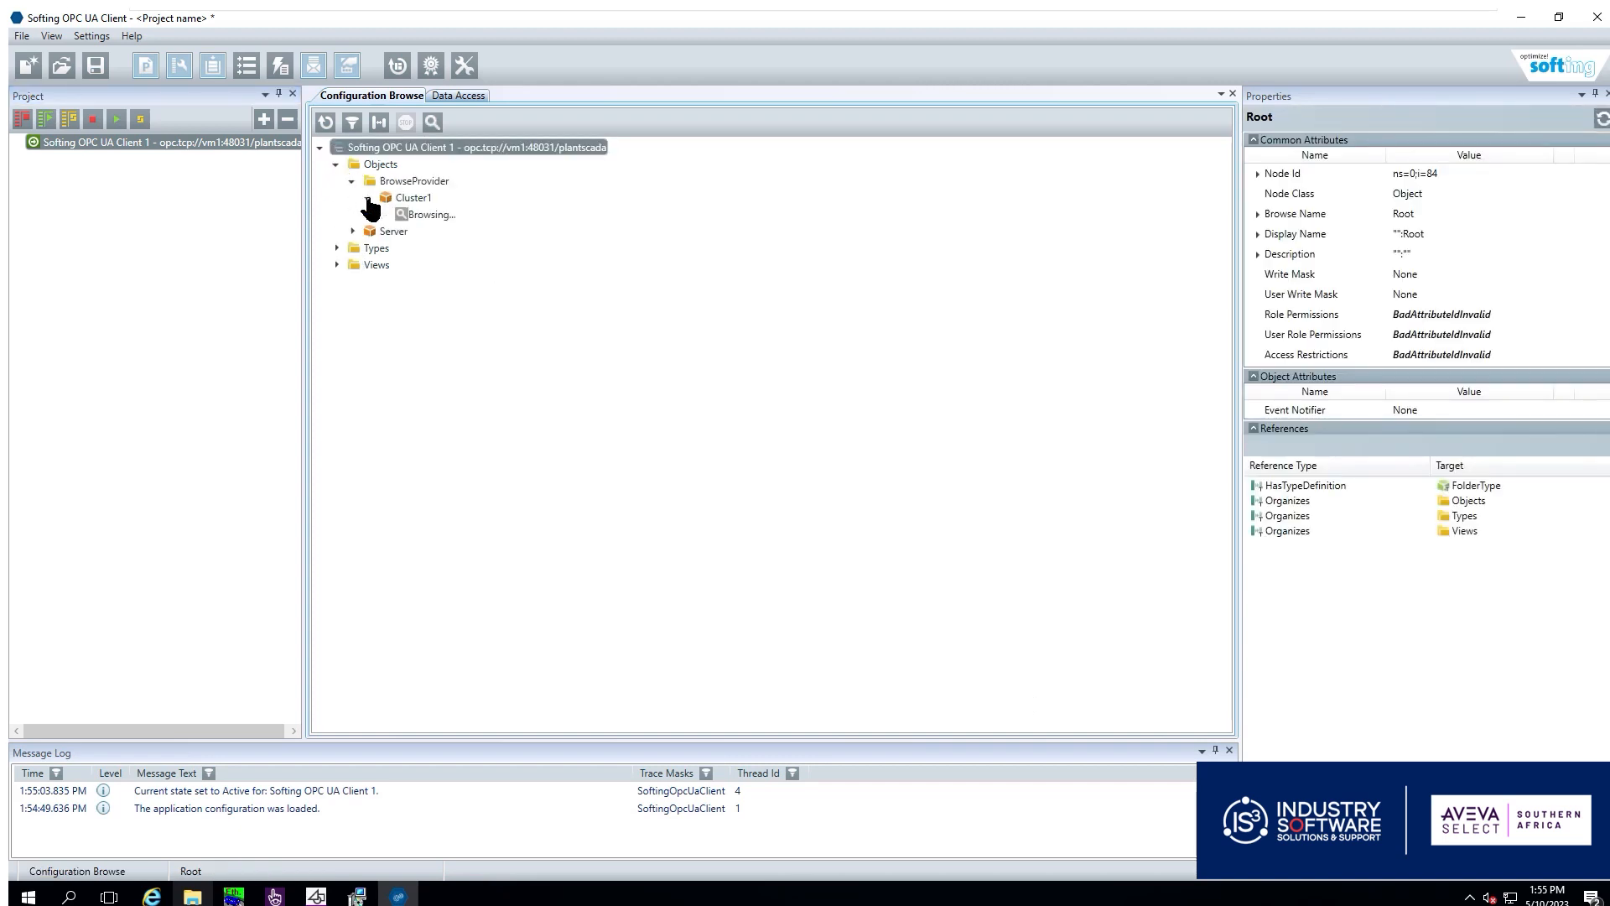
click(352, 198)
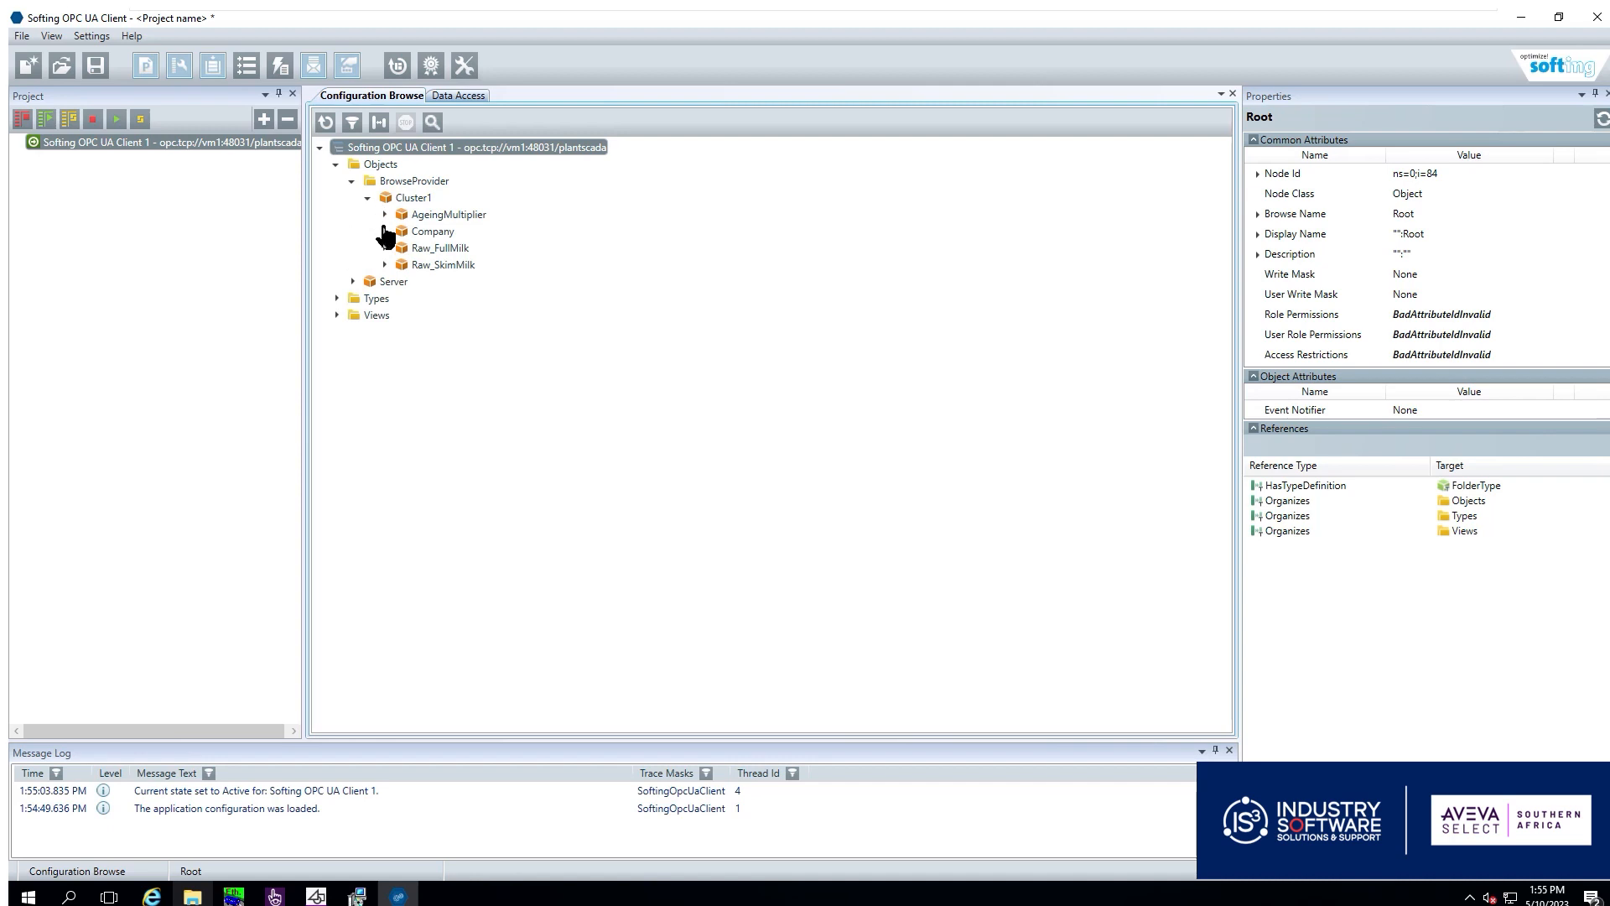
click(383, 231)
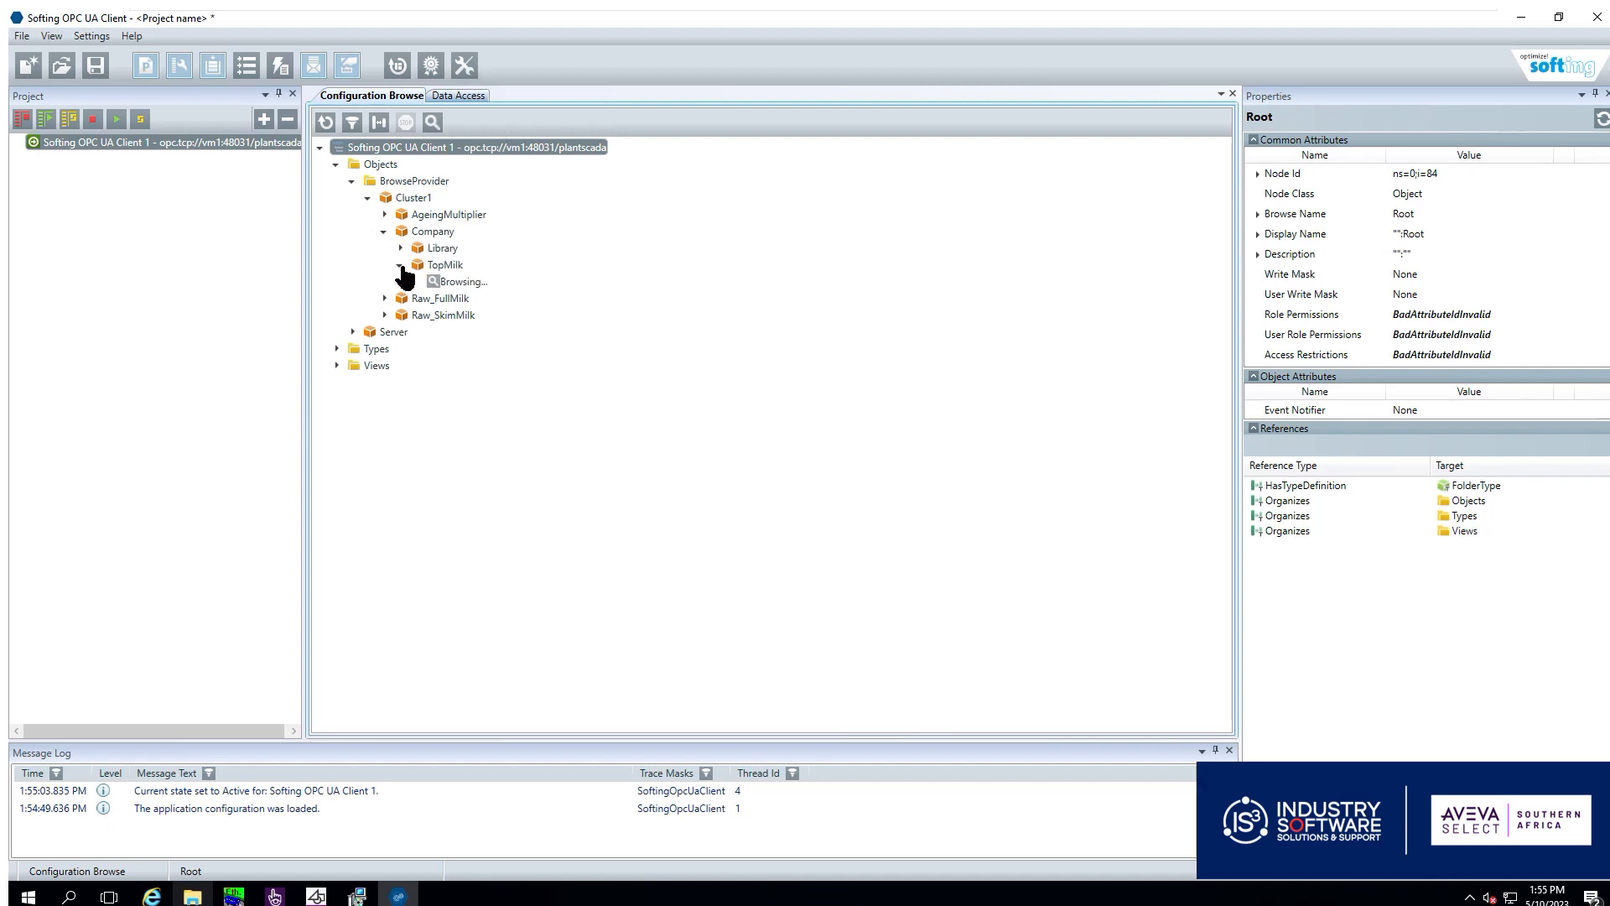
Expand TopMilk > MilkSupply > an equipment tag down to its PV properties
click(400, 265)
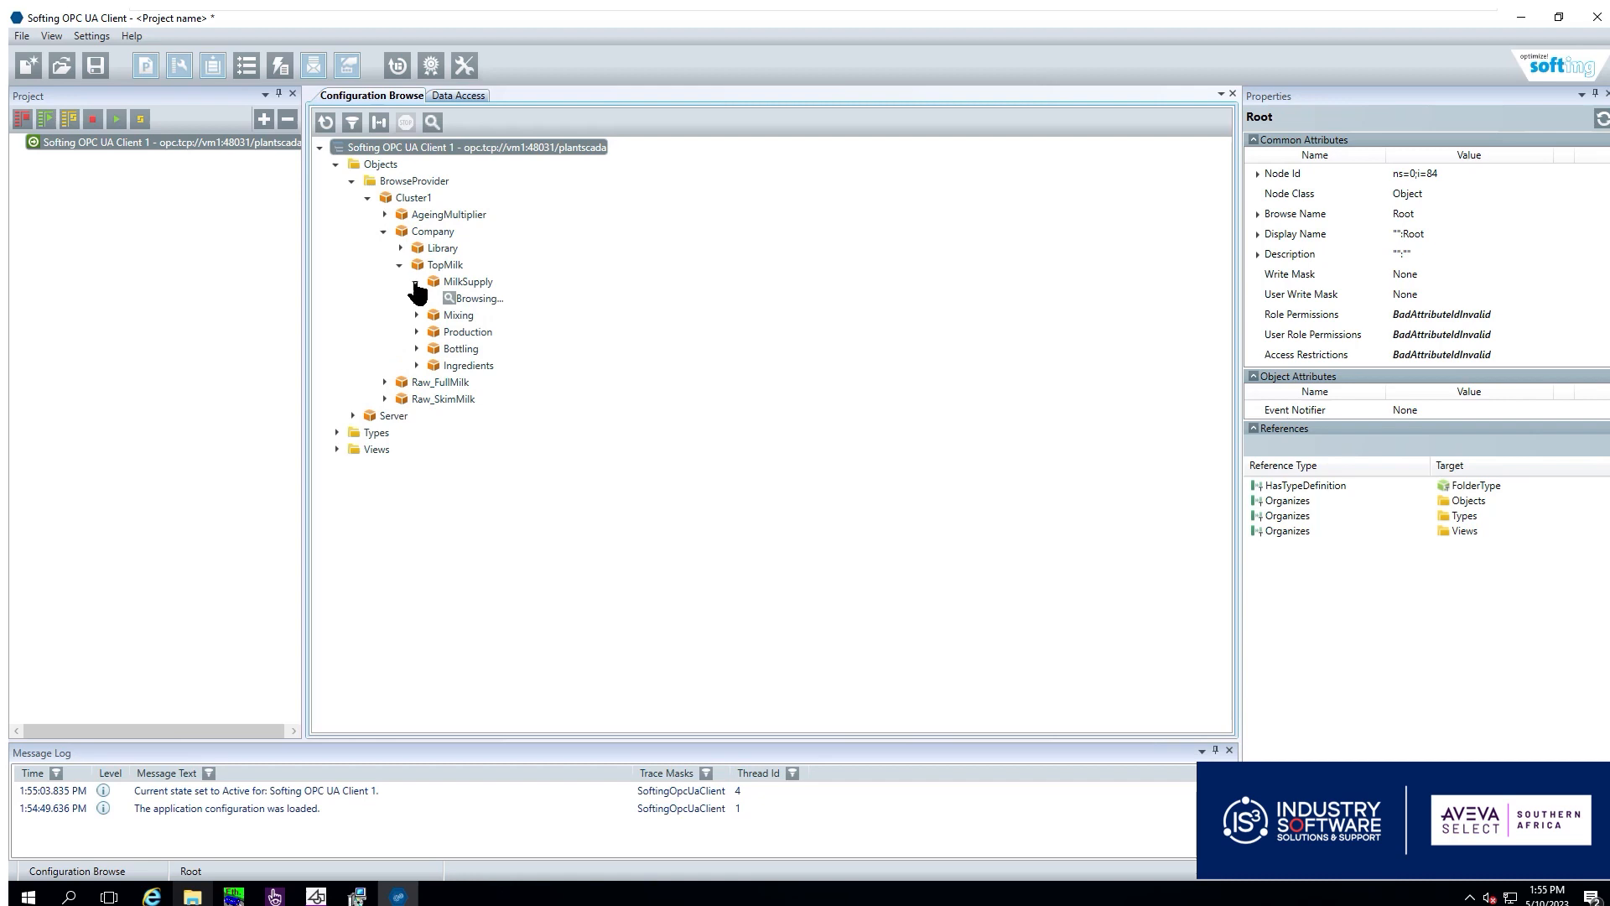
click(416, 282)
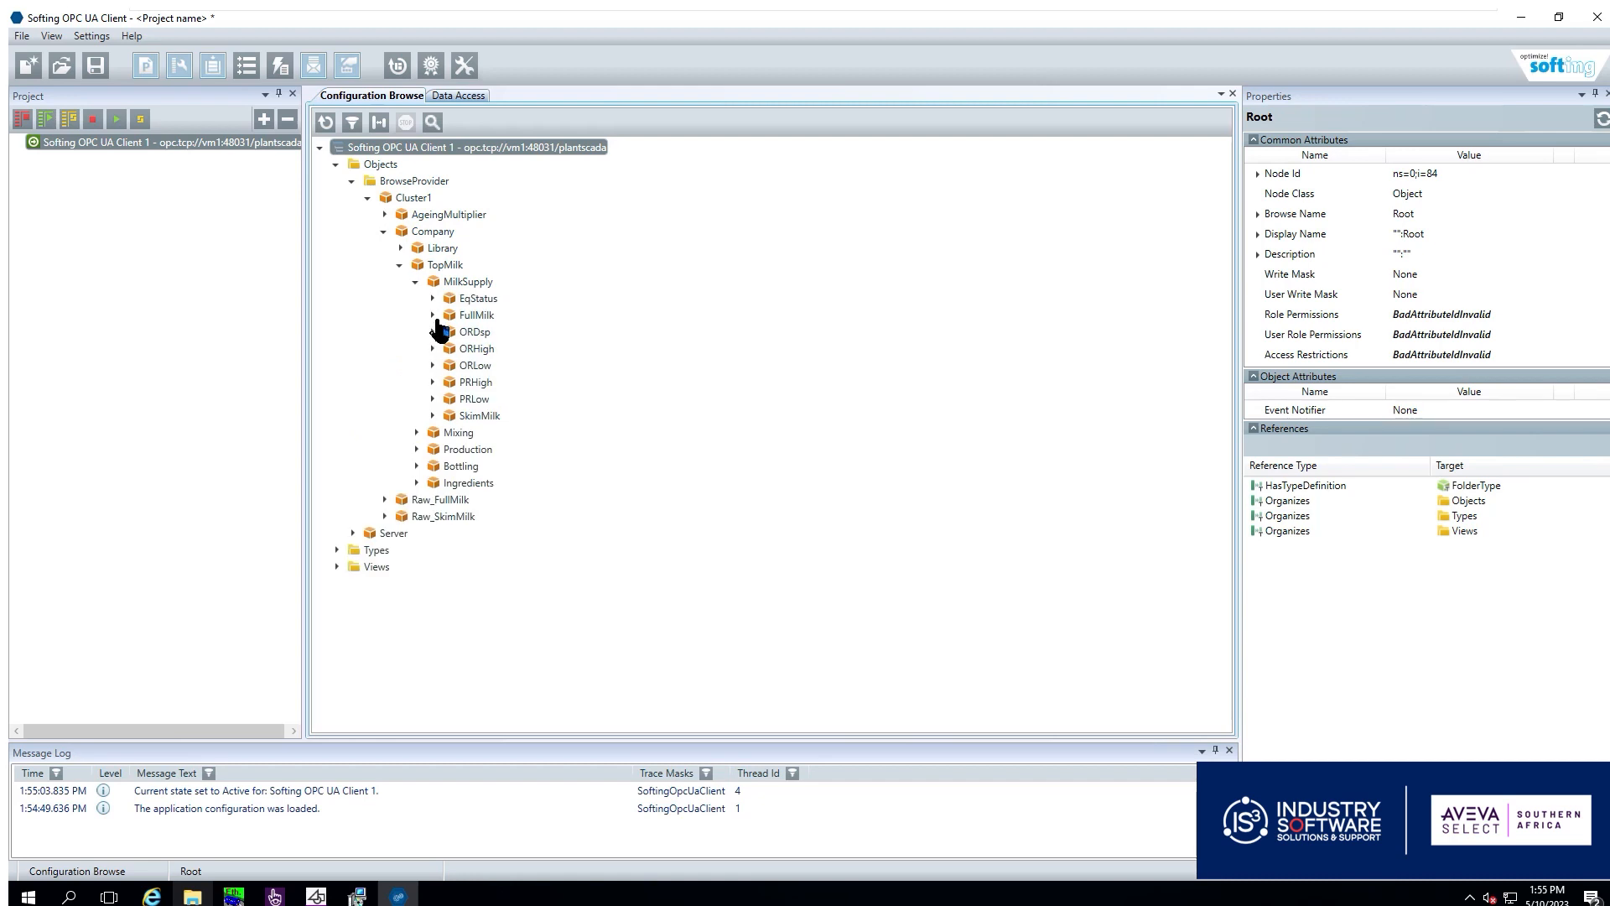
click(433, 313)
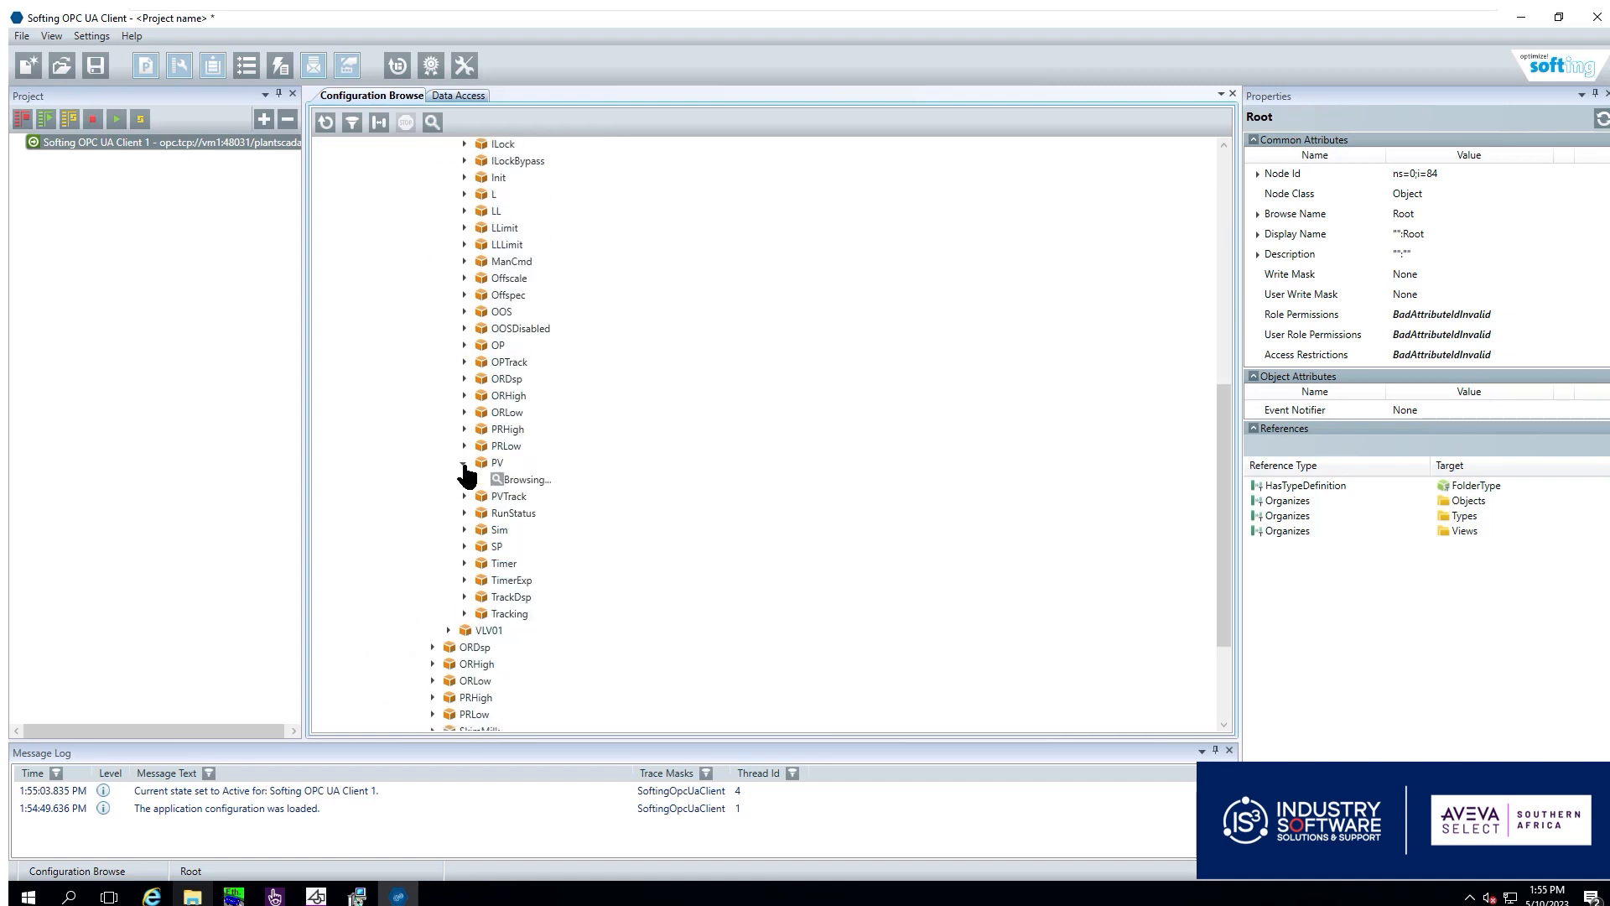
click(464, 463)
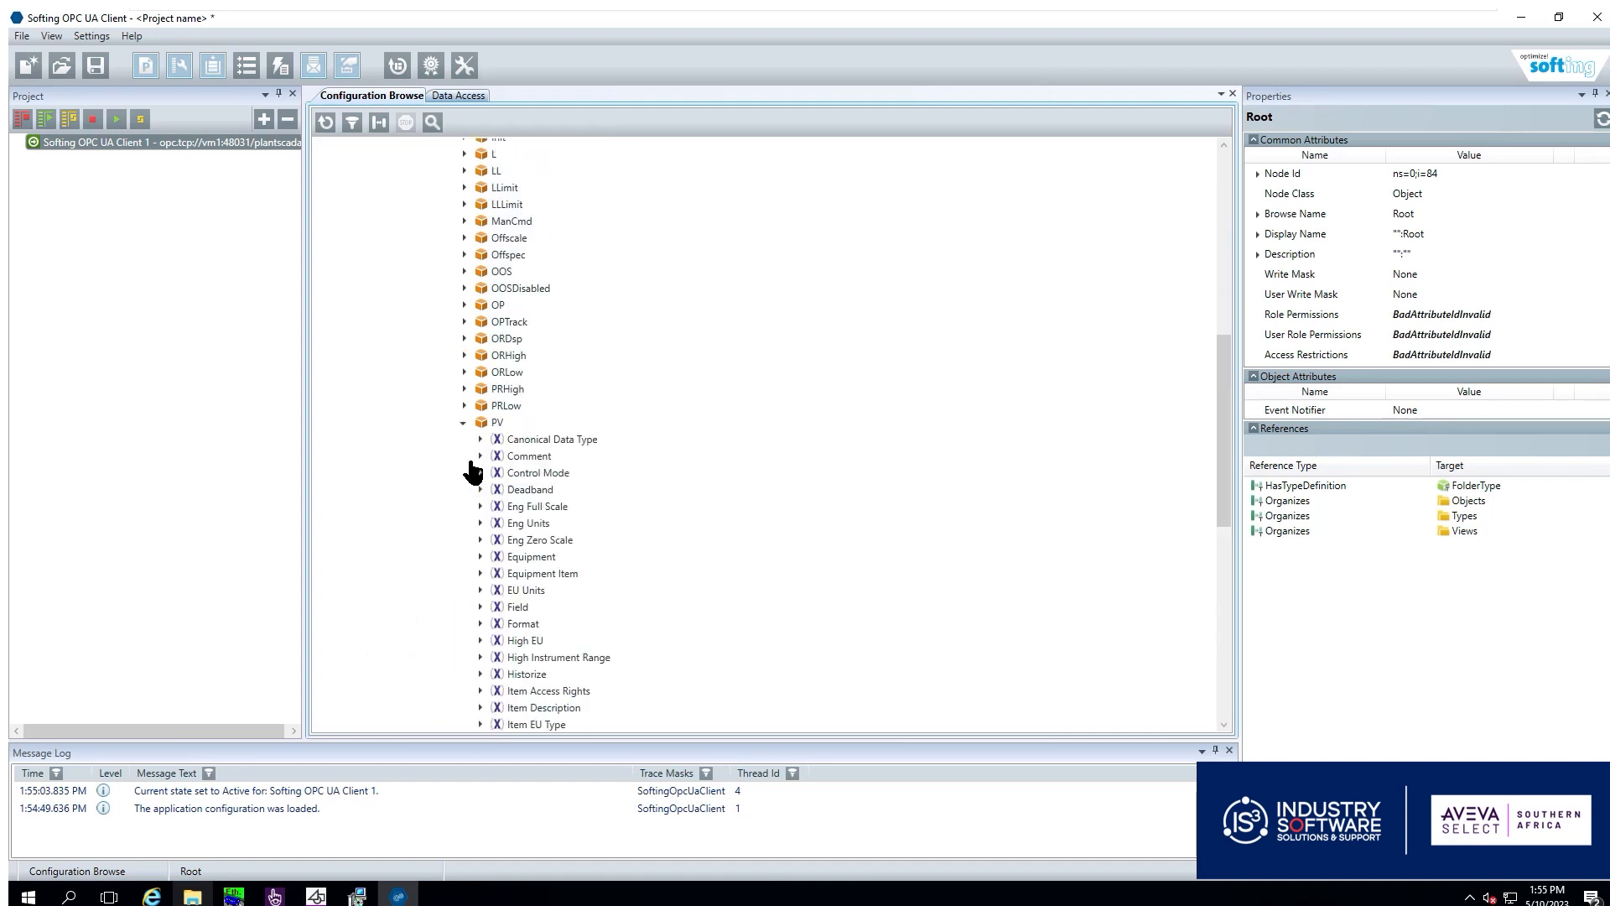
scroll(down, 3)
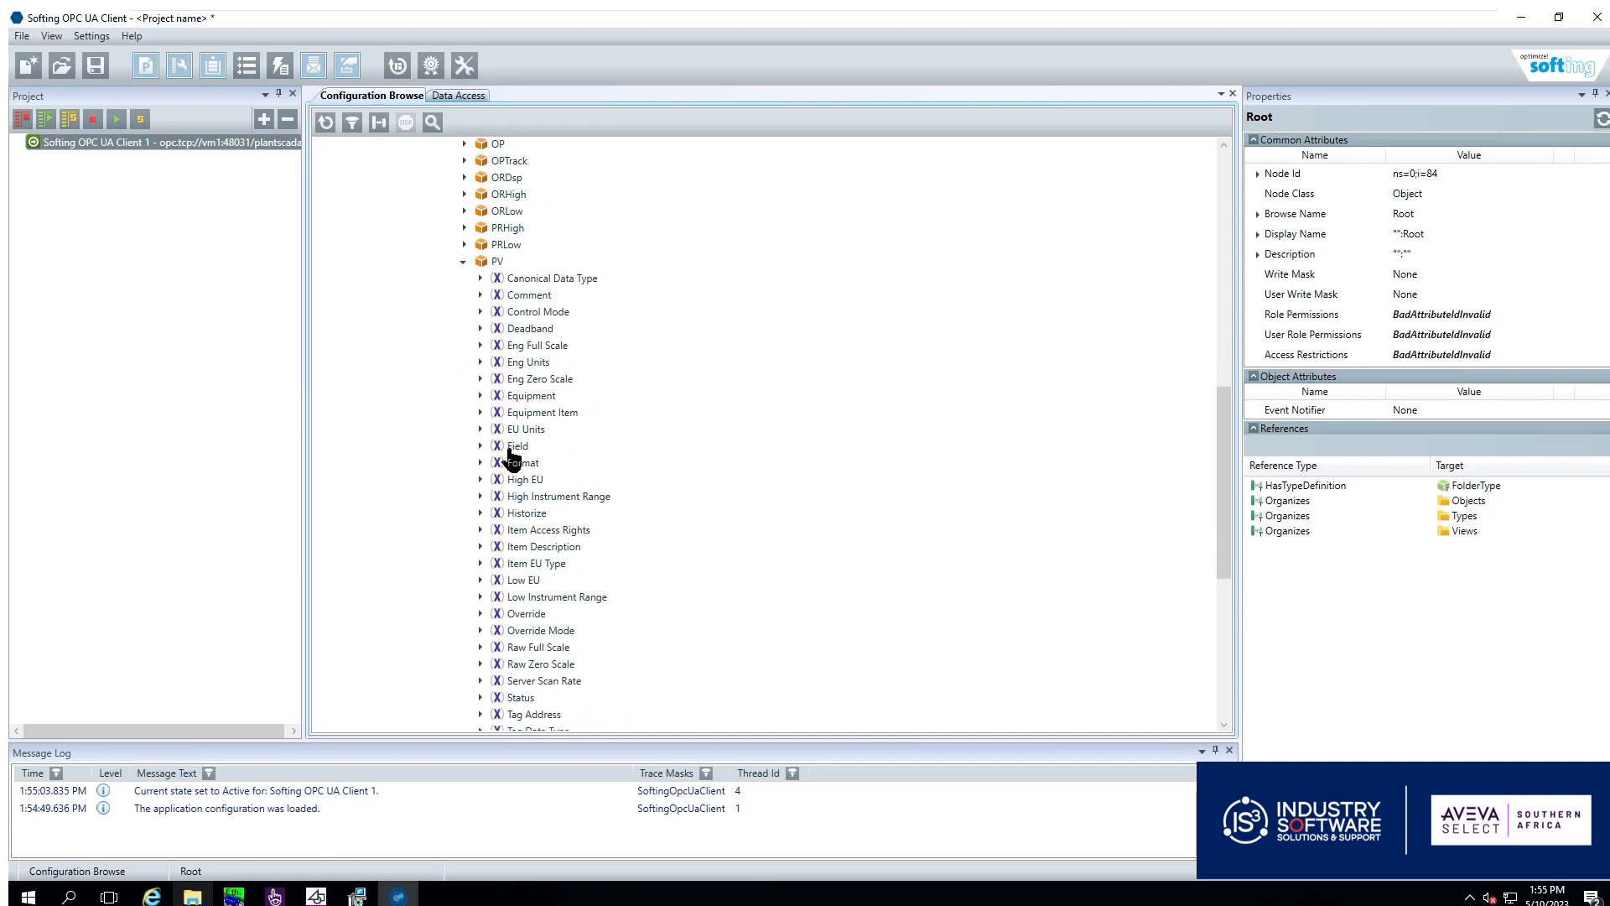
Subscribe to the PV Field value and view its live reading in Data Access
click(516, 445)
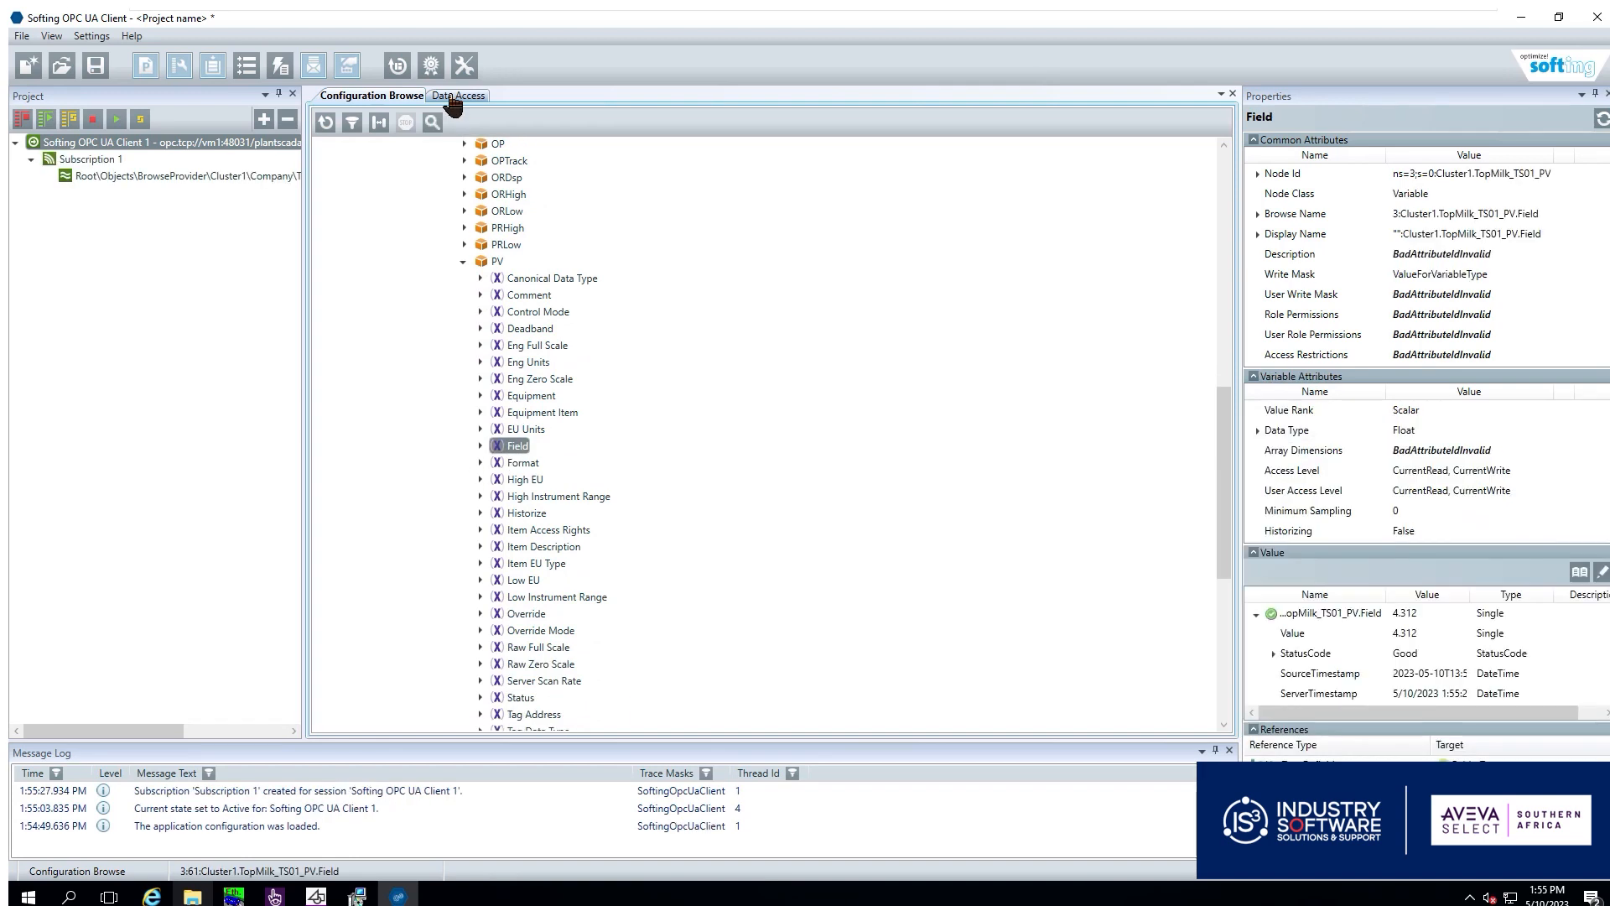
click(458, 94)
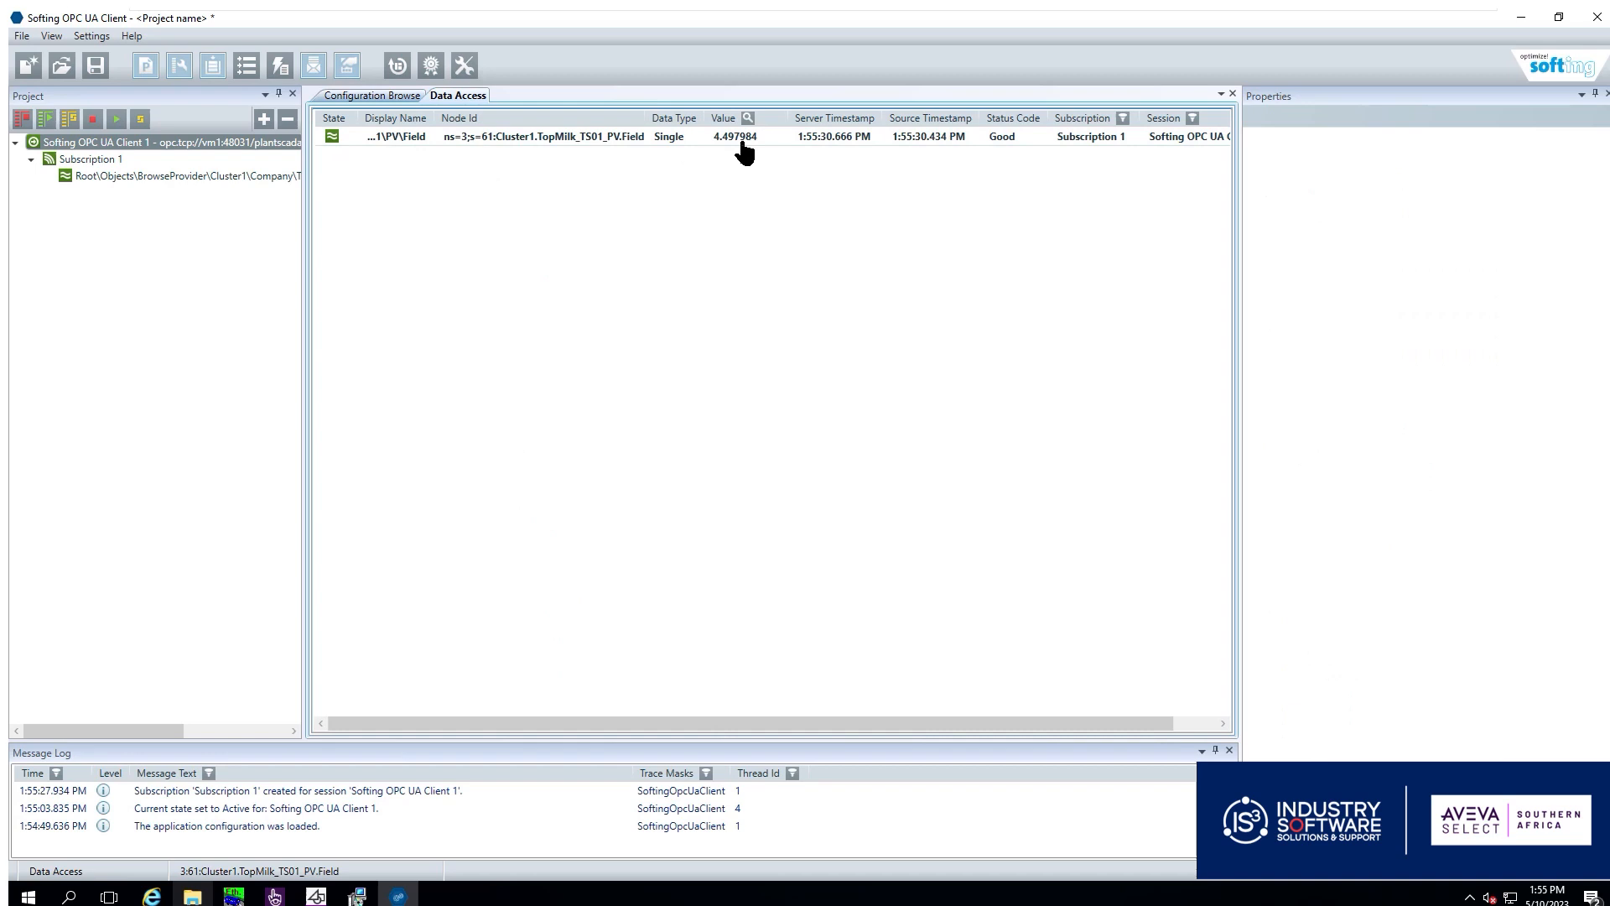
mouse_move(734, 136)
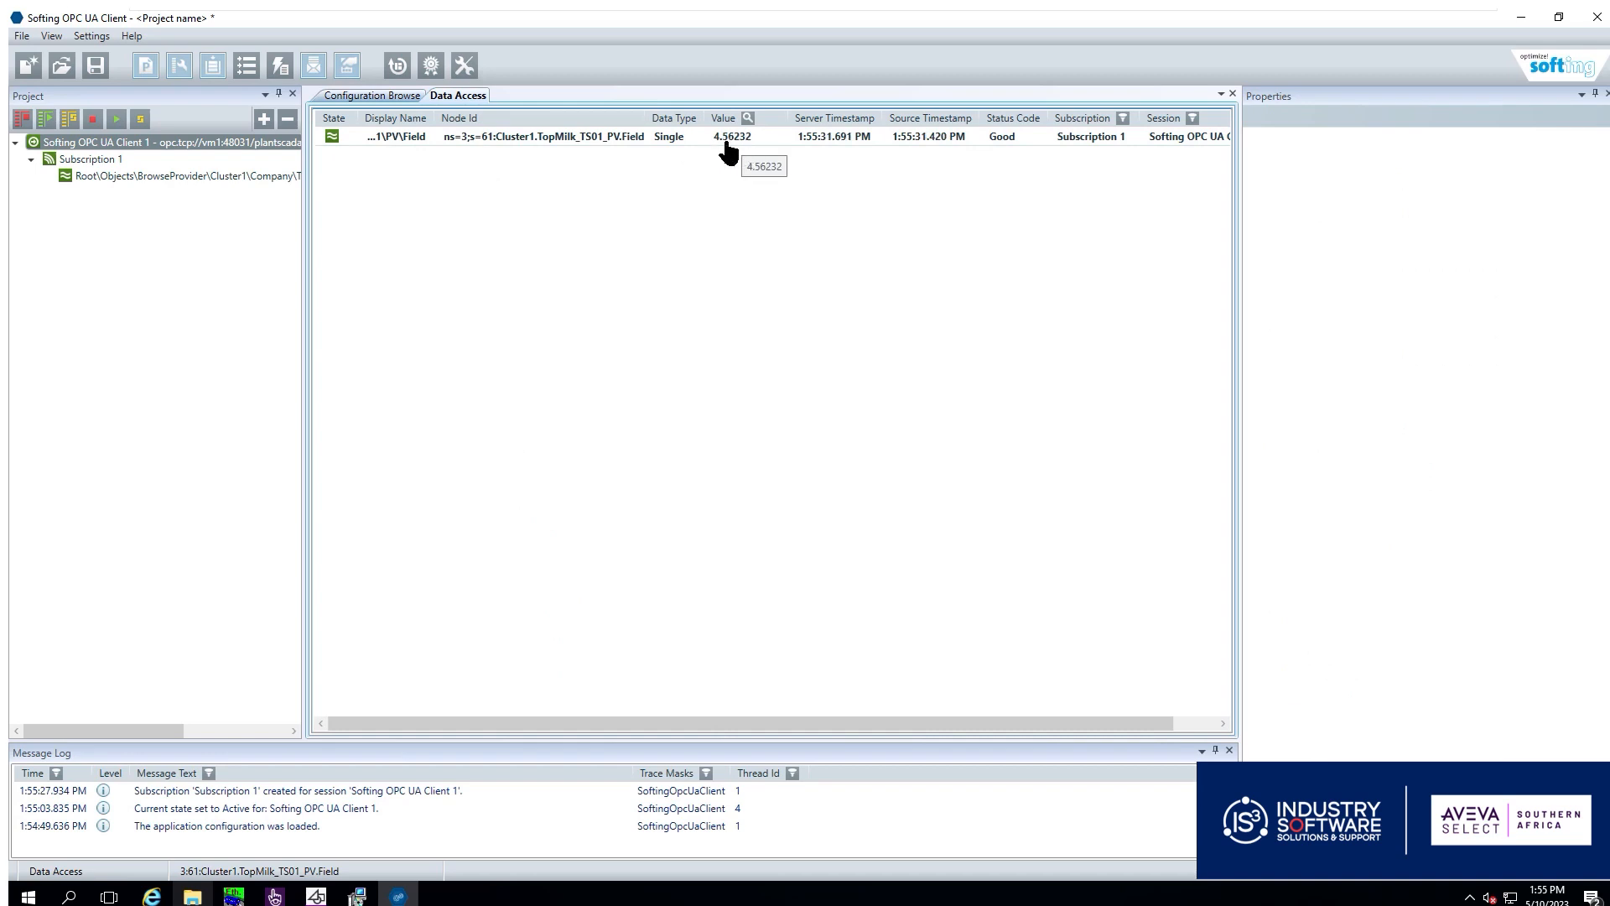
click(141, 140)
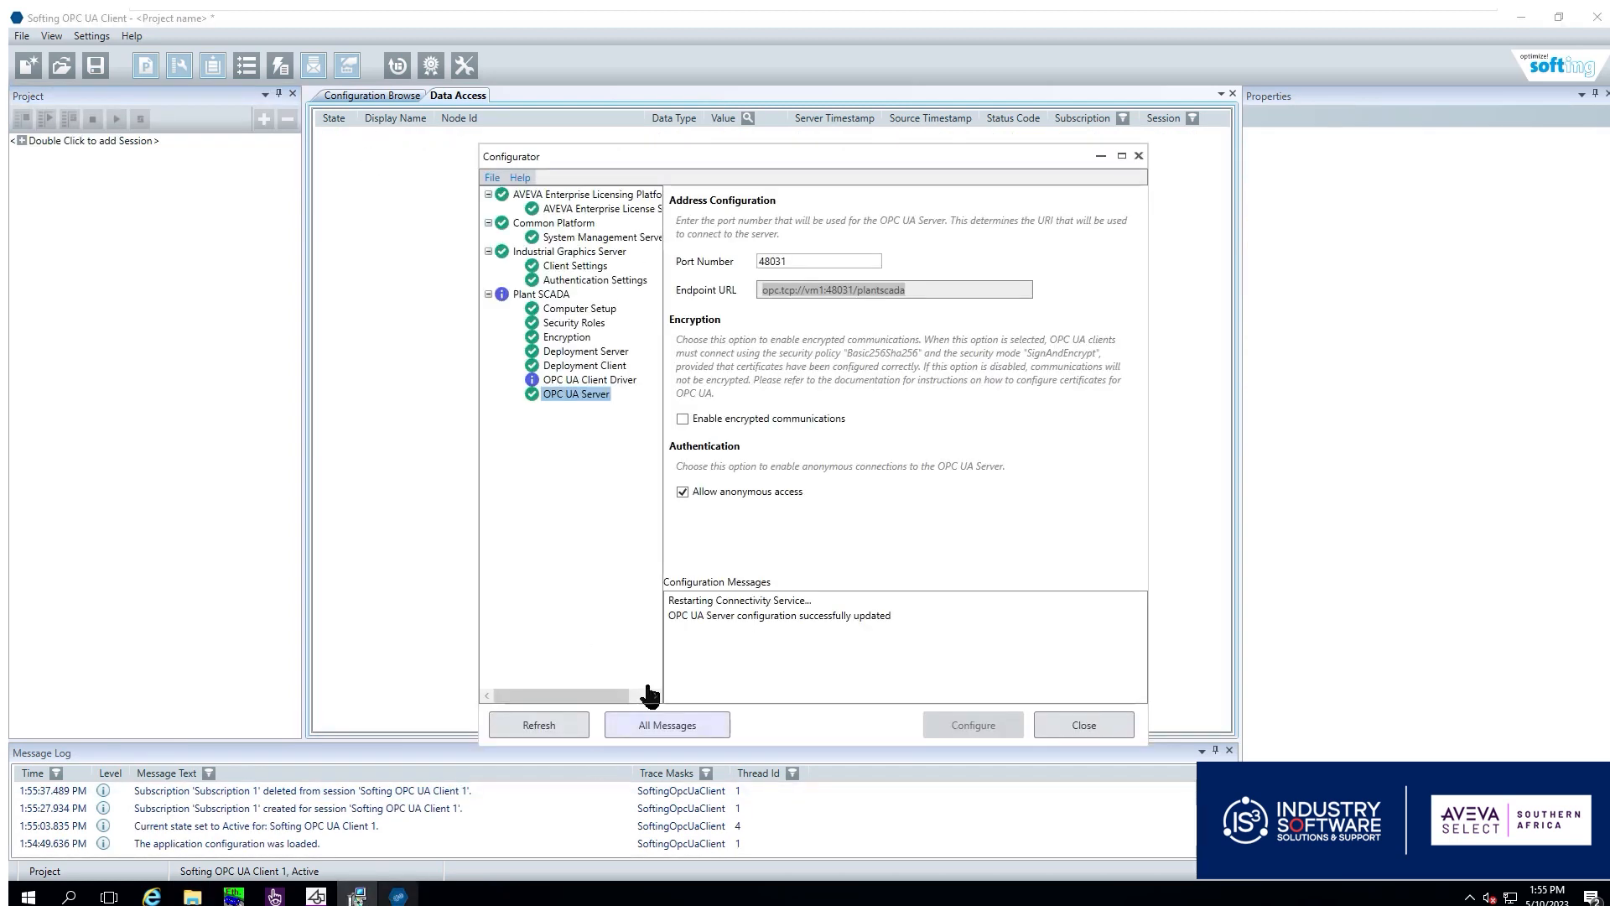
Re-enable encrypted communications for the OPC UA Server, apply it and close the Configurator
click(683, 418)
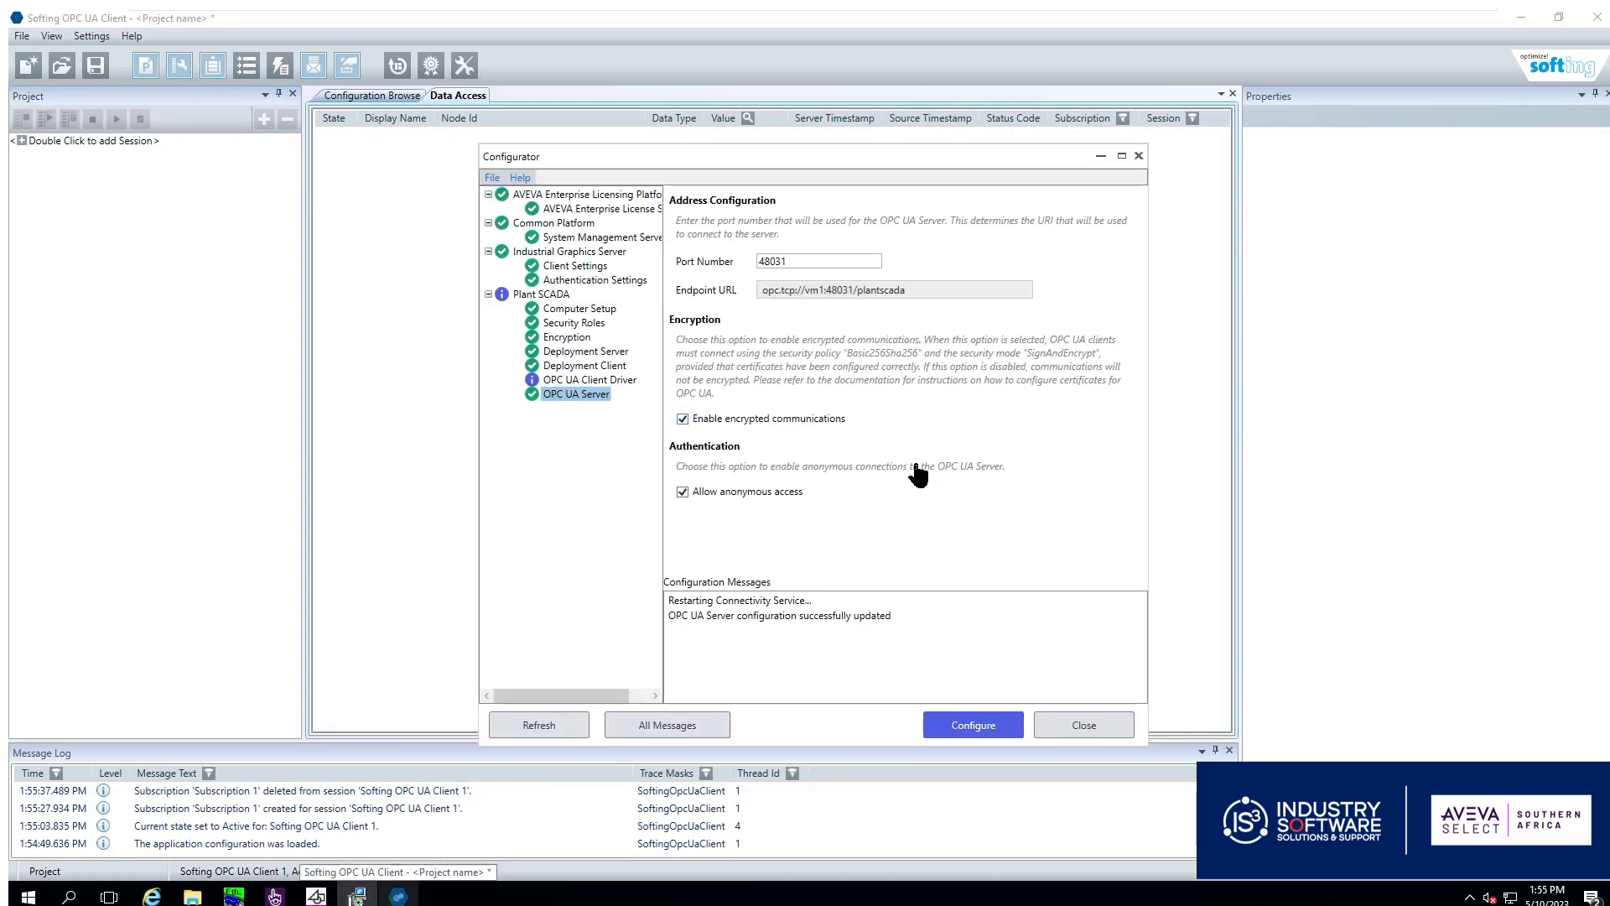
click(971, 725)
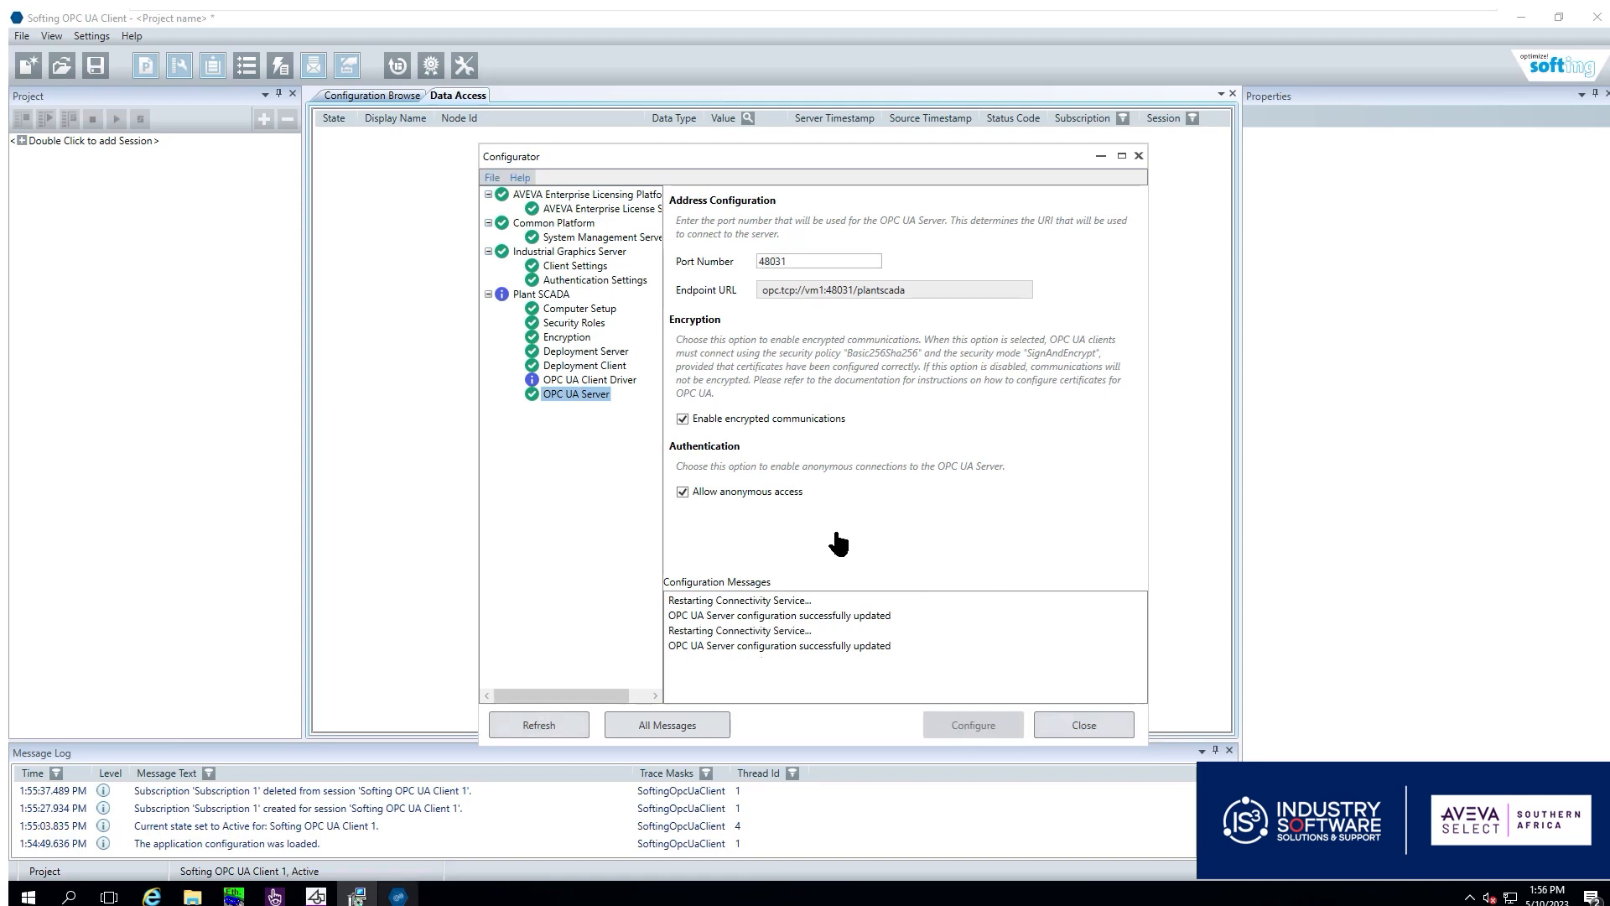
mouse_move(894, 456)
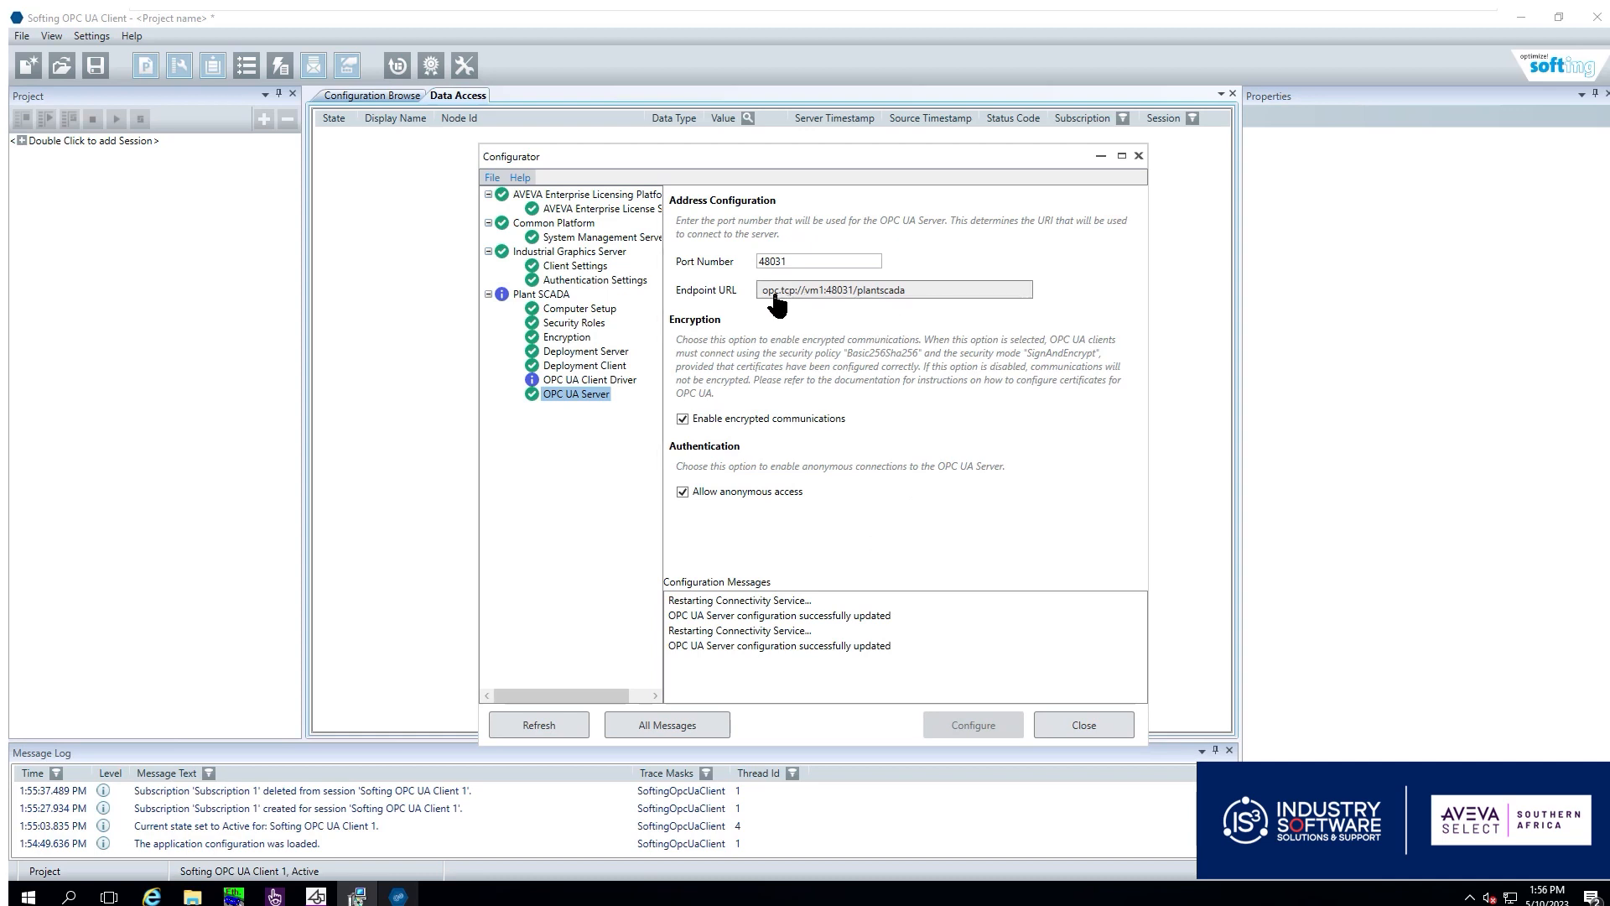
click(1082, 725)
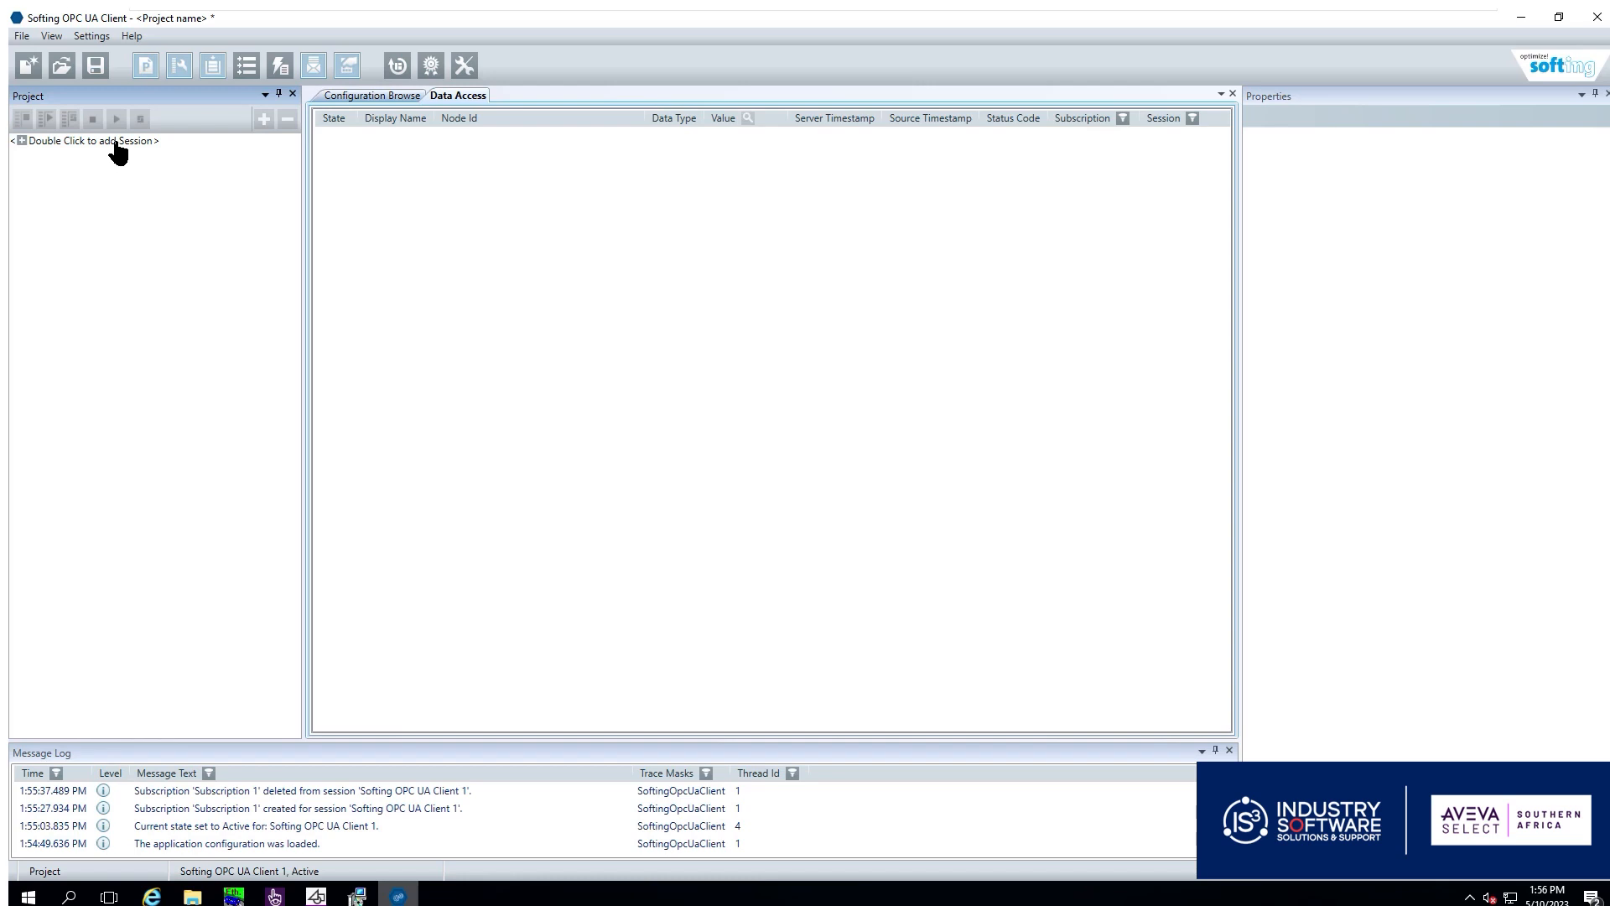
Add a session to opc.tcp://vm1:48031/plantscada with SignAndEncrypt and Basic256Sha256
double_click(86, 141)
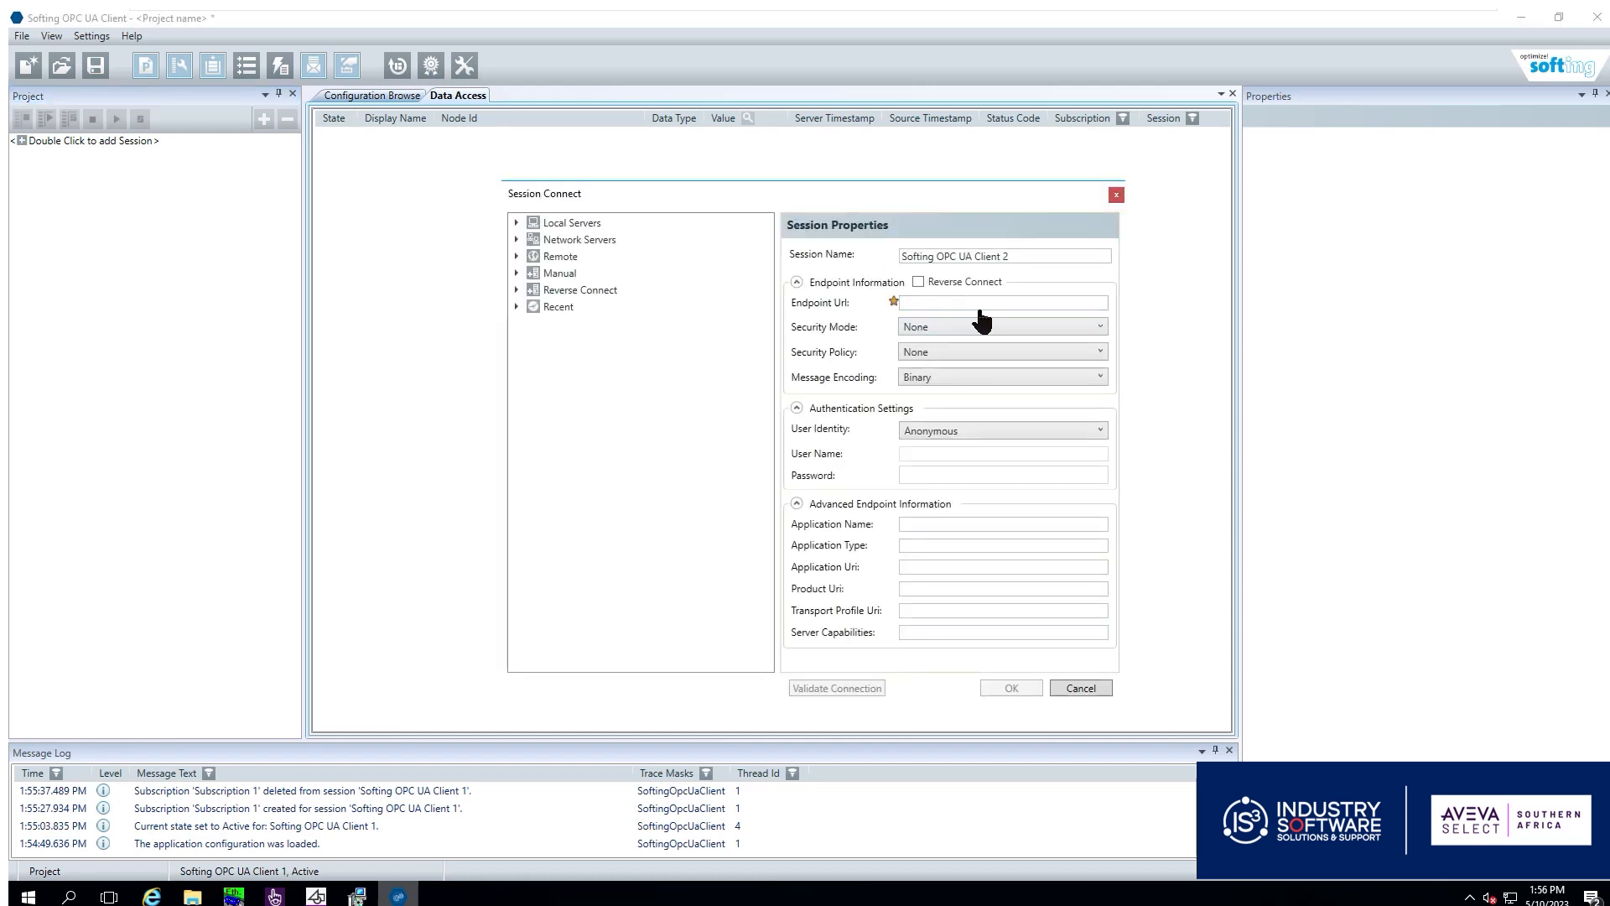
text(opc.tcp://vm1:48031/plantscada)
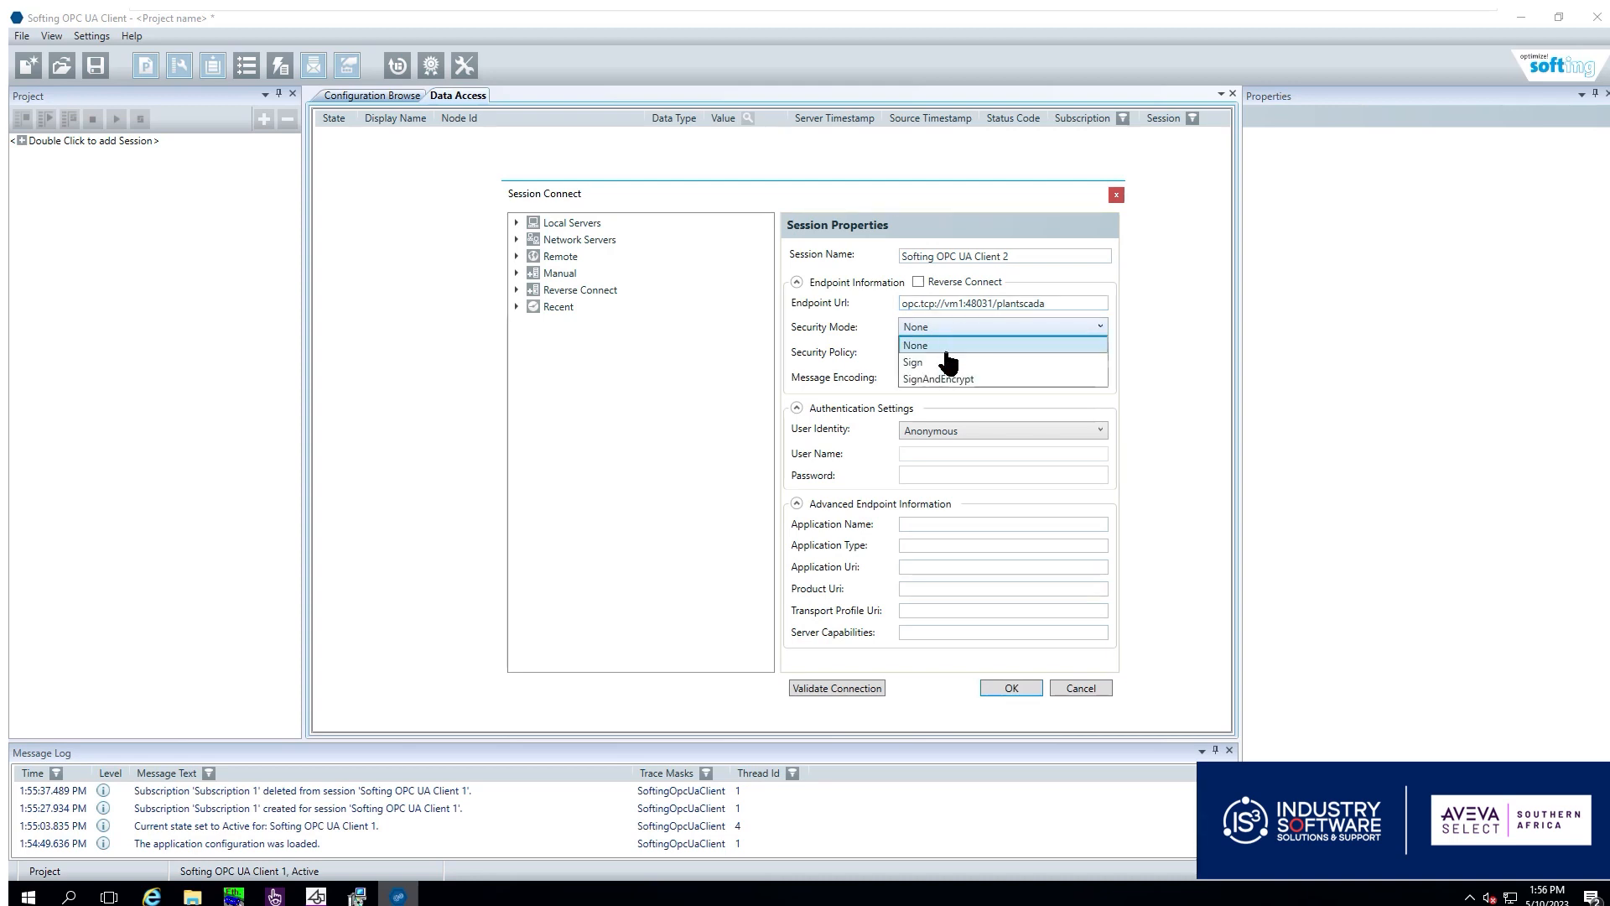
click(936, 379)
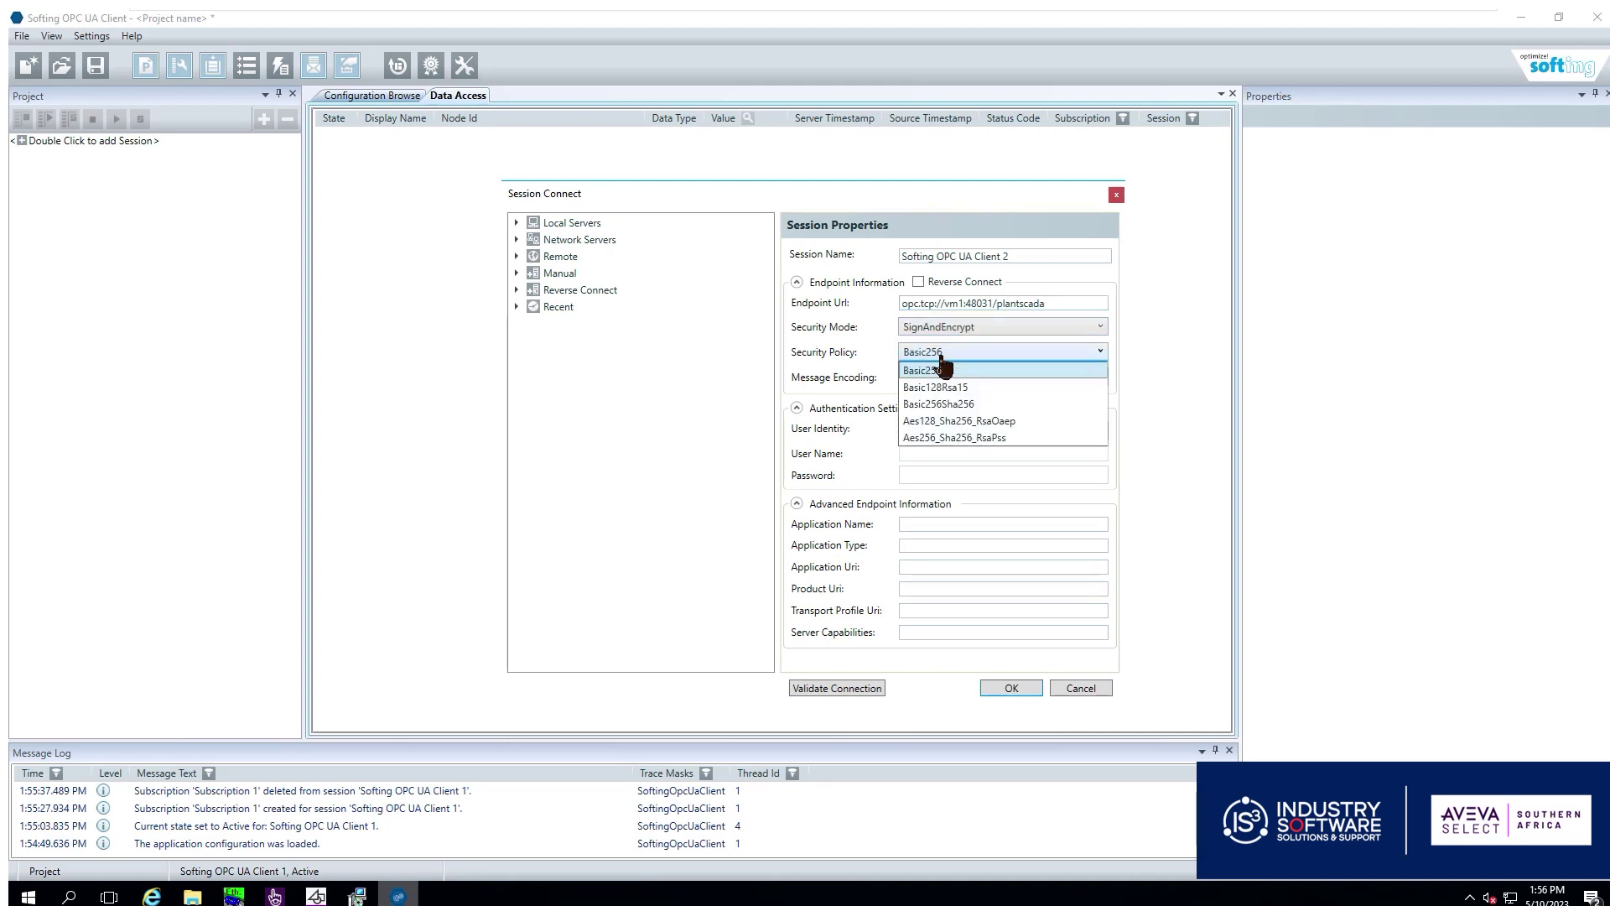
mouse_move(939, 404)
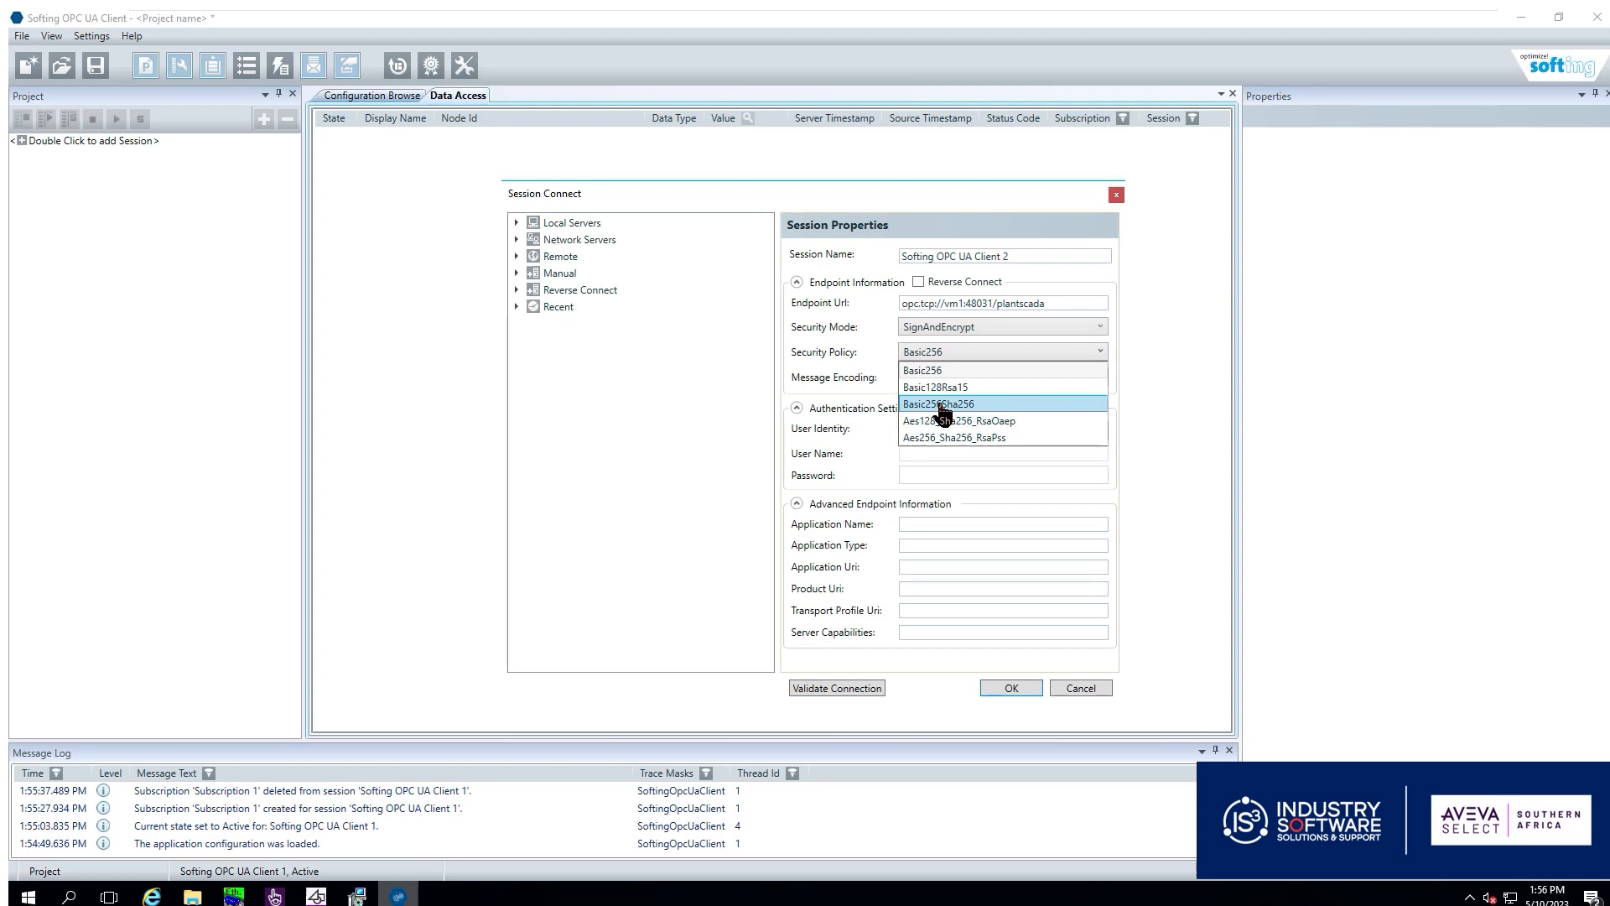
click(939, 402)
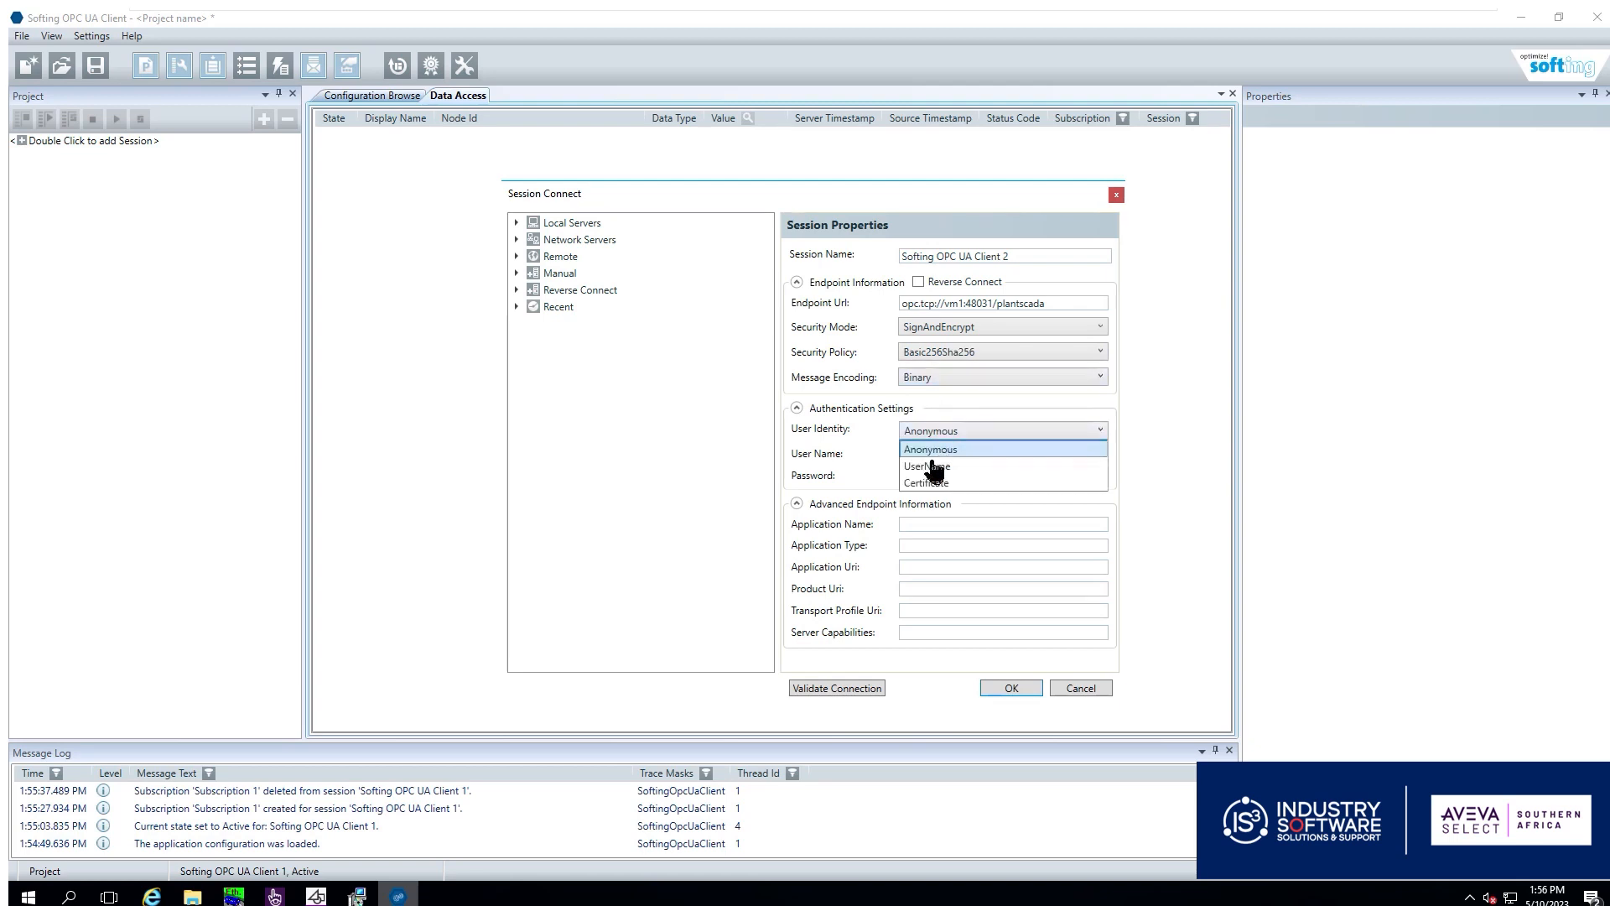
Authenticate as Administrator with its password, validate the connection and connect the session
click(926, 465)
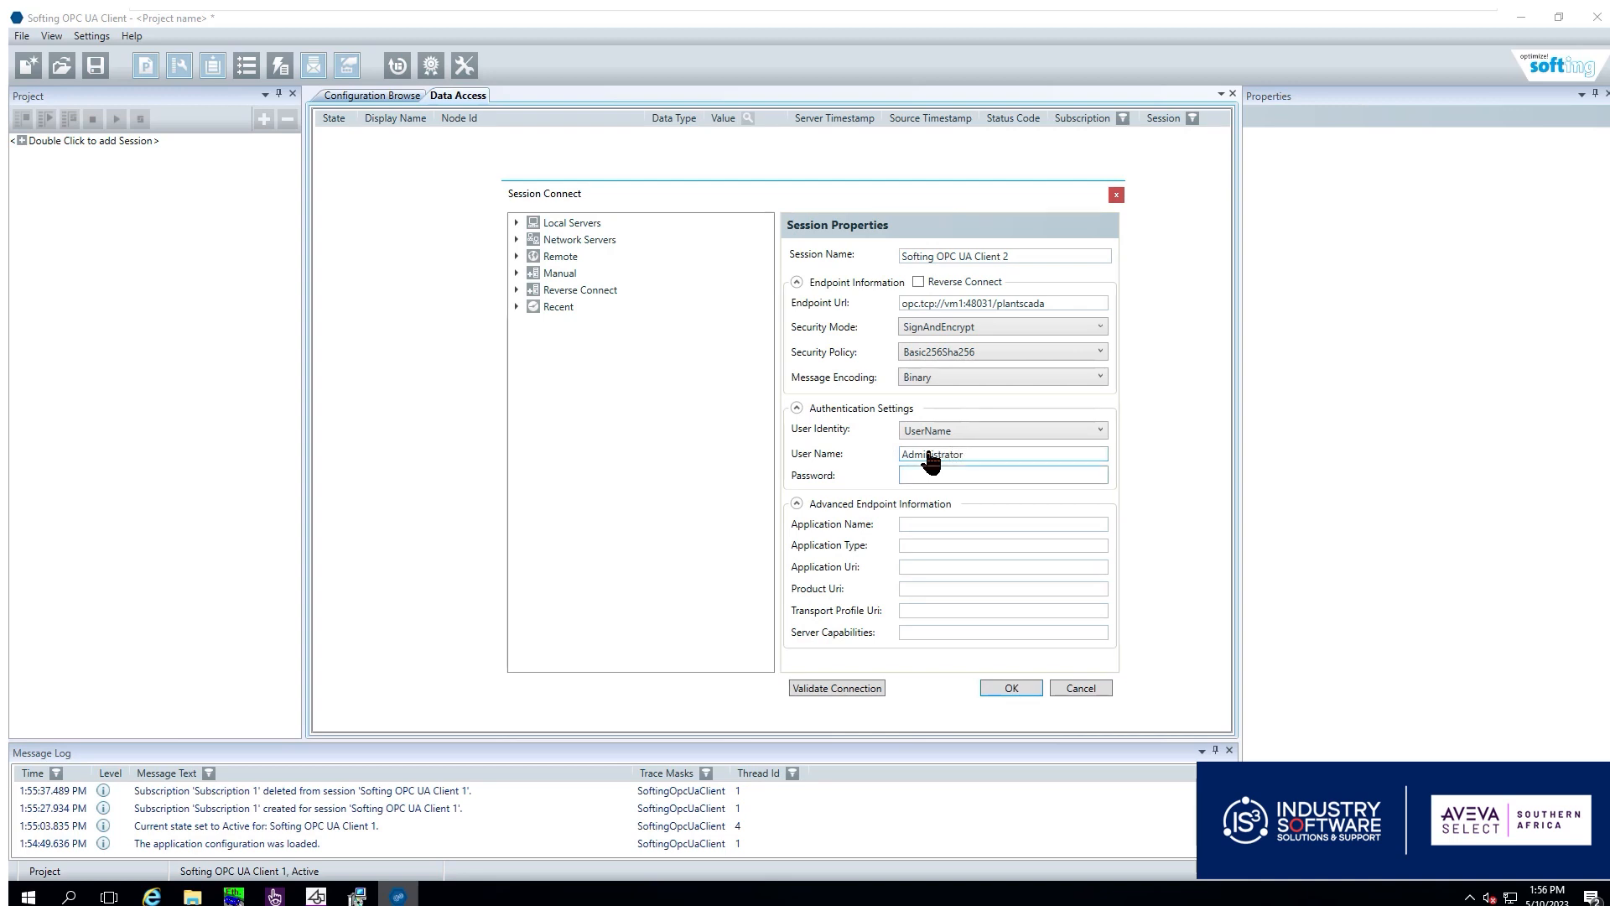
text(••)
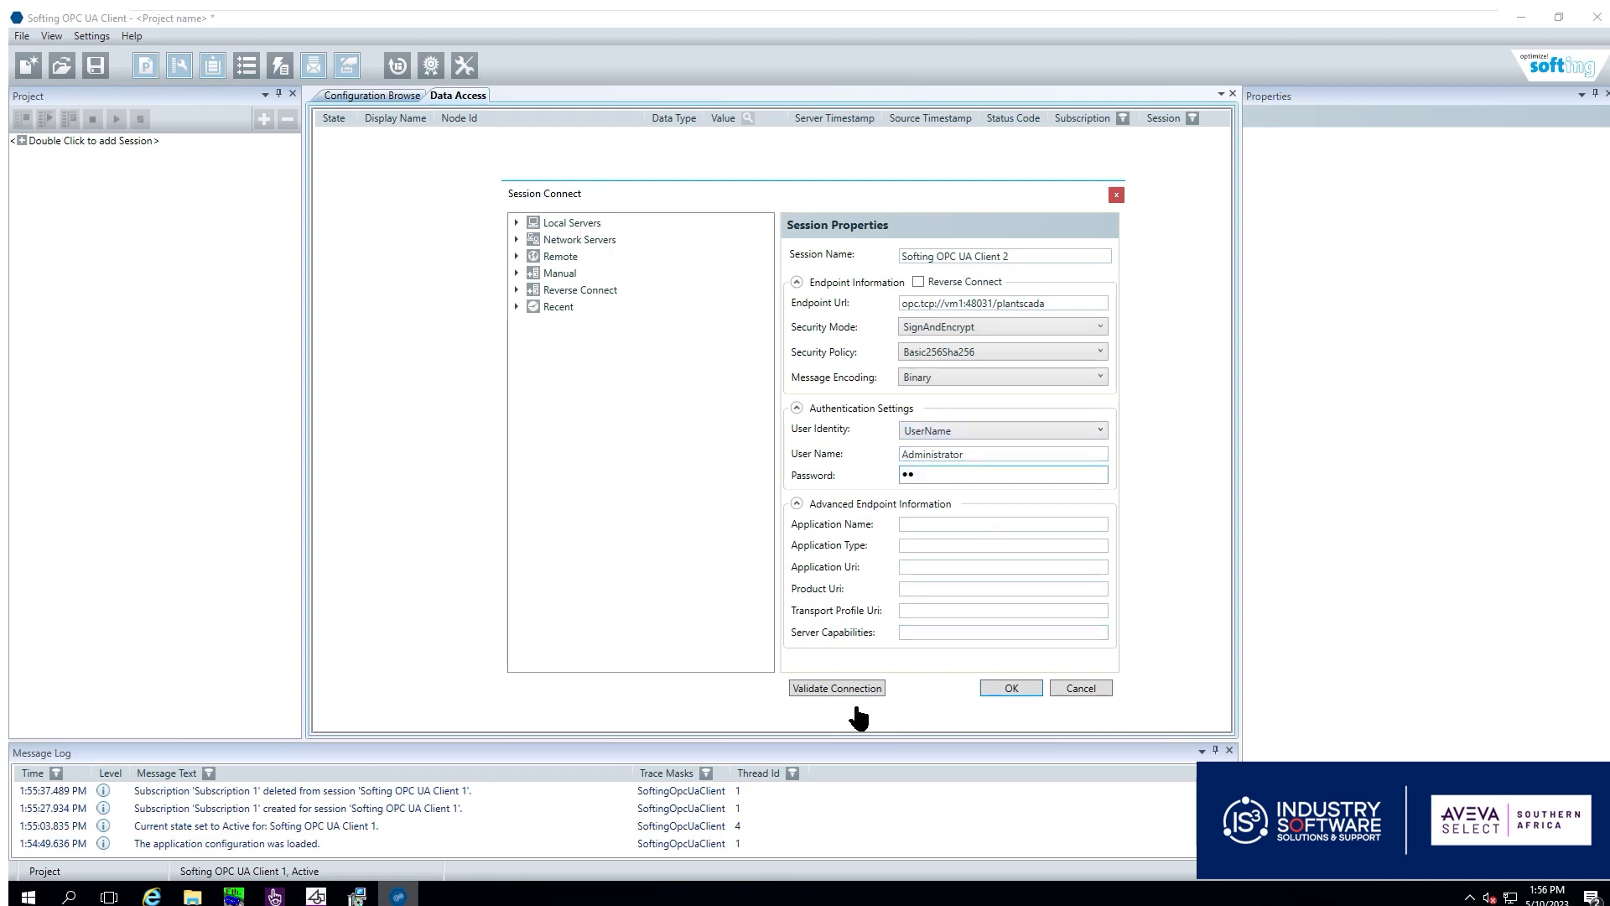
click(836, 688)
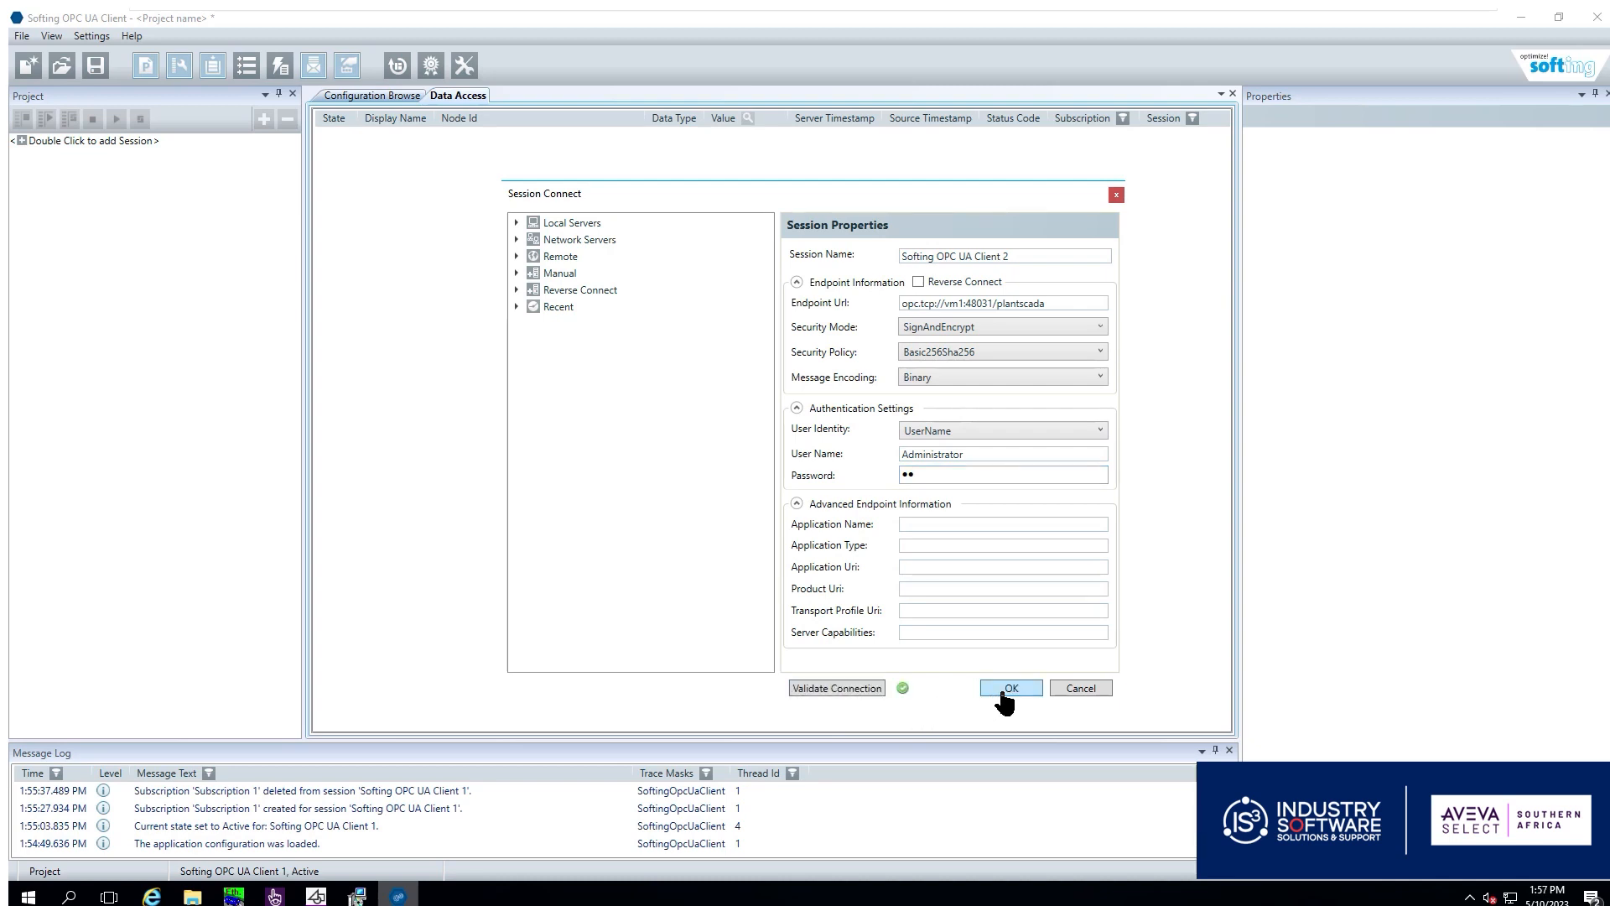
click(1010, 687)
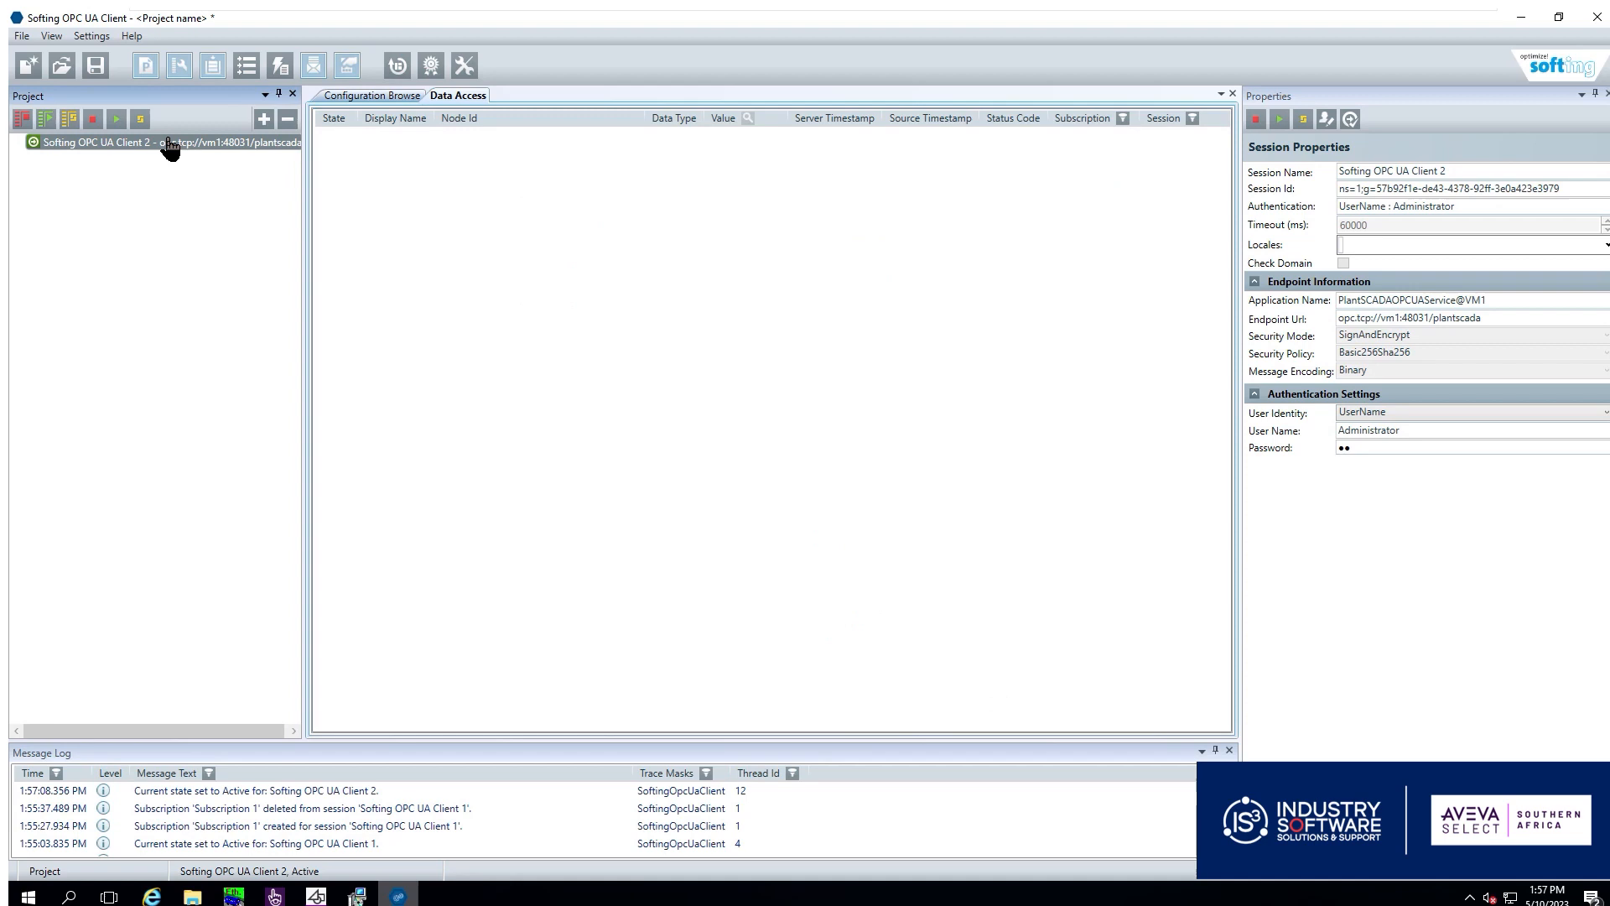
Browse Objects > BrowseProvider down to TopMilk TS01 PV Field and monitor its live value
click(373, 94)
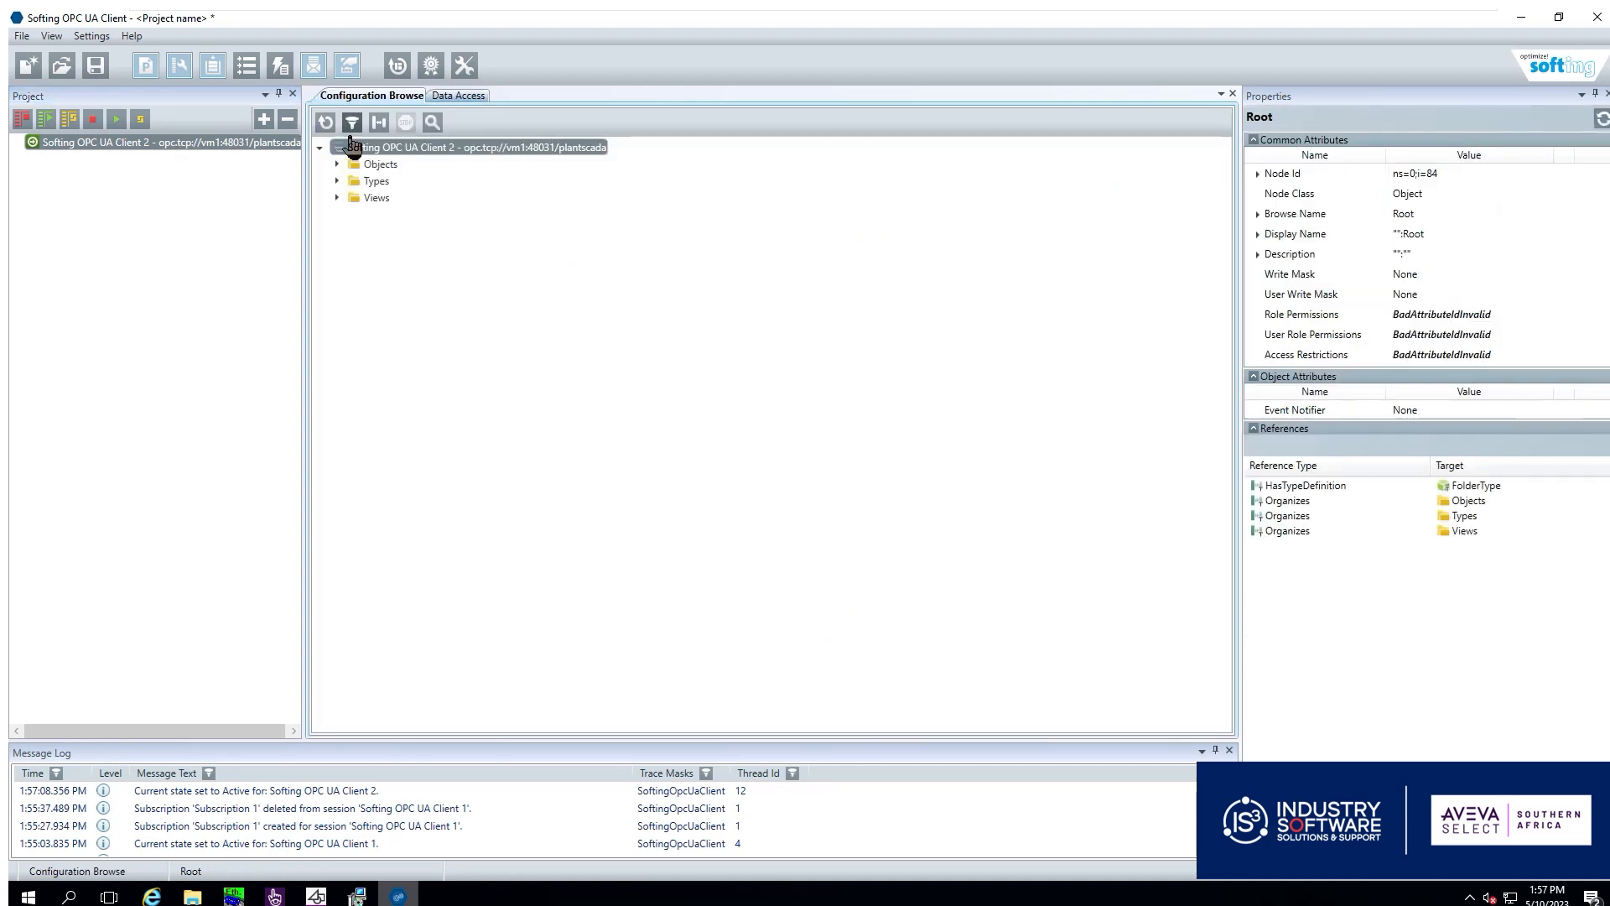
click(337, 162)
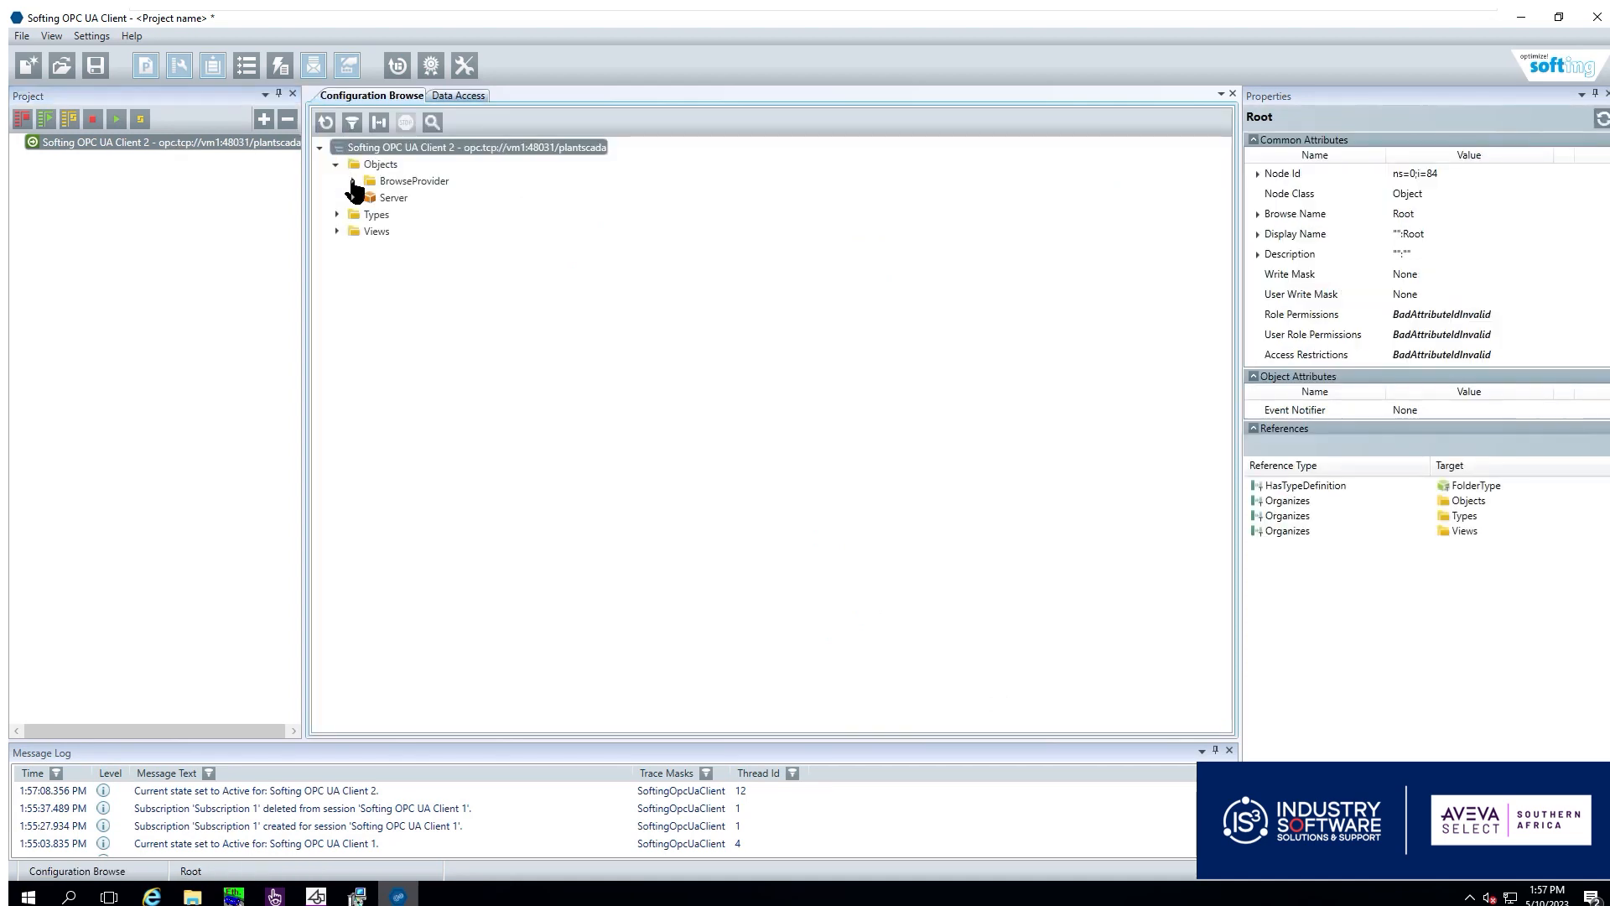
click(353, 182)
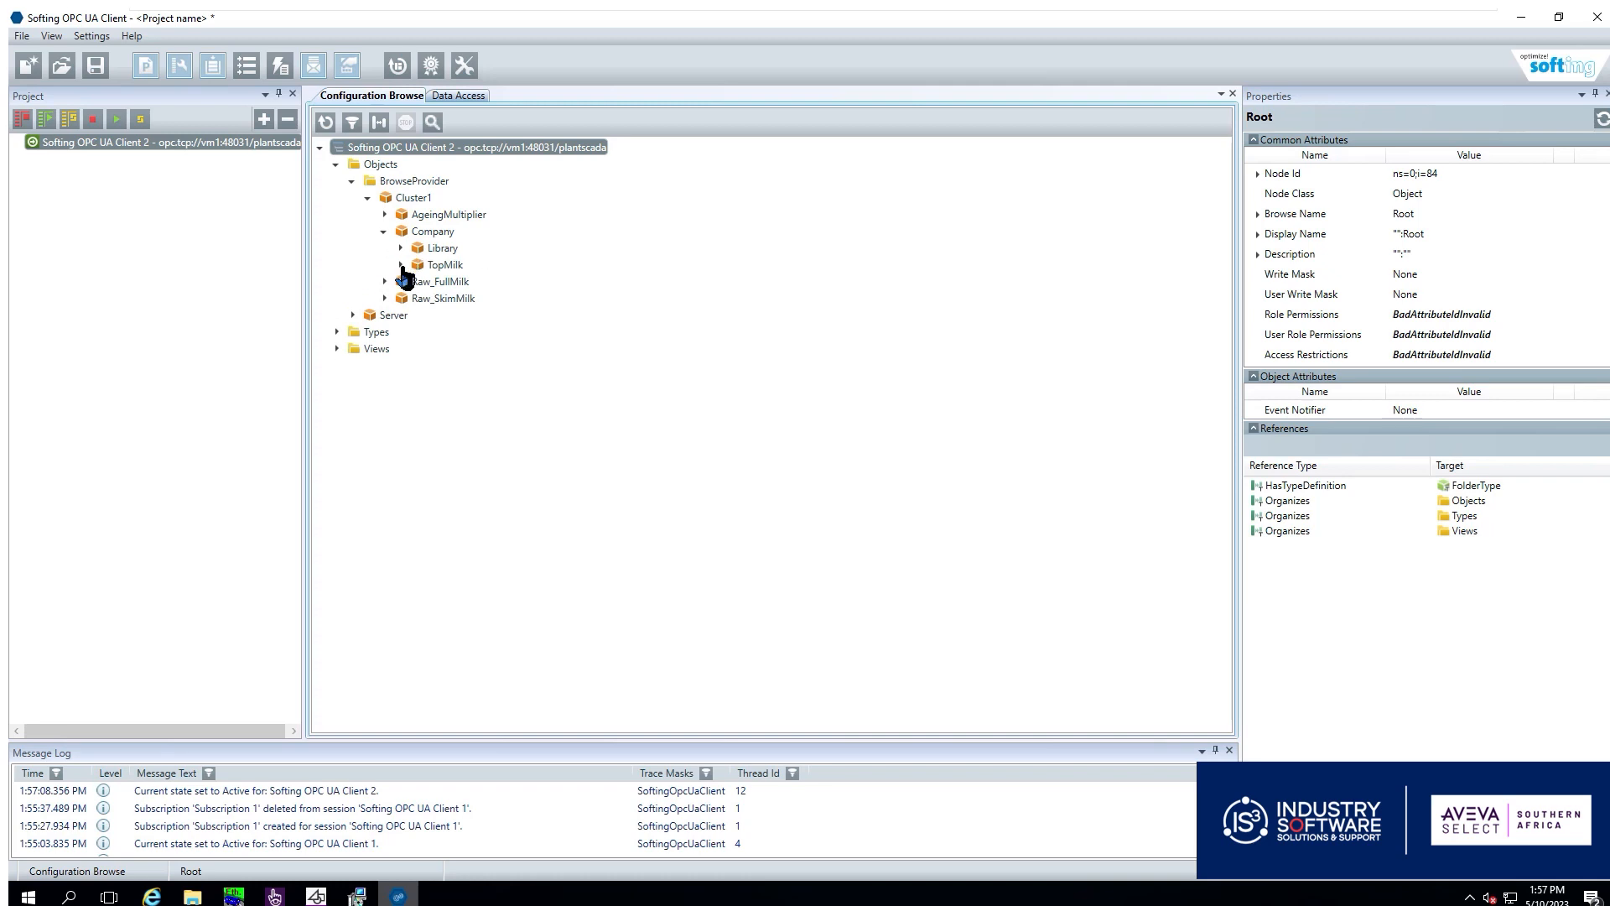
click(385, 265)
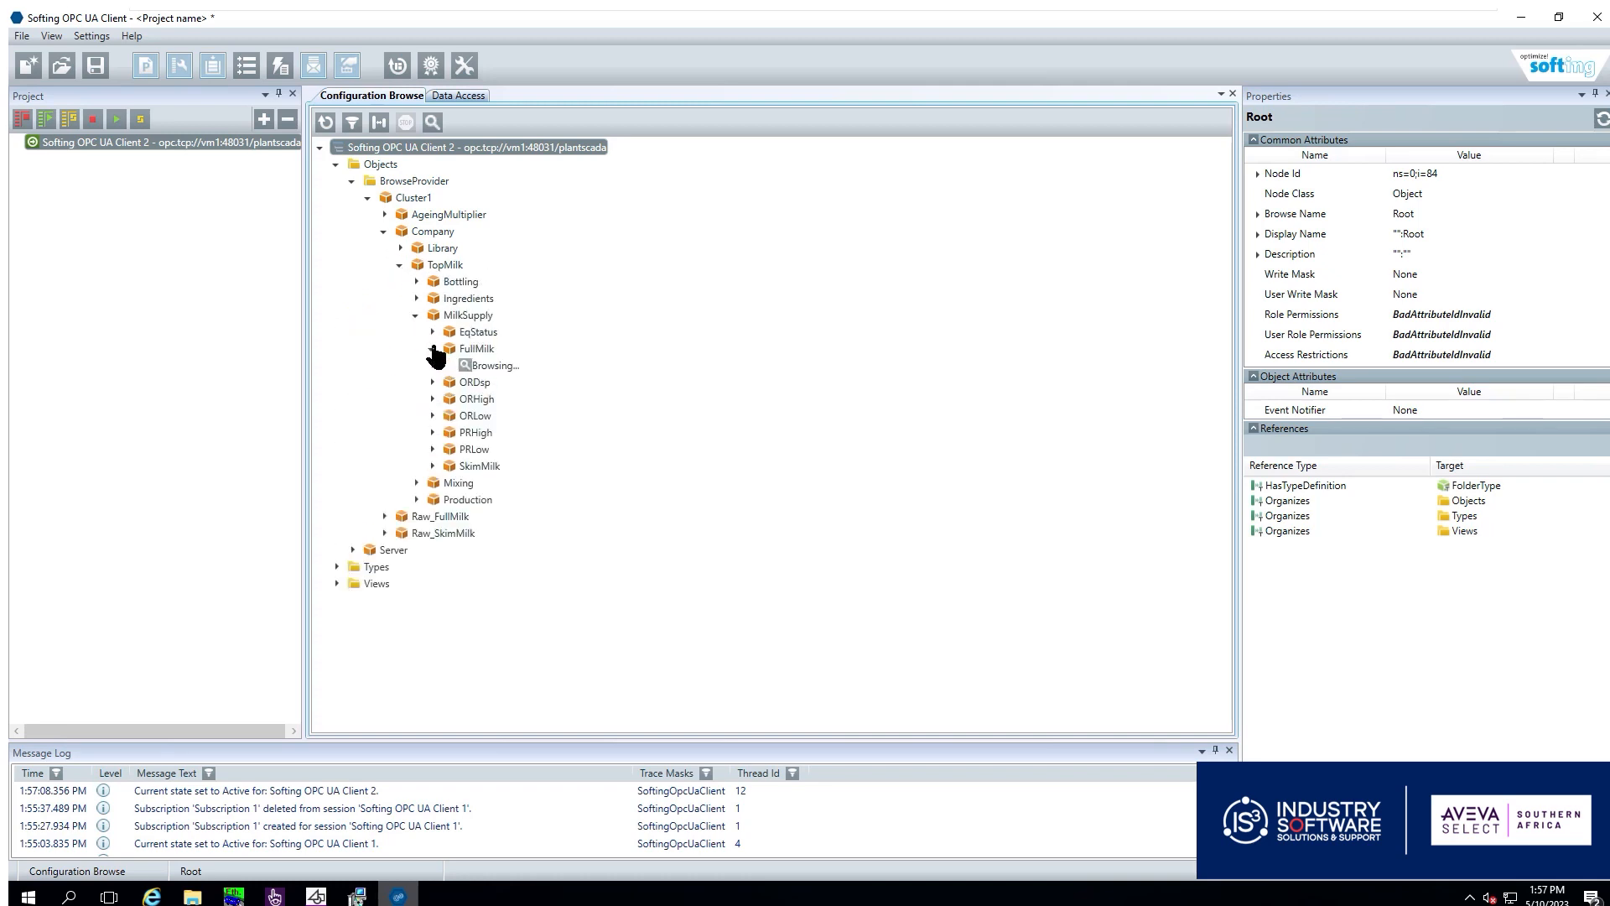
click(433, 348)
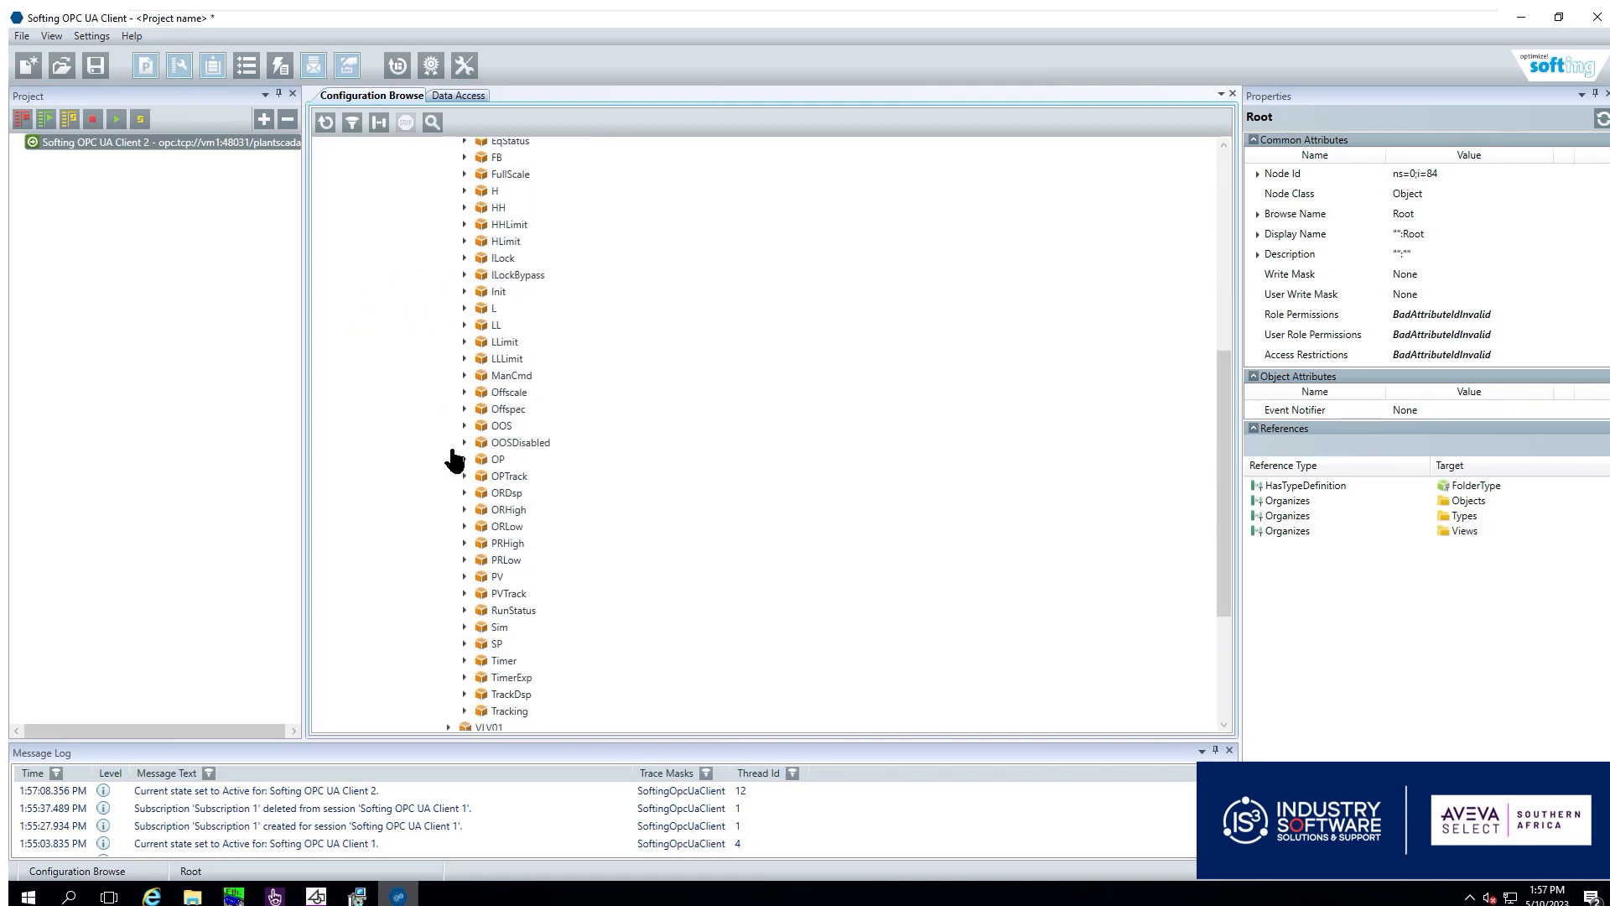
click(465, 575)
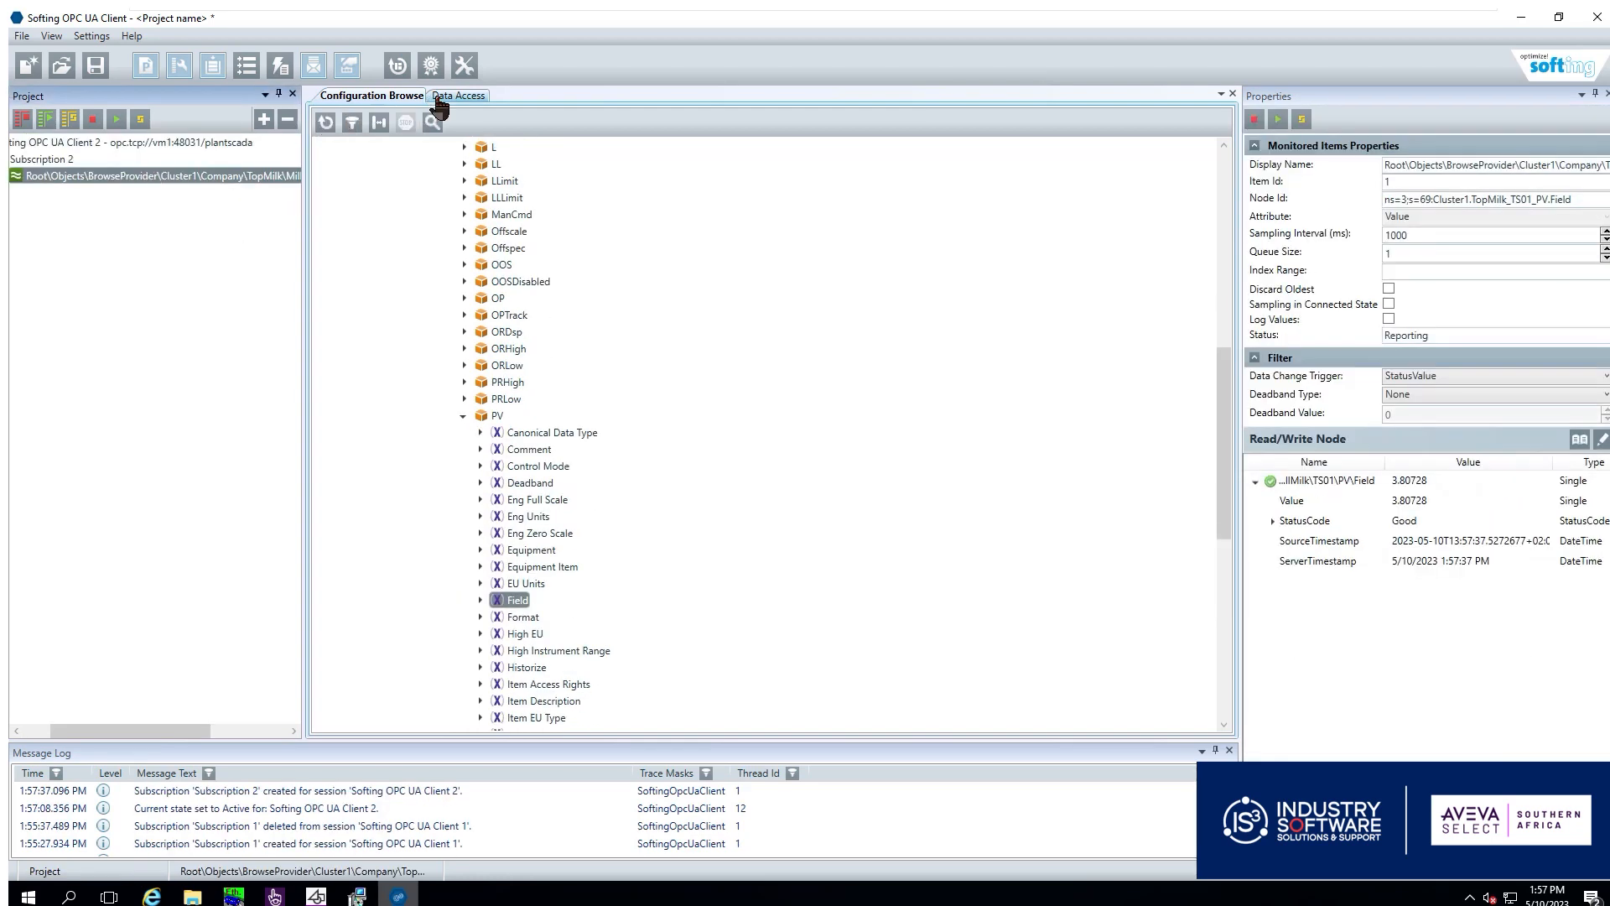
click(458, 94)
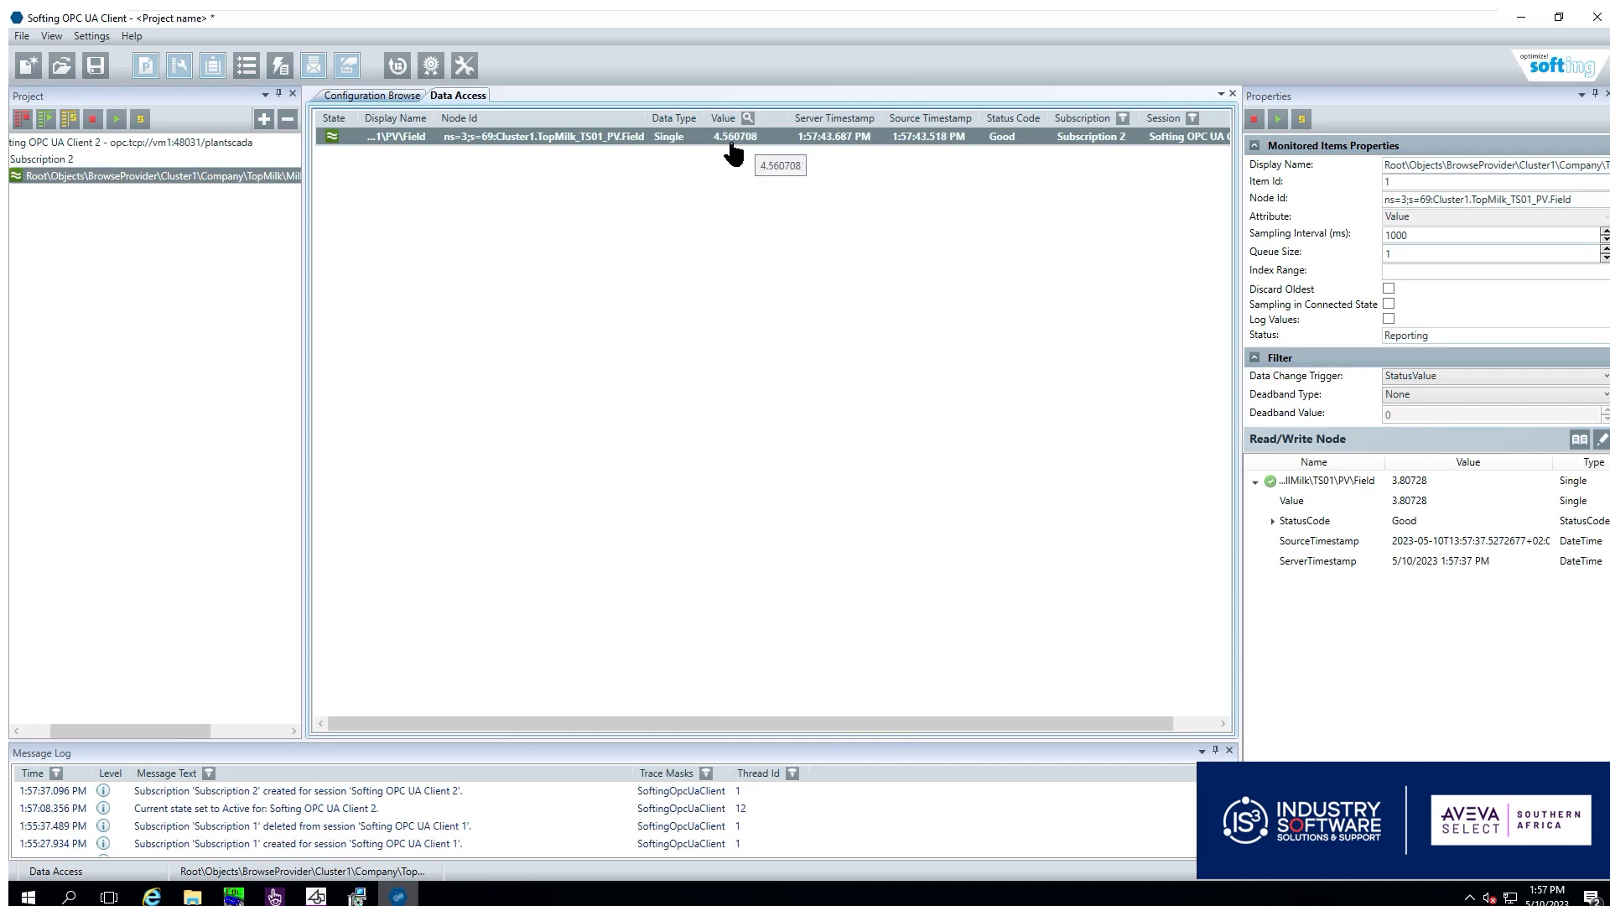
mouse_move(839, 389)
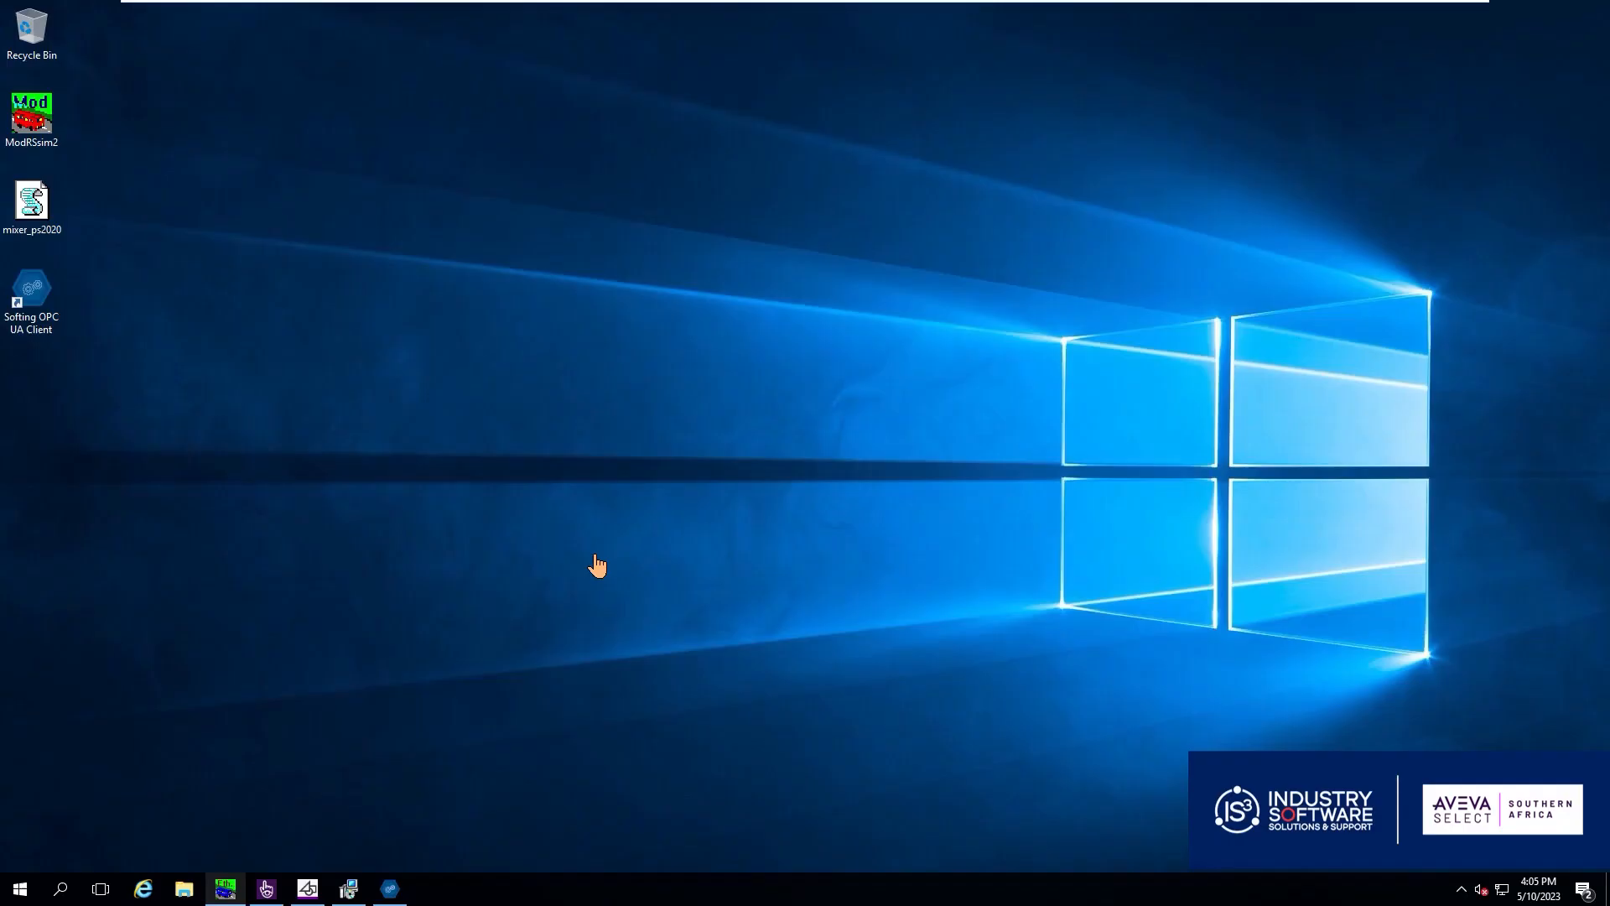
mouse_move(555, 501)
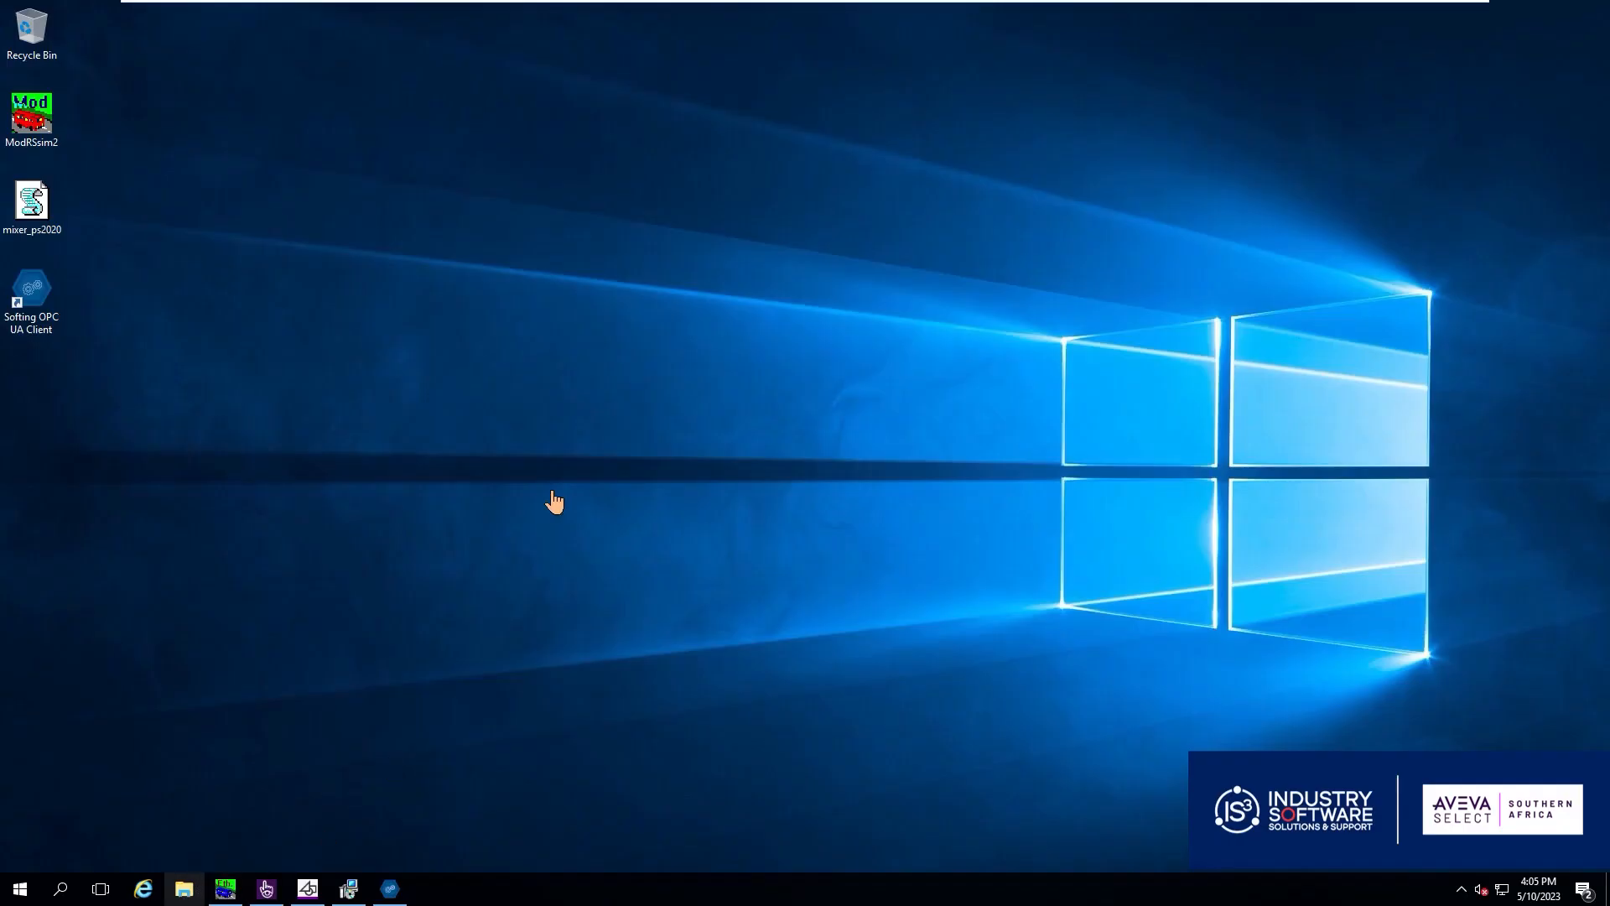
Navigate to C:\ProgramData\AVEVA\PCS\OPC UA Rejected Client Certificates in File Explorer
click(183, 889)
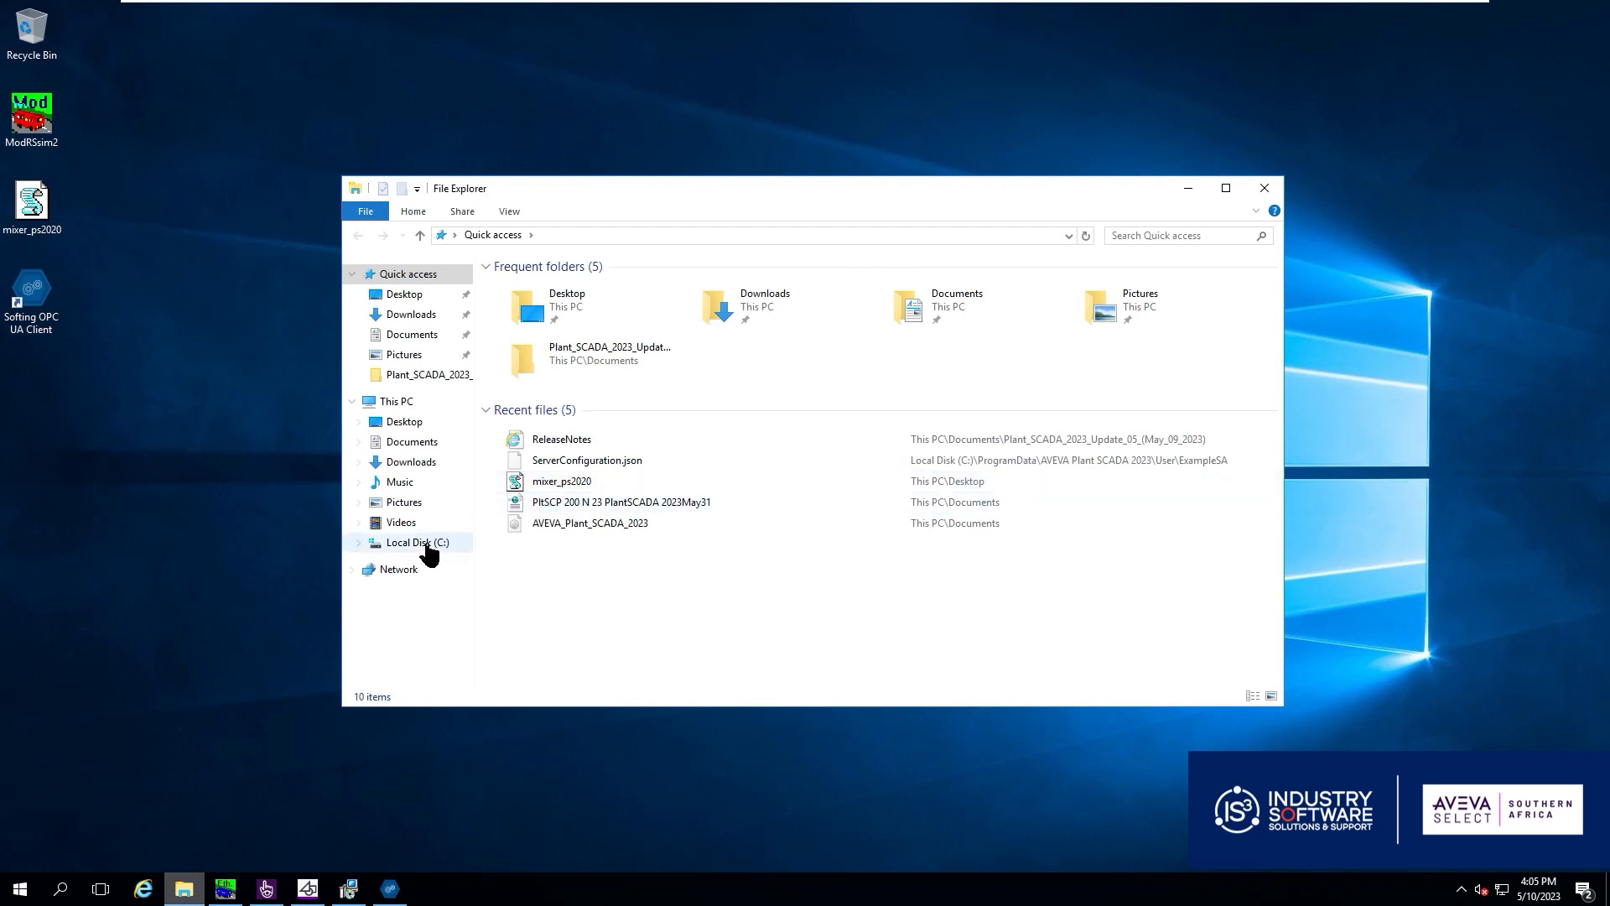
double_click(415, 541)
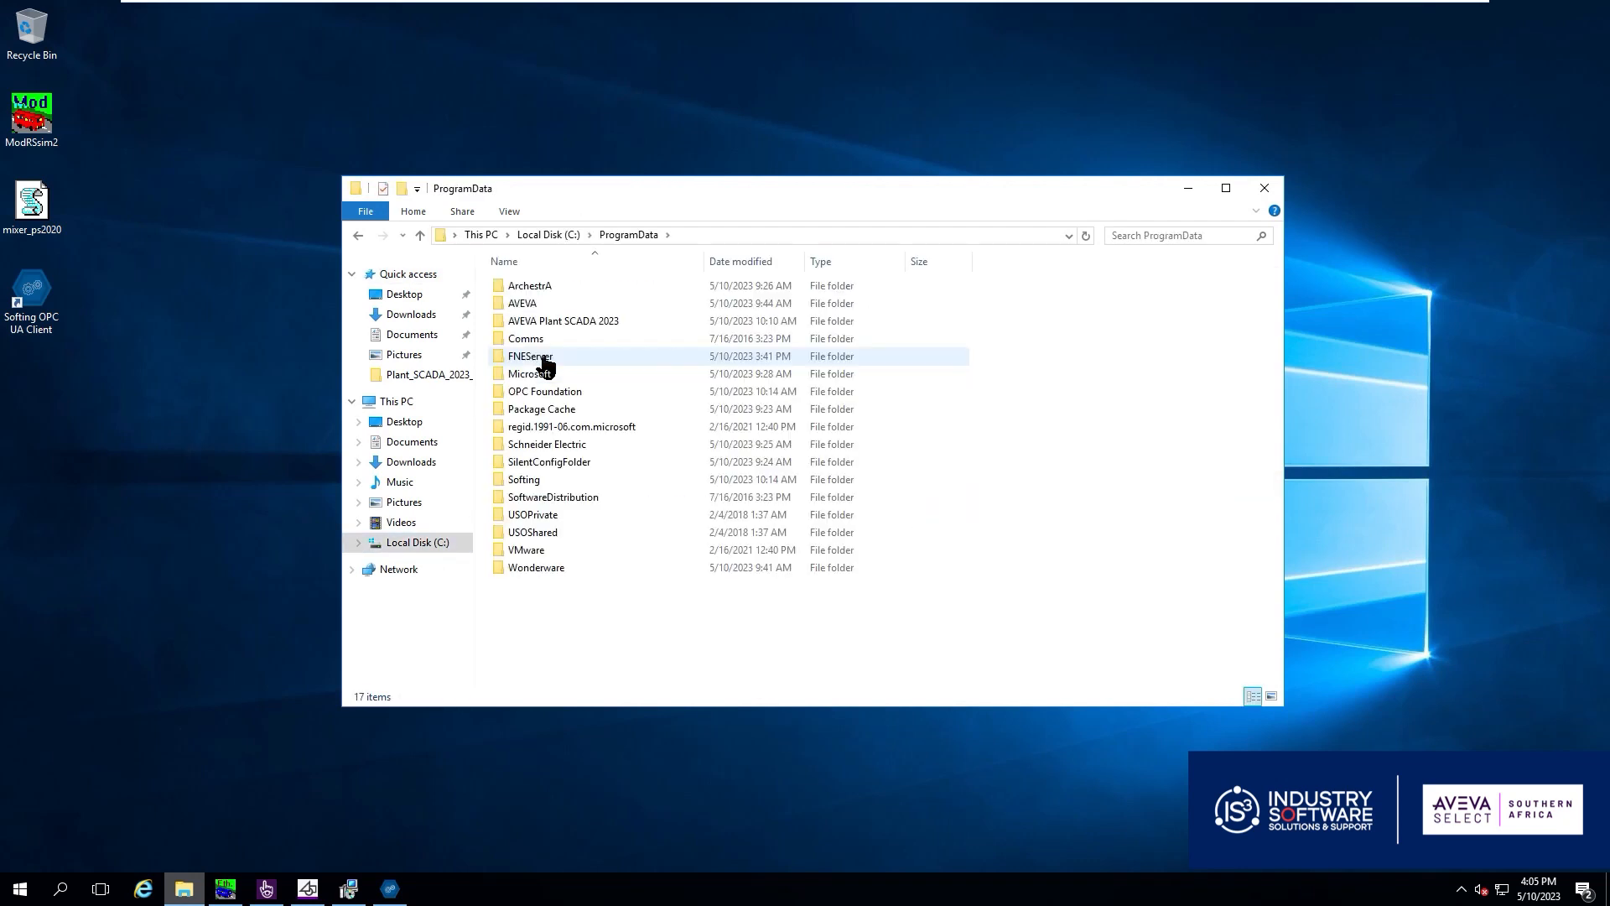
double_click(522, 304)
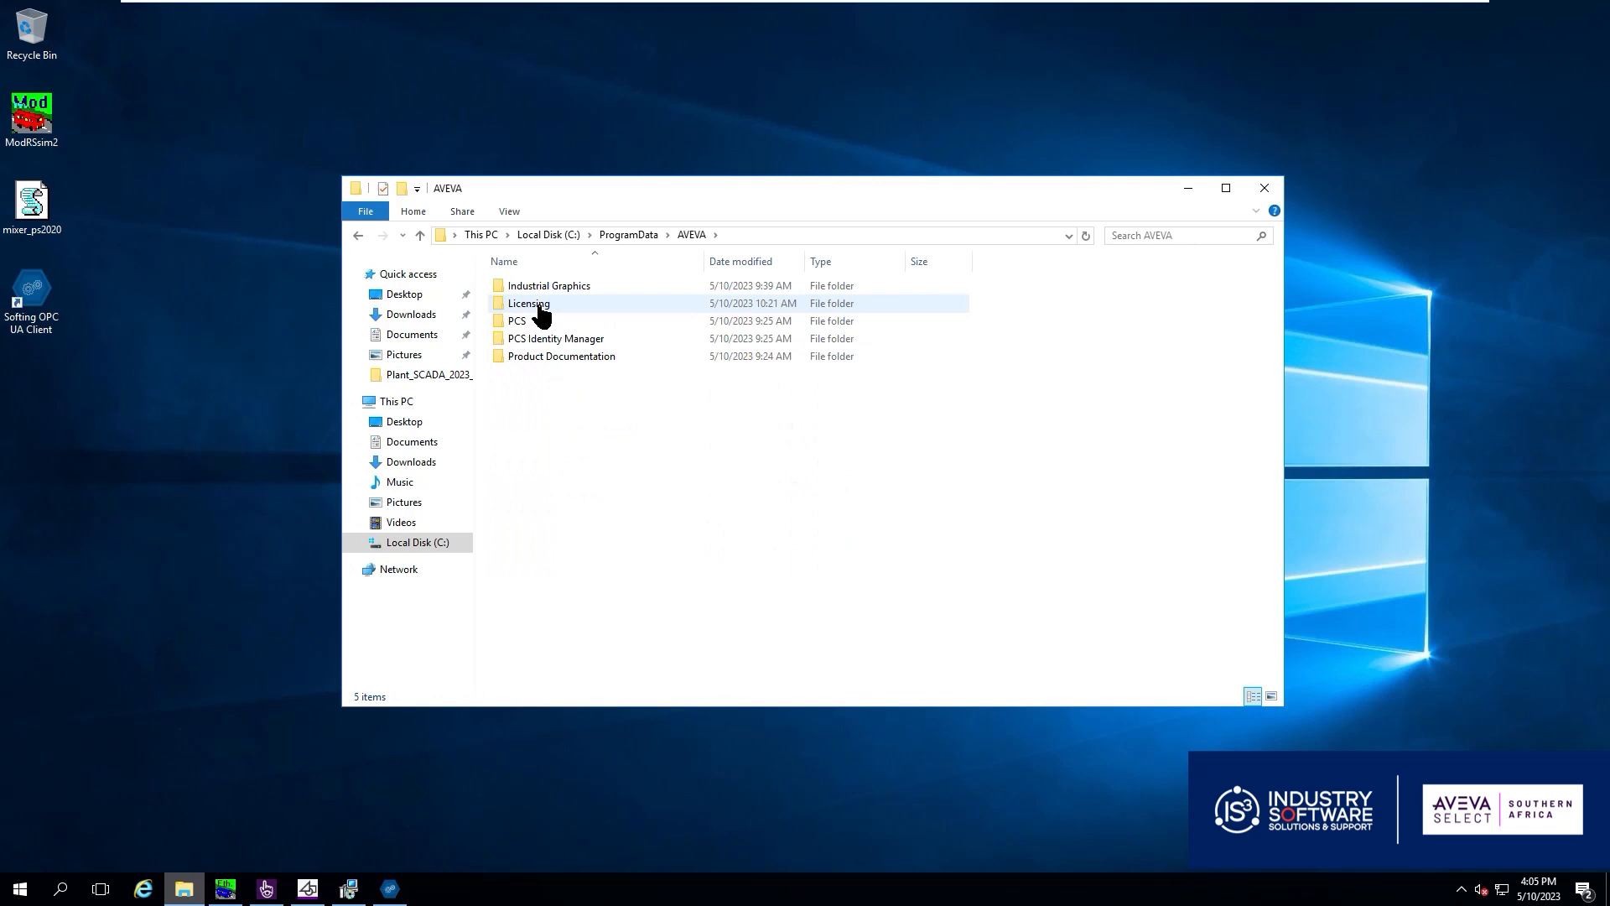
double_click(518, 320)
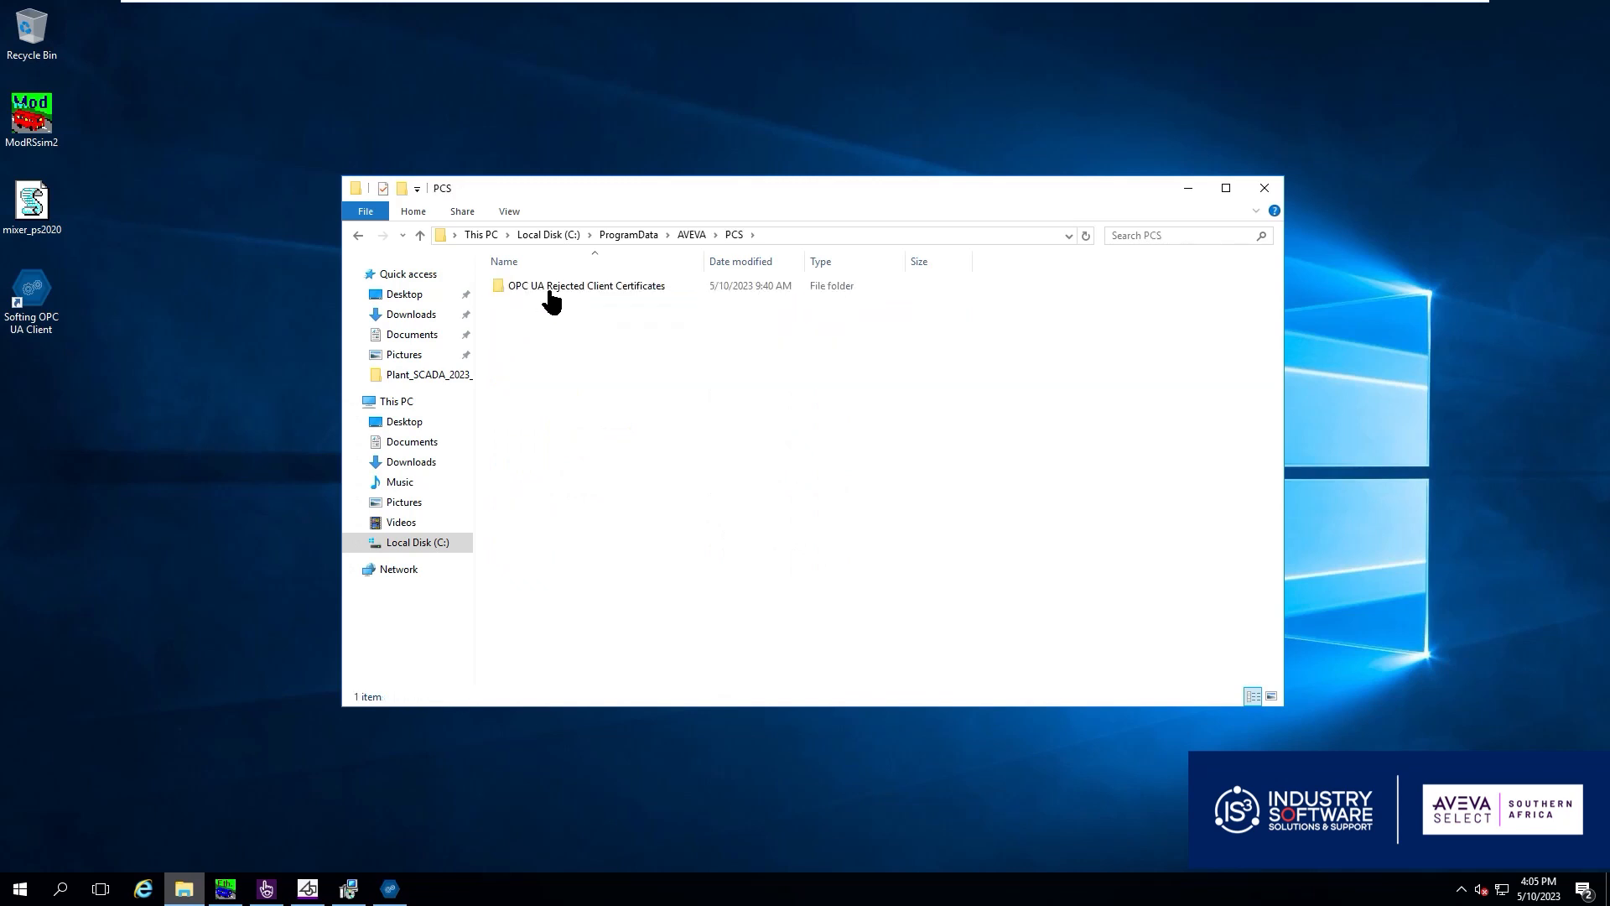
double_click(585, 285)
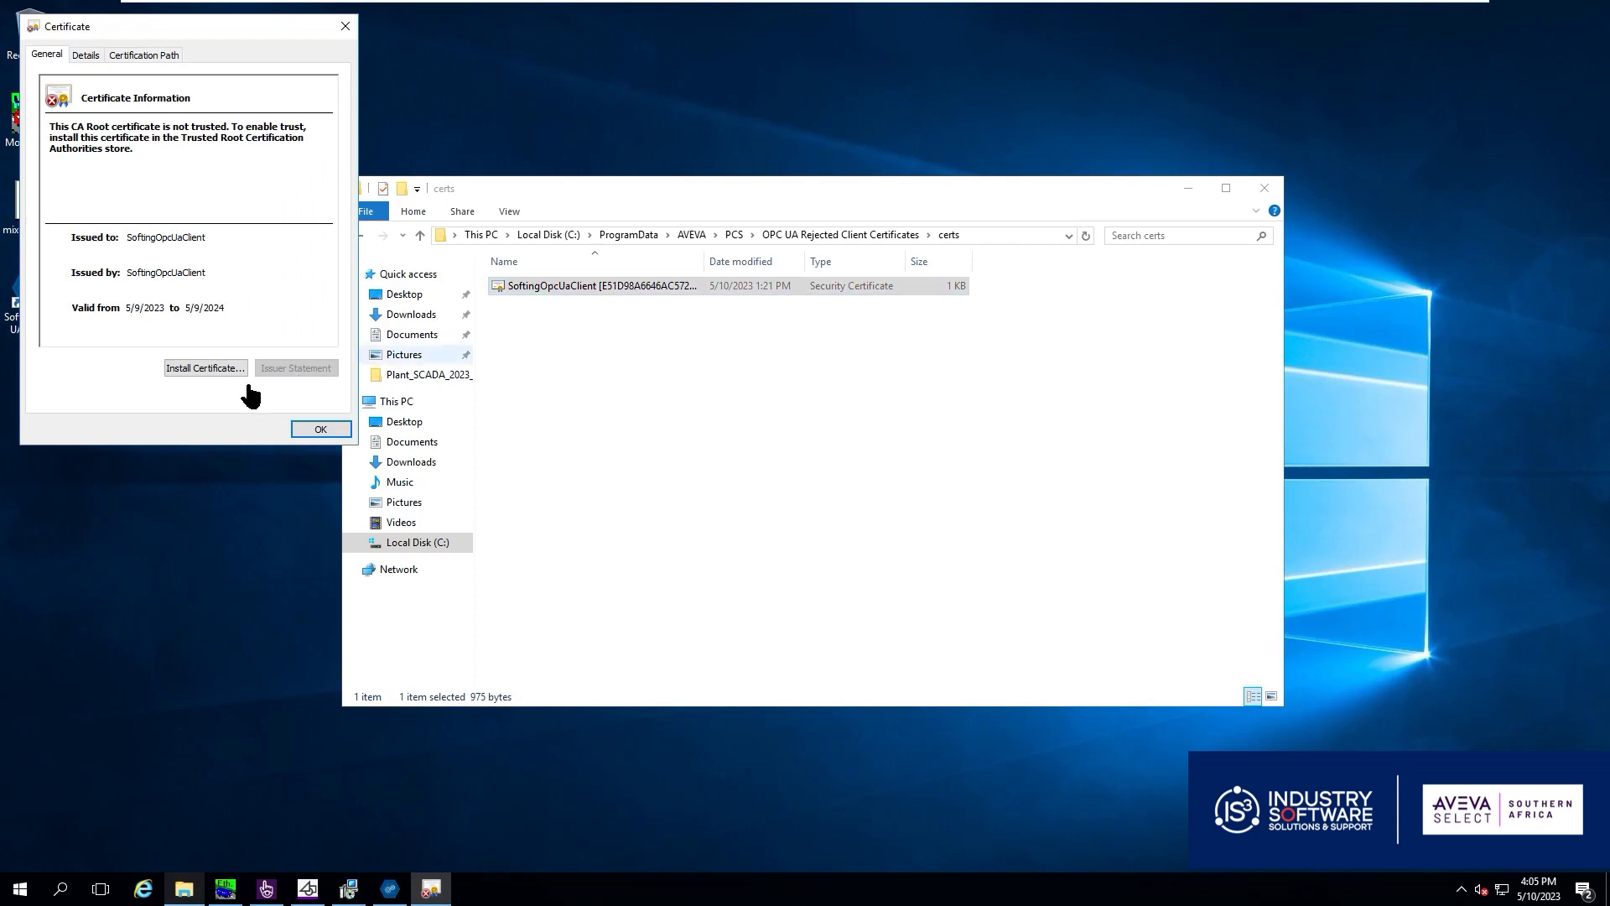
Start installing the SoftingOpcUaClient certificate and choose the store manually
click(204, 367)
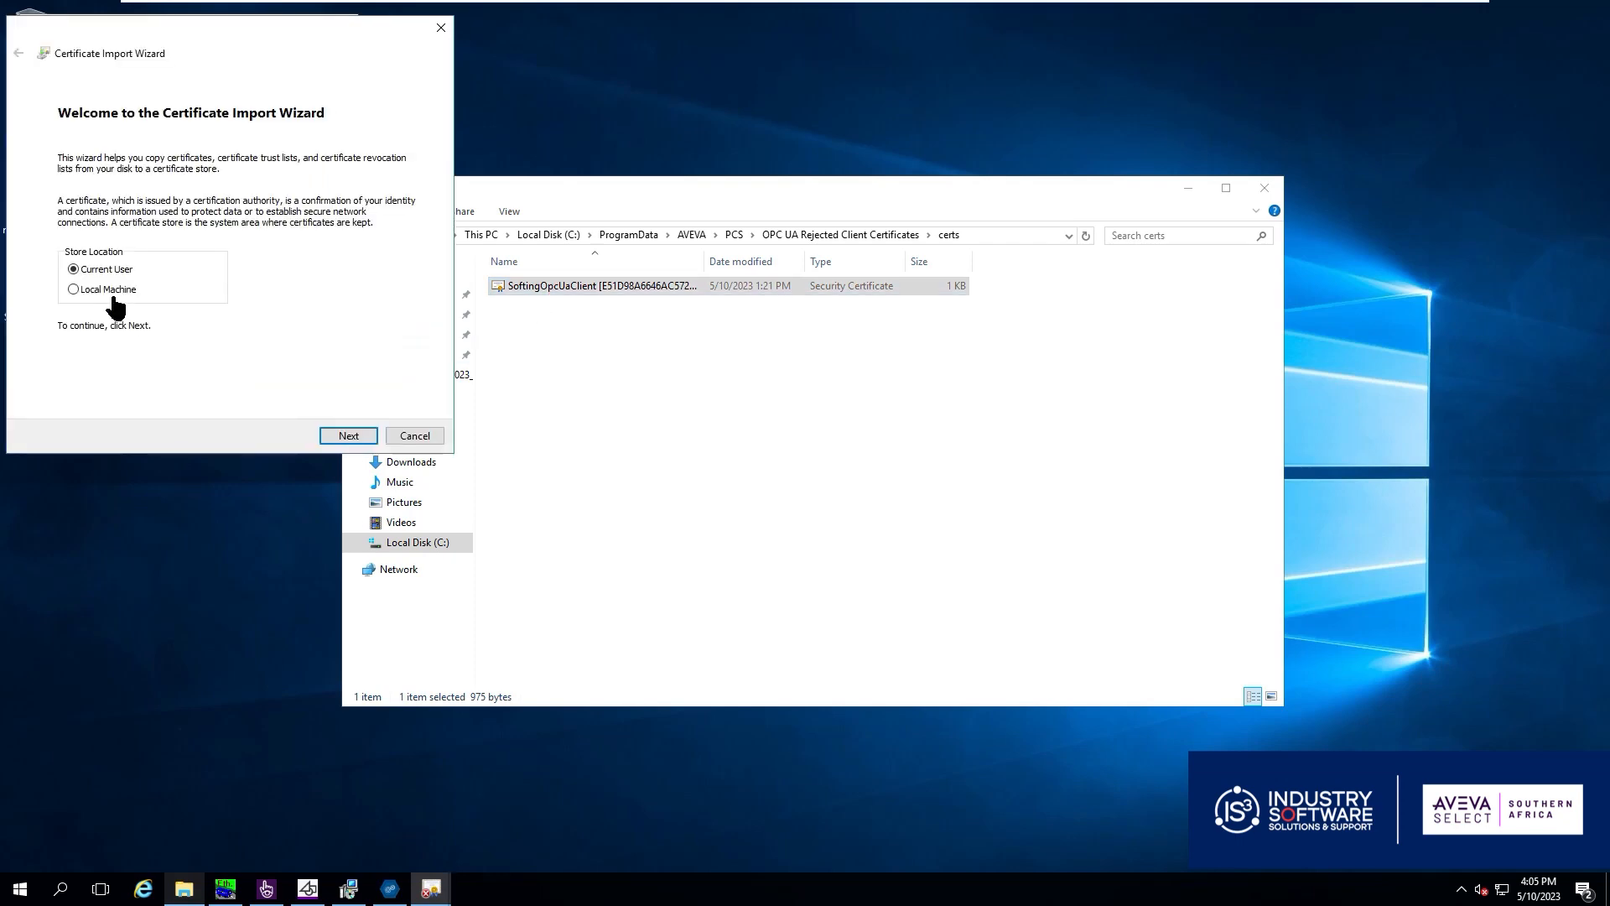
click(349, 436)
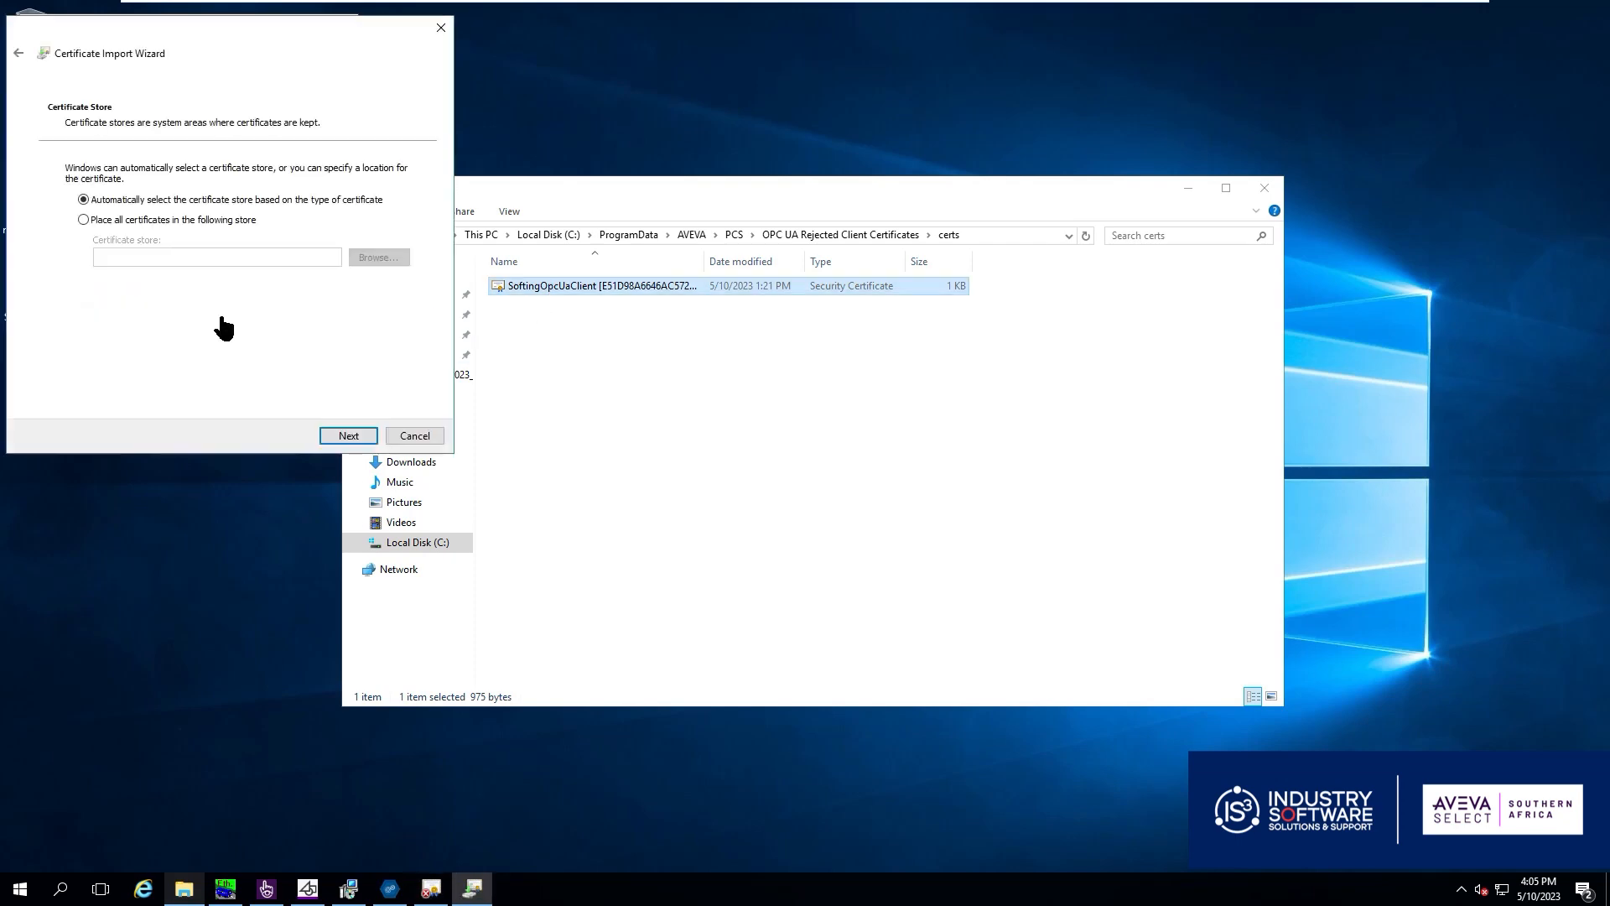
click(84, 220)
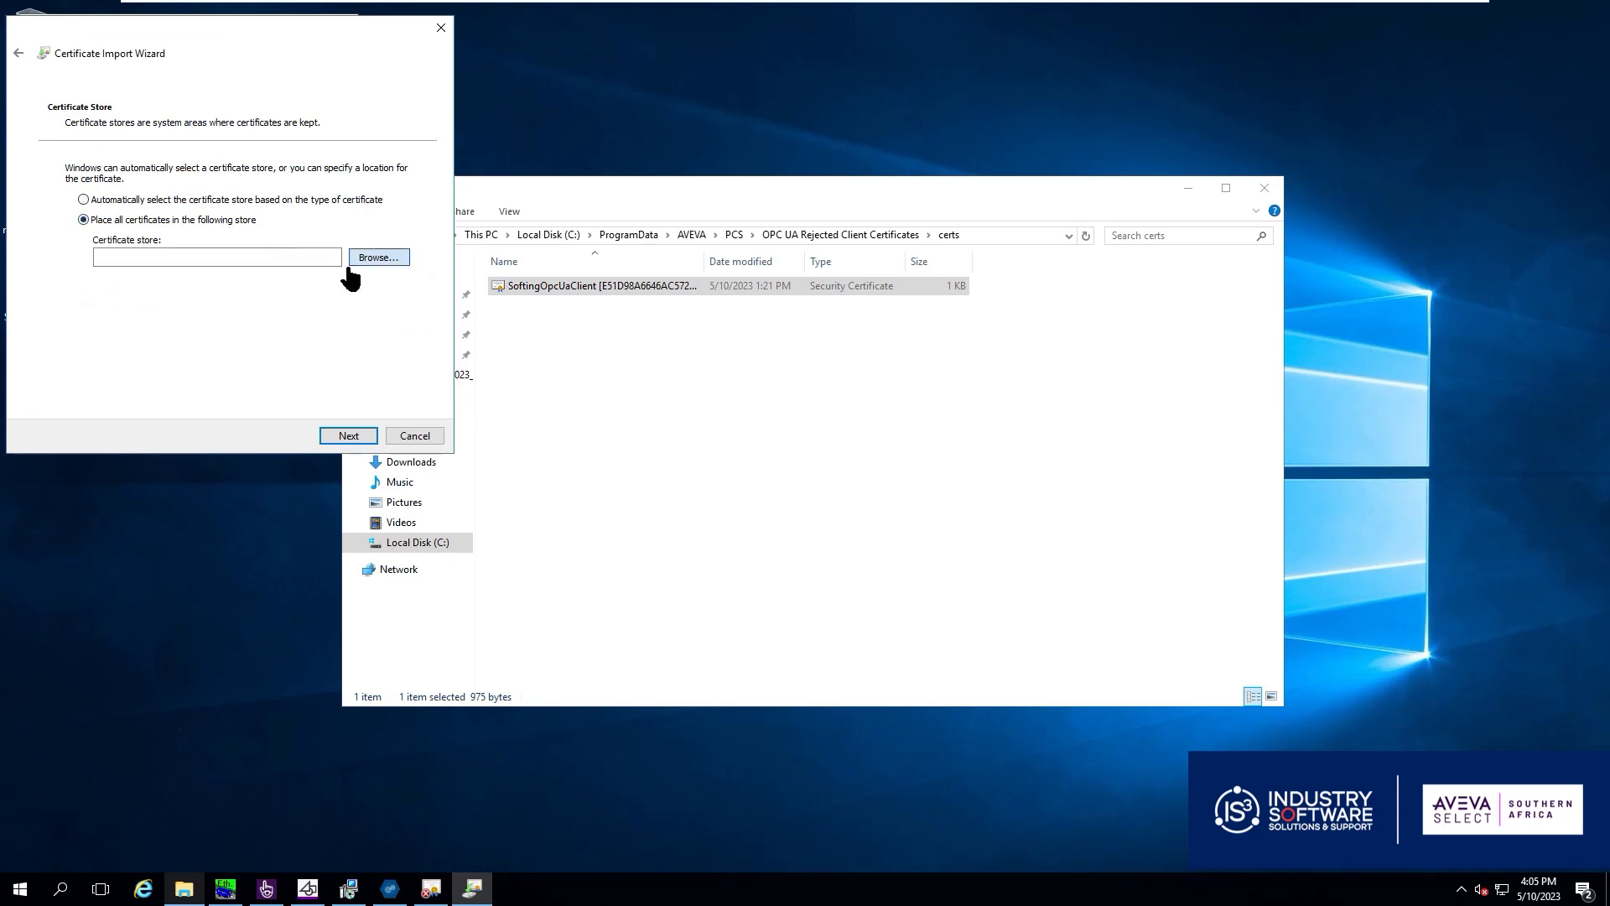
click(377, 257)
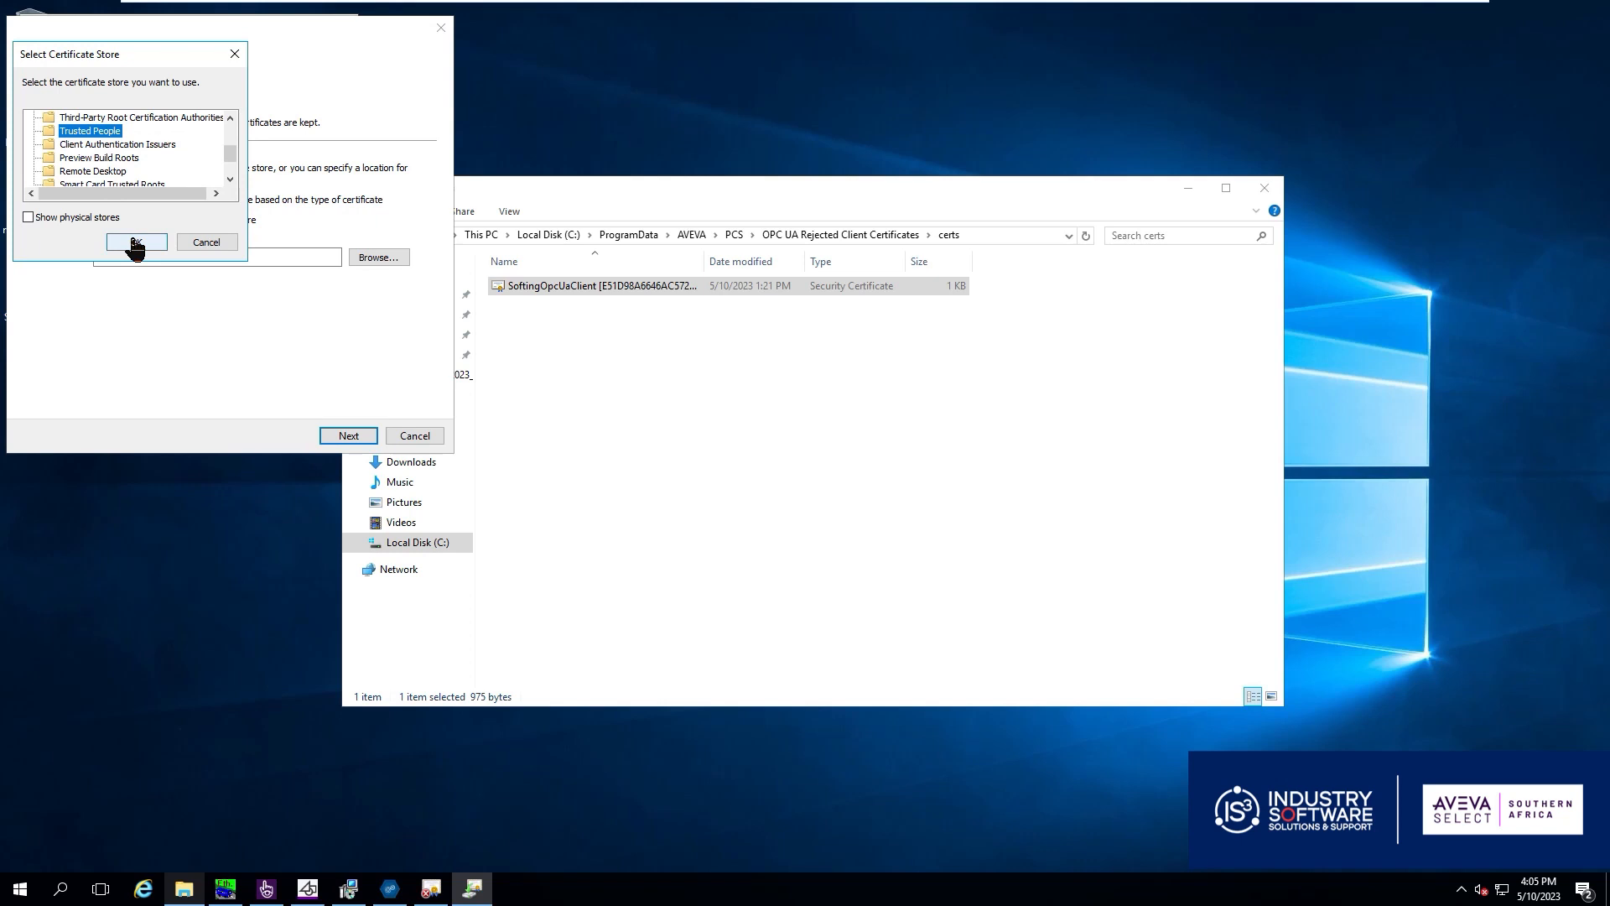
Import the certificate into Trusted People and dismiss the success message and windows
click(136, 241)
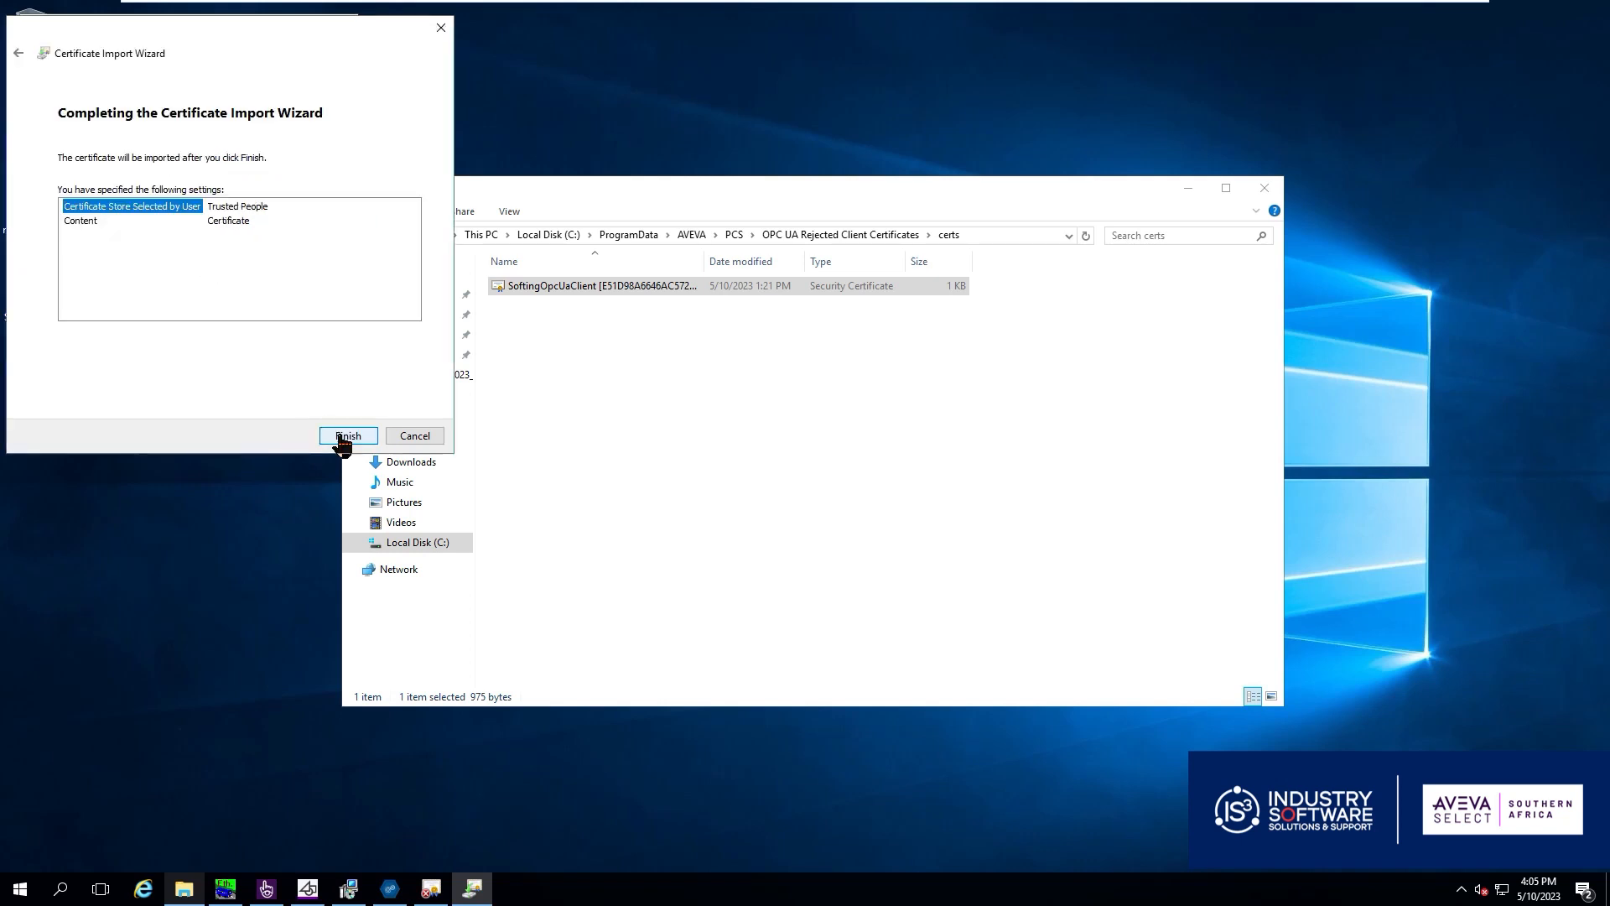
click(347, 436)
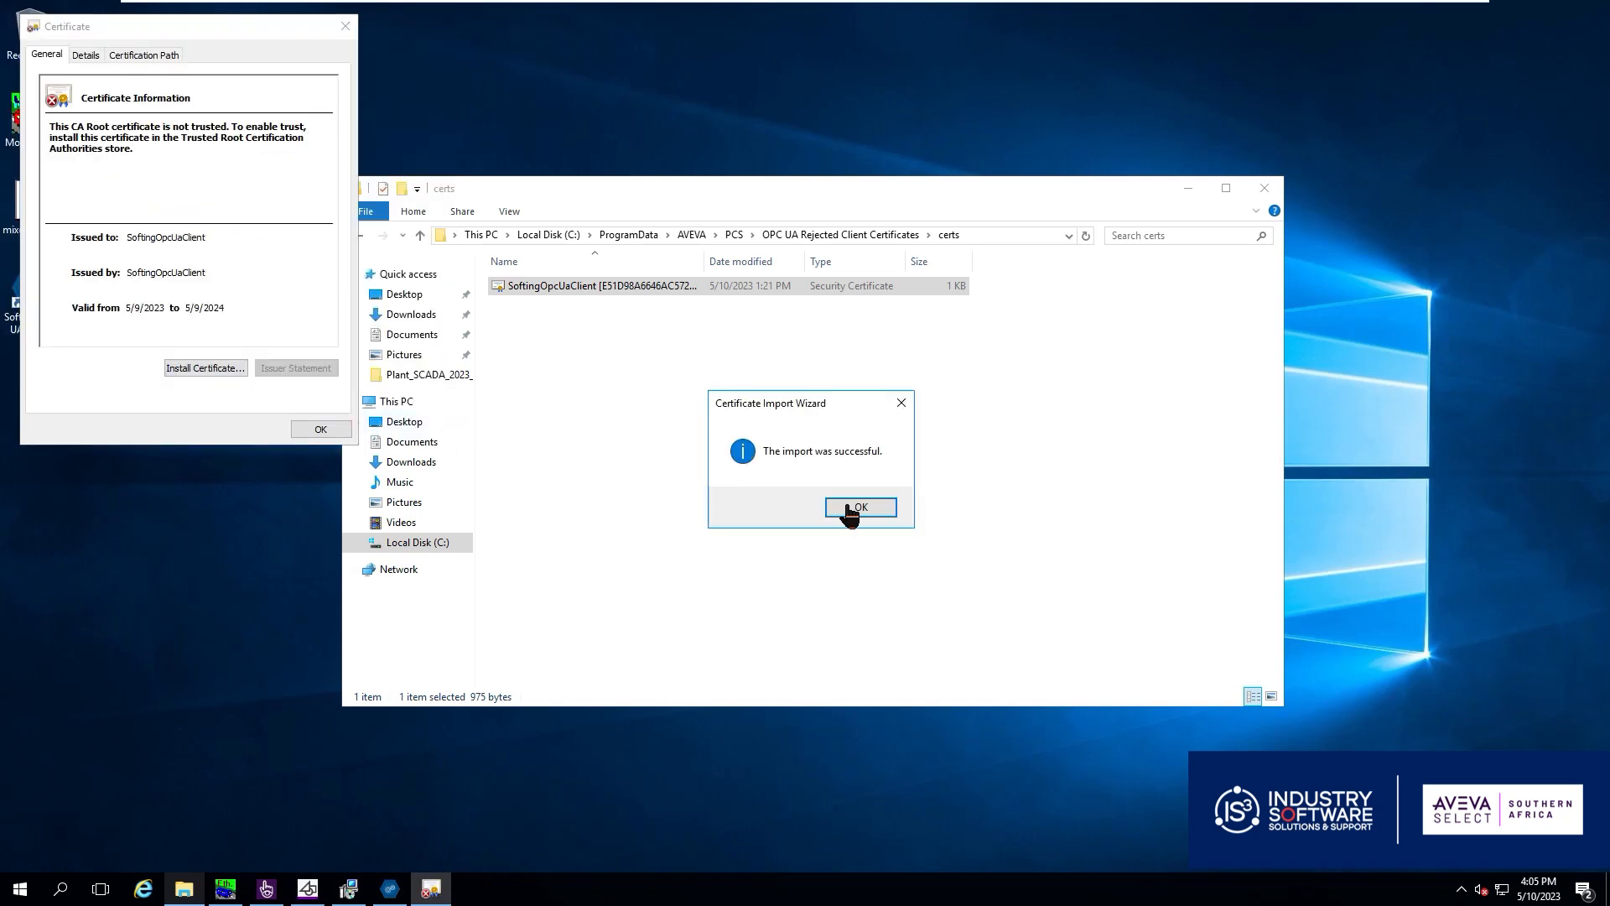
click(859, 507)
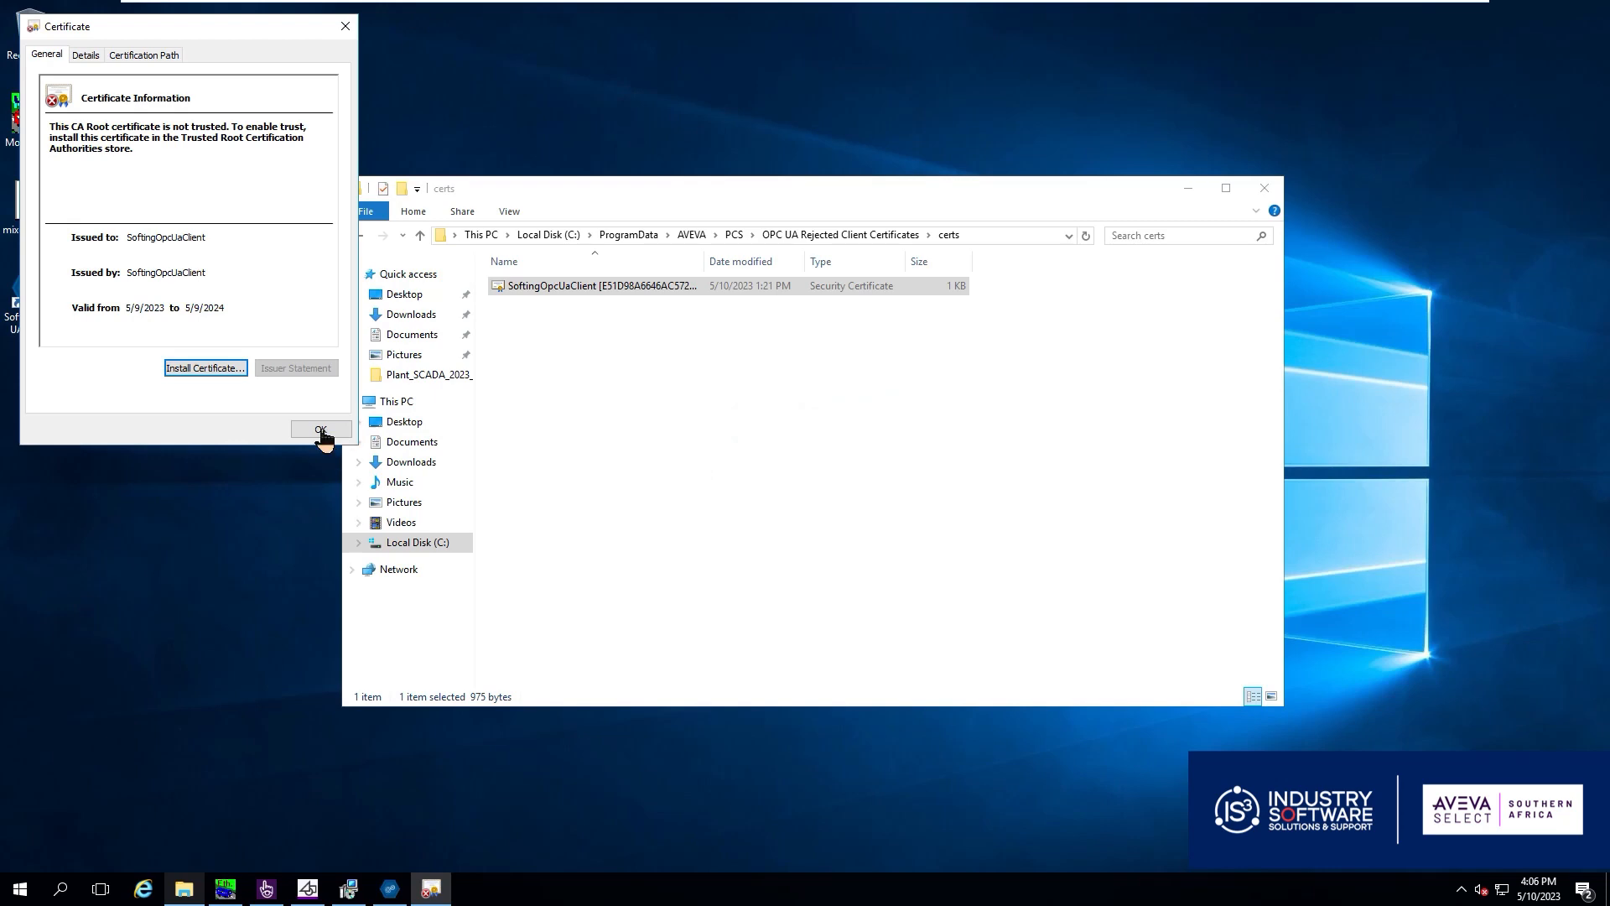
click(321, 430)
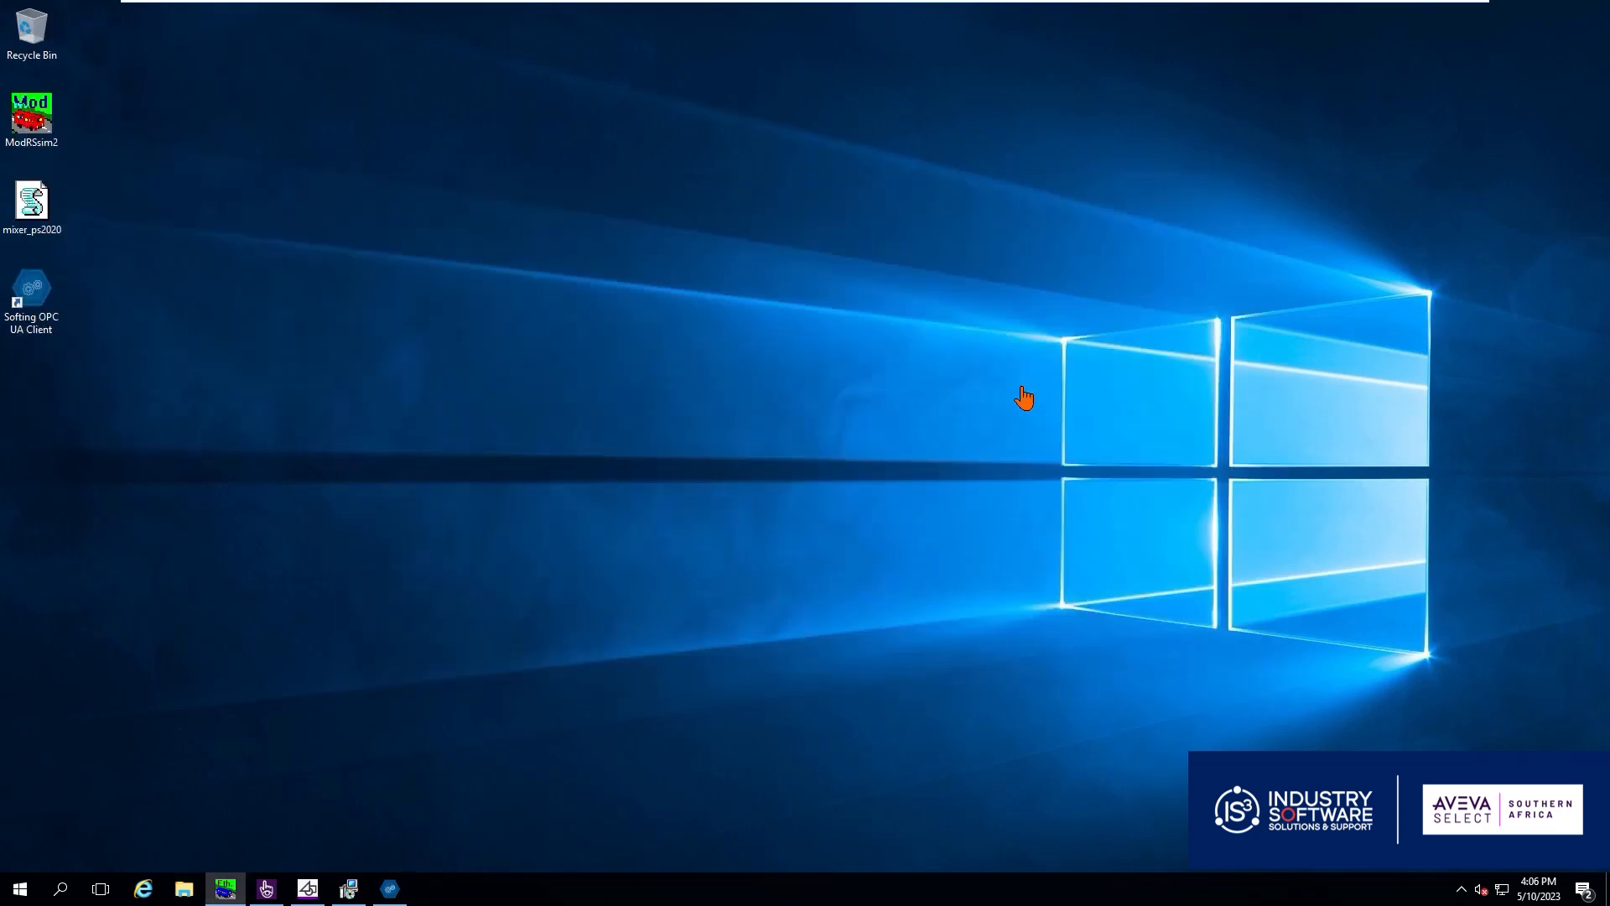
click(18, 887)
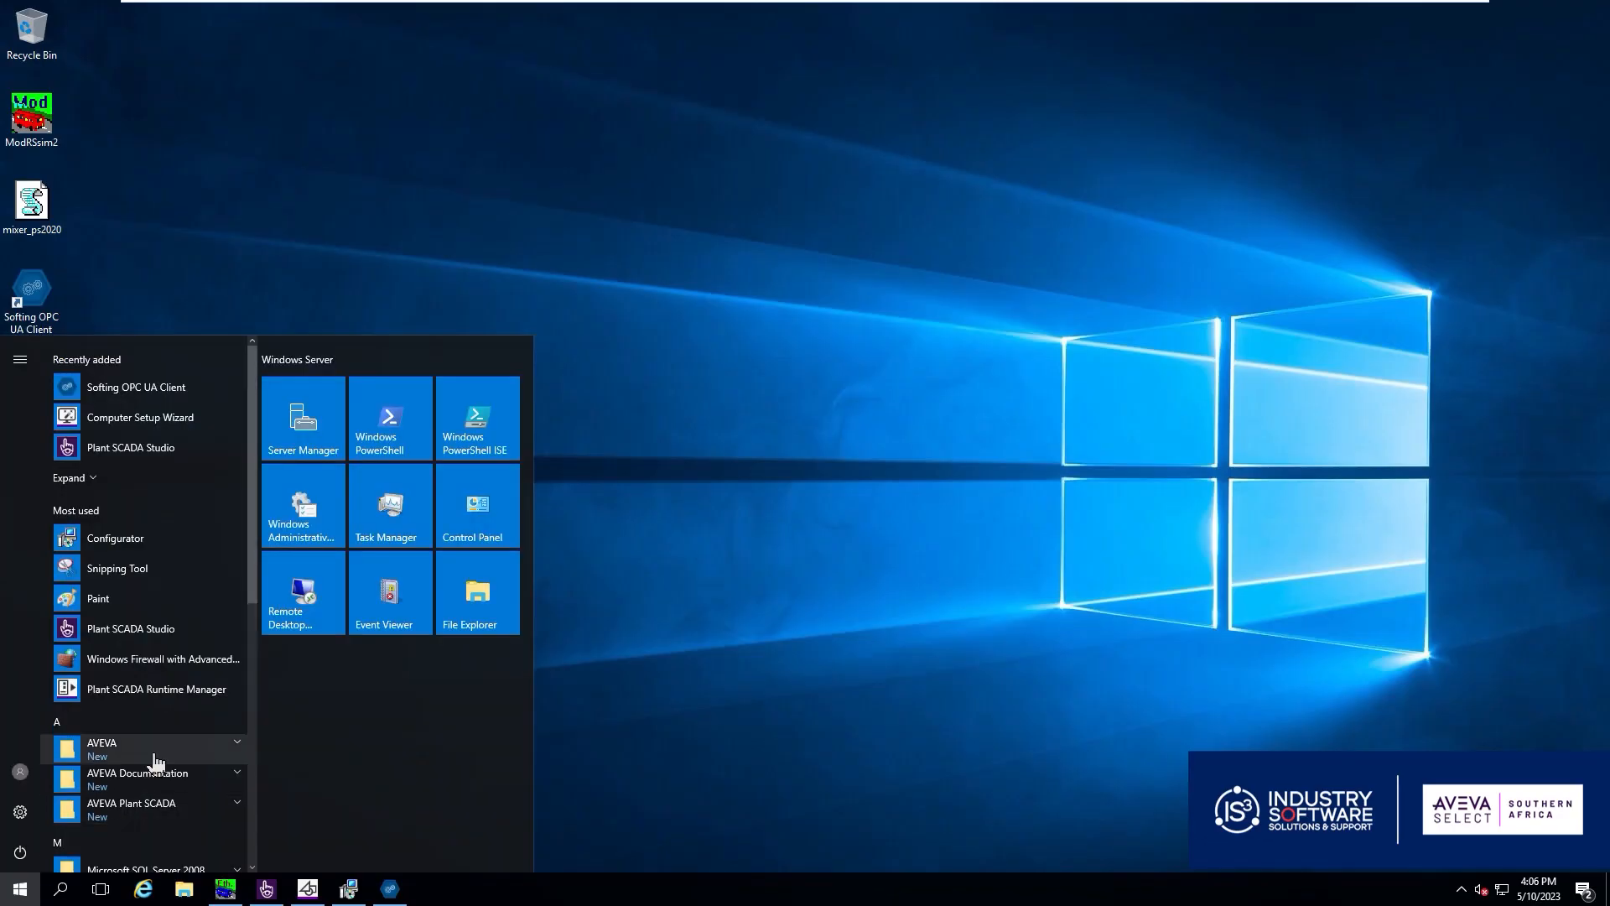
click(131, 808)
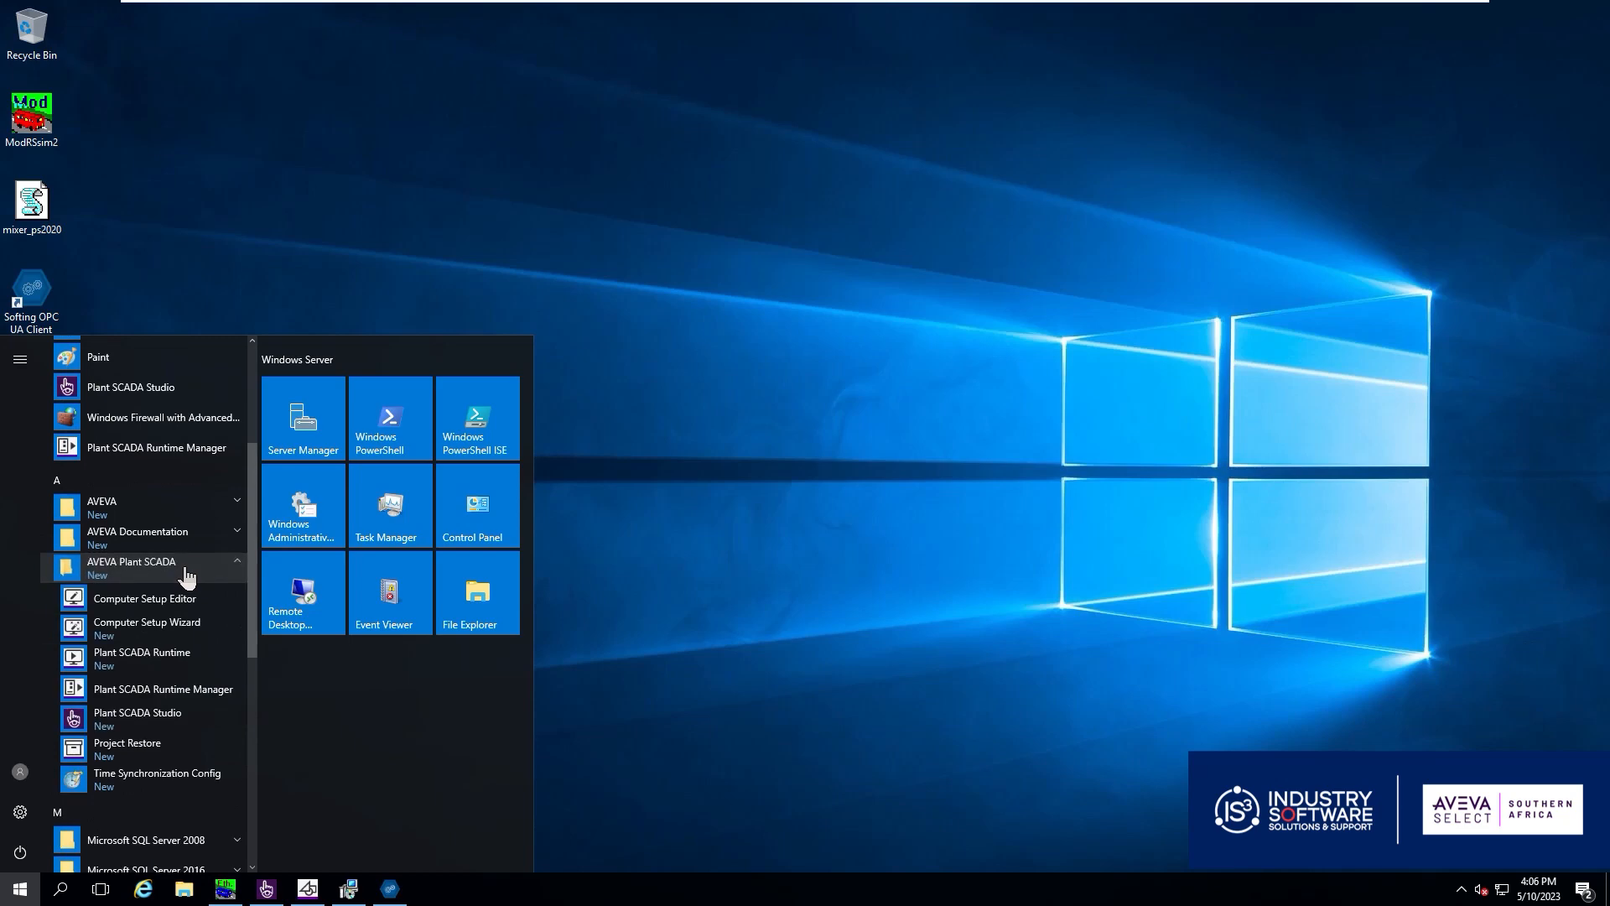
click(145, 597)
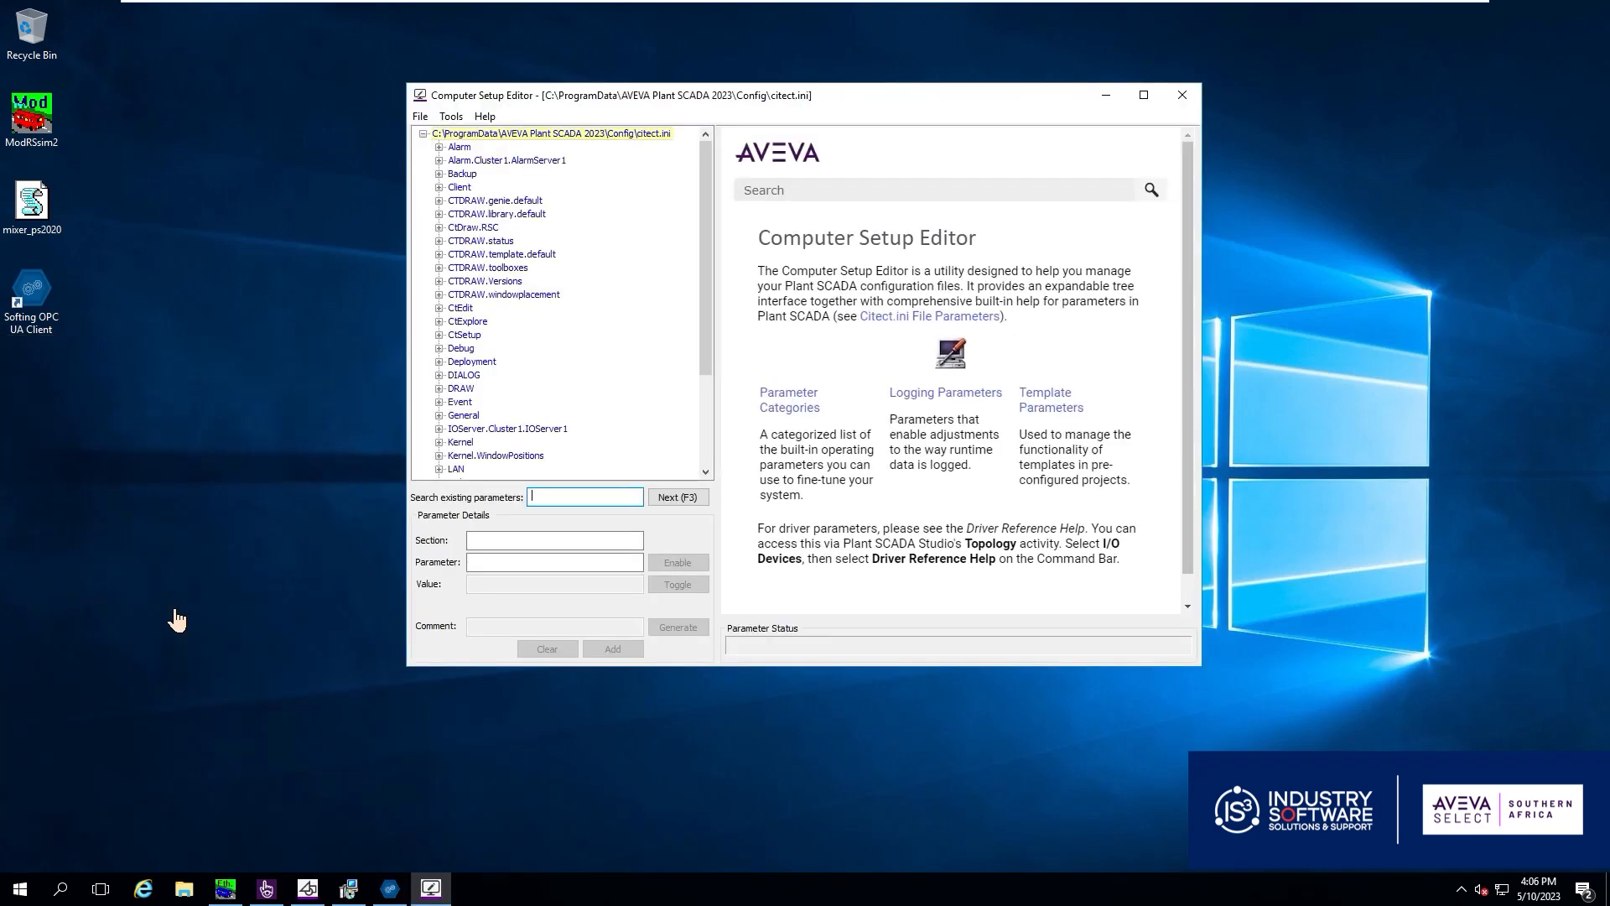
click(454, 468)
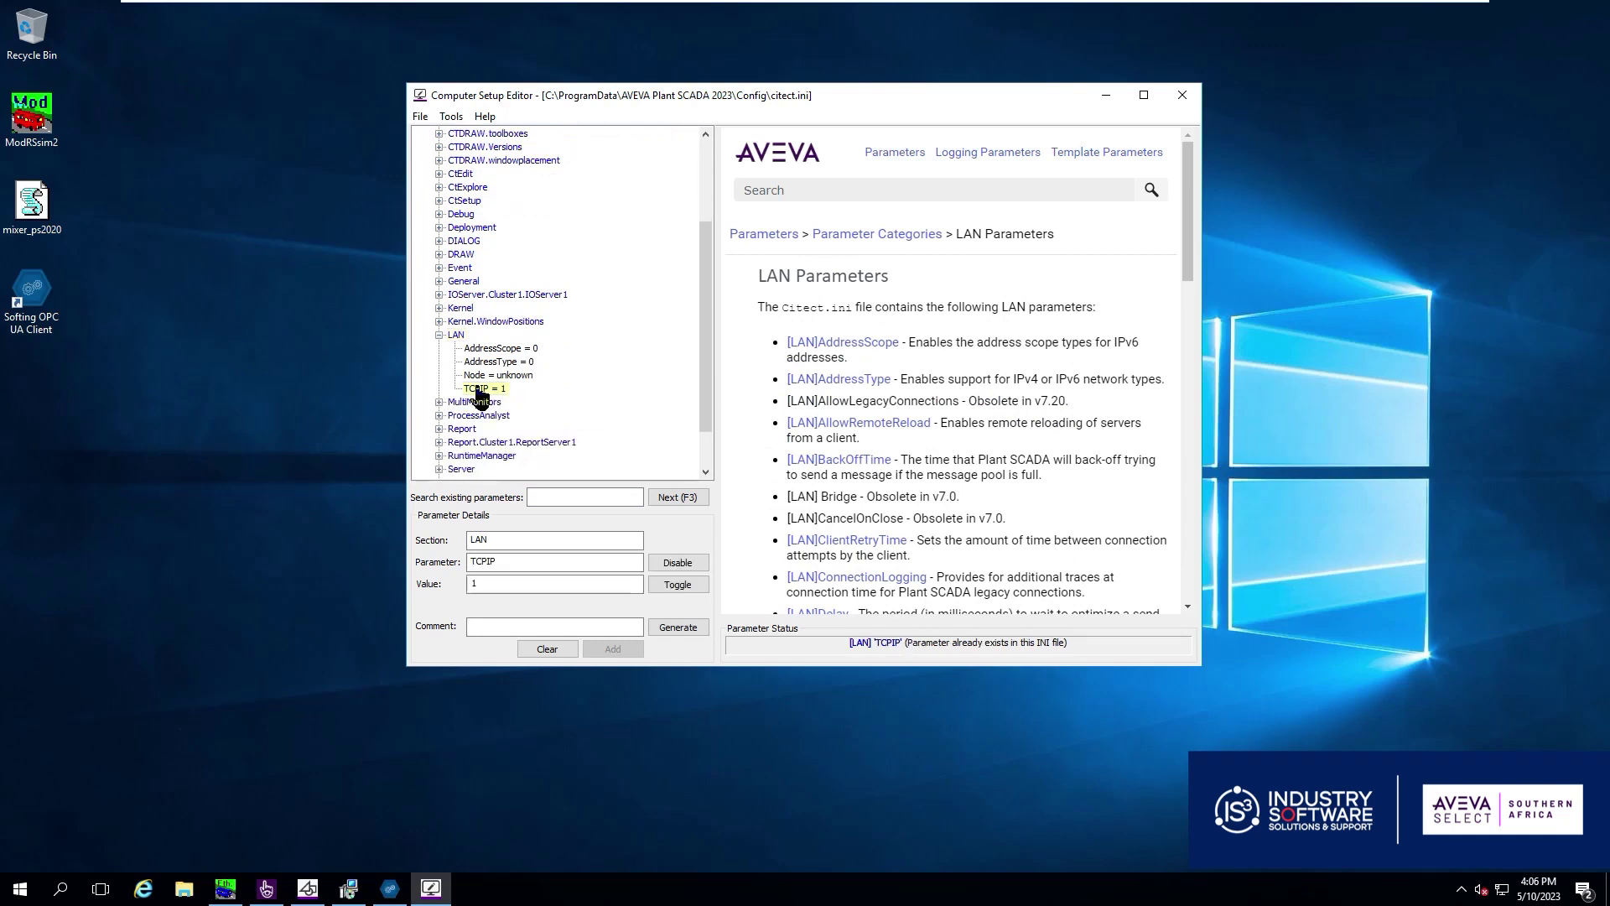
click(478, 387)
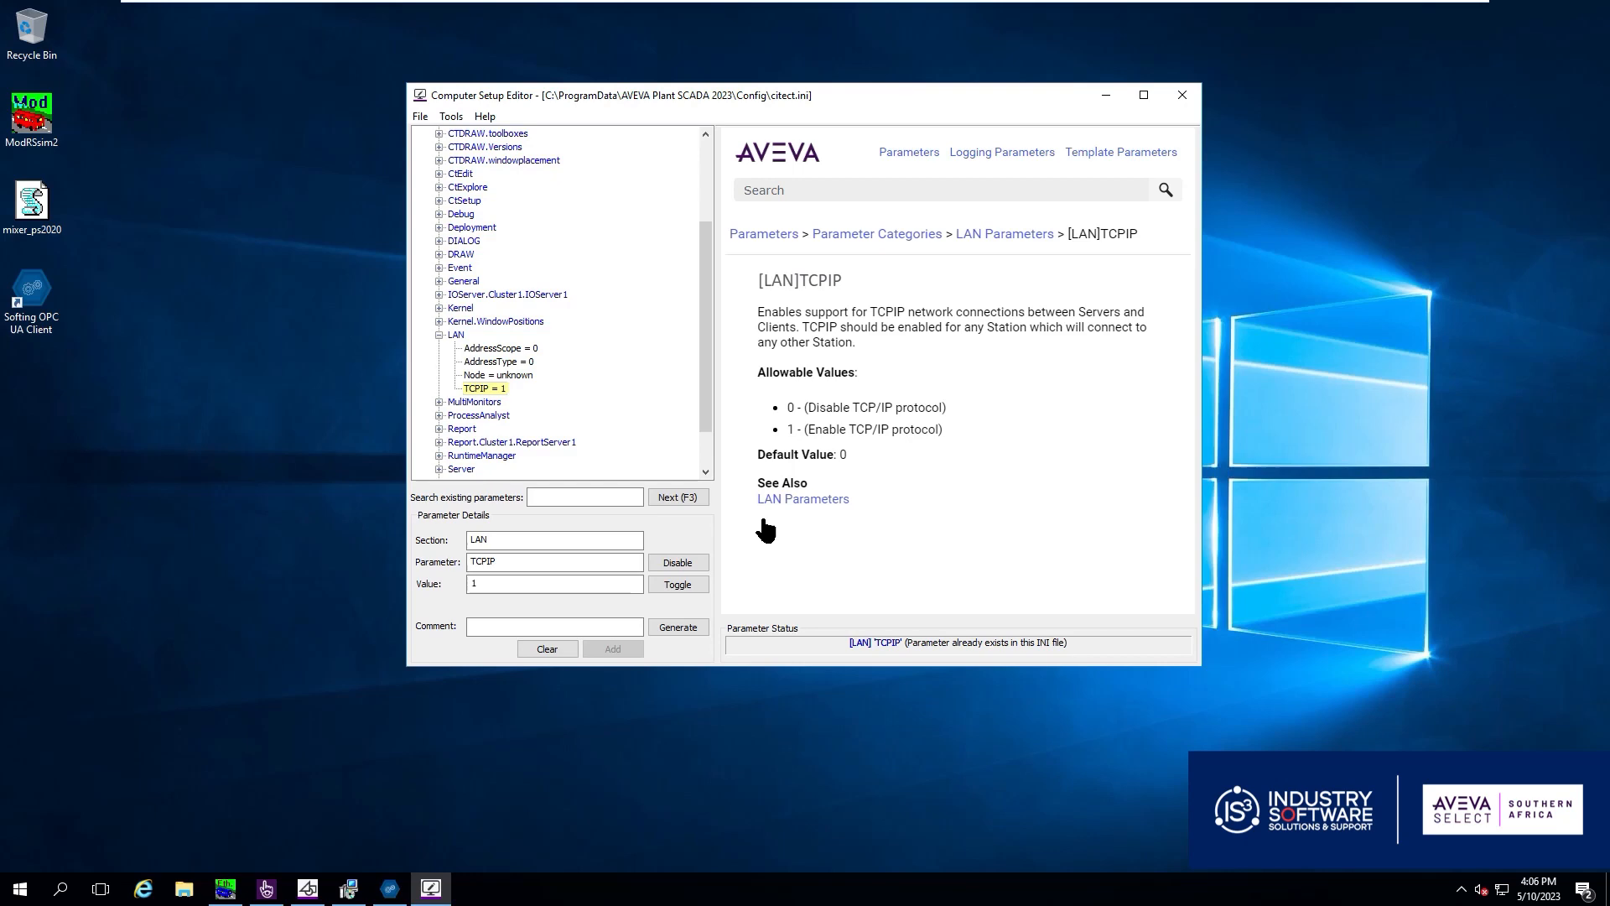
mouse_move(1181, 94)
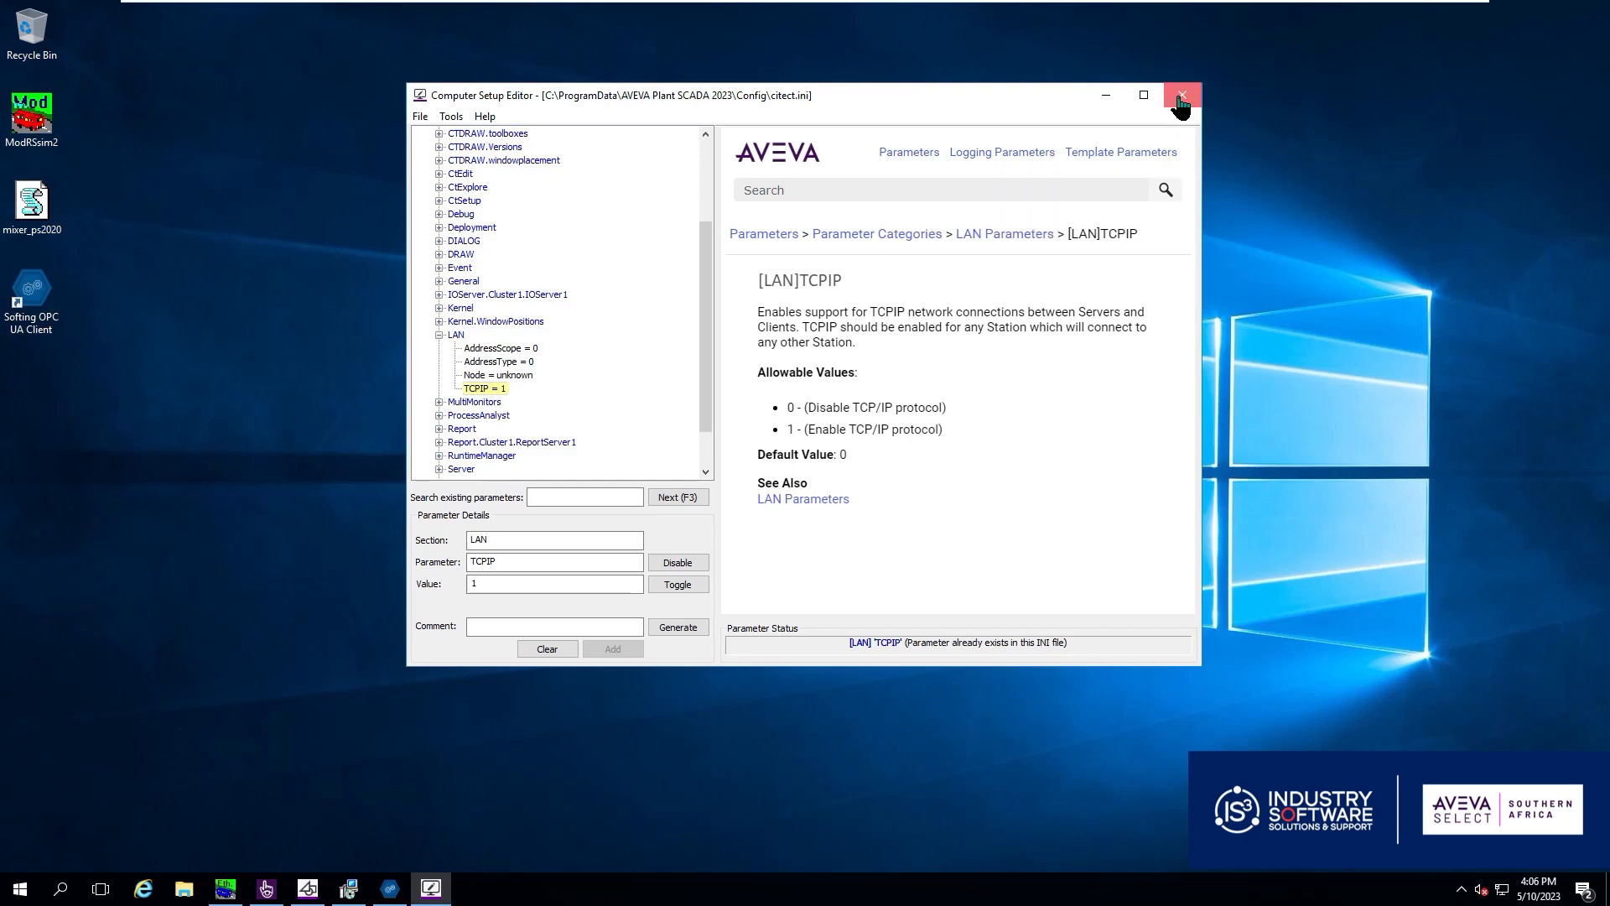
click(1181, 94)
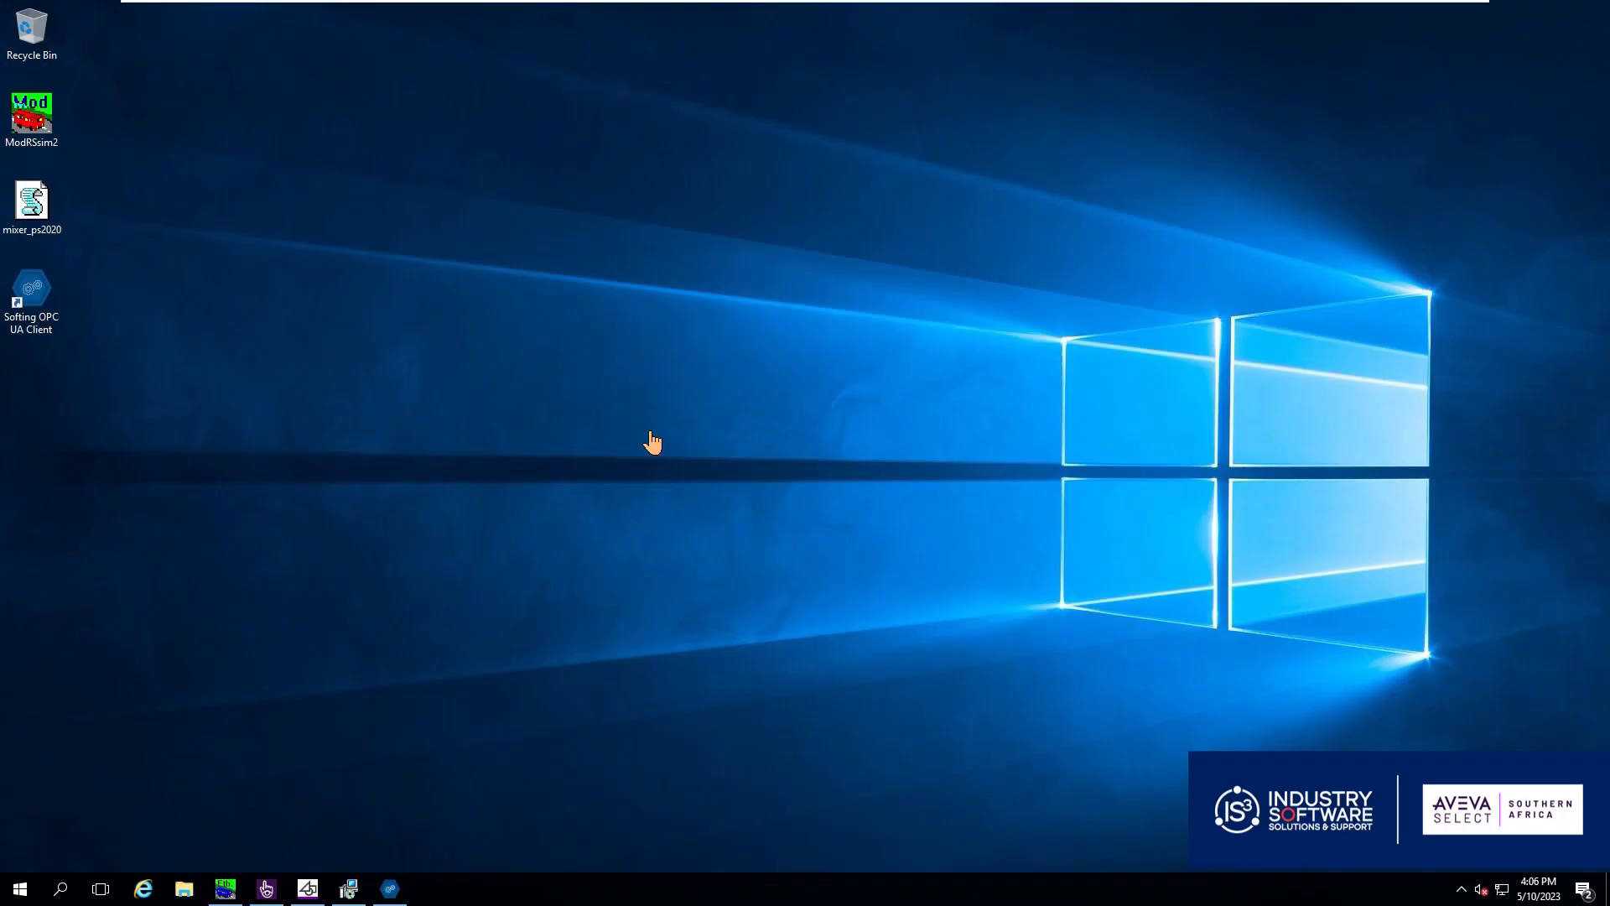
click(19, 889)
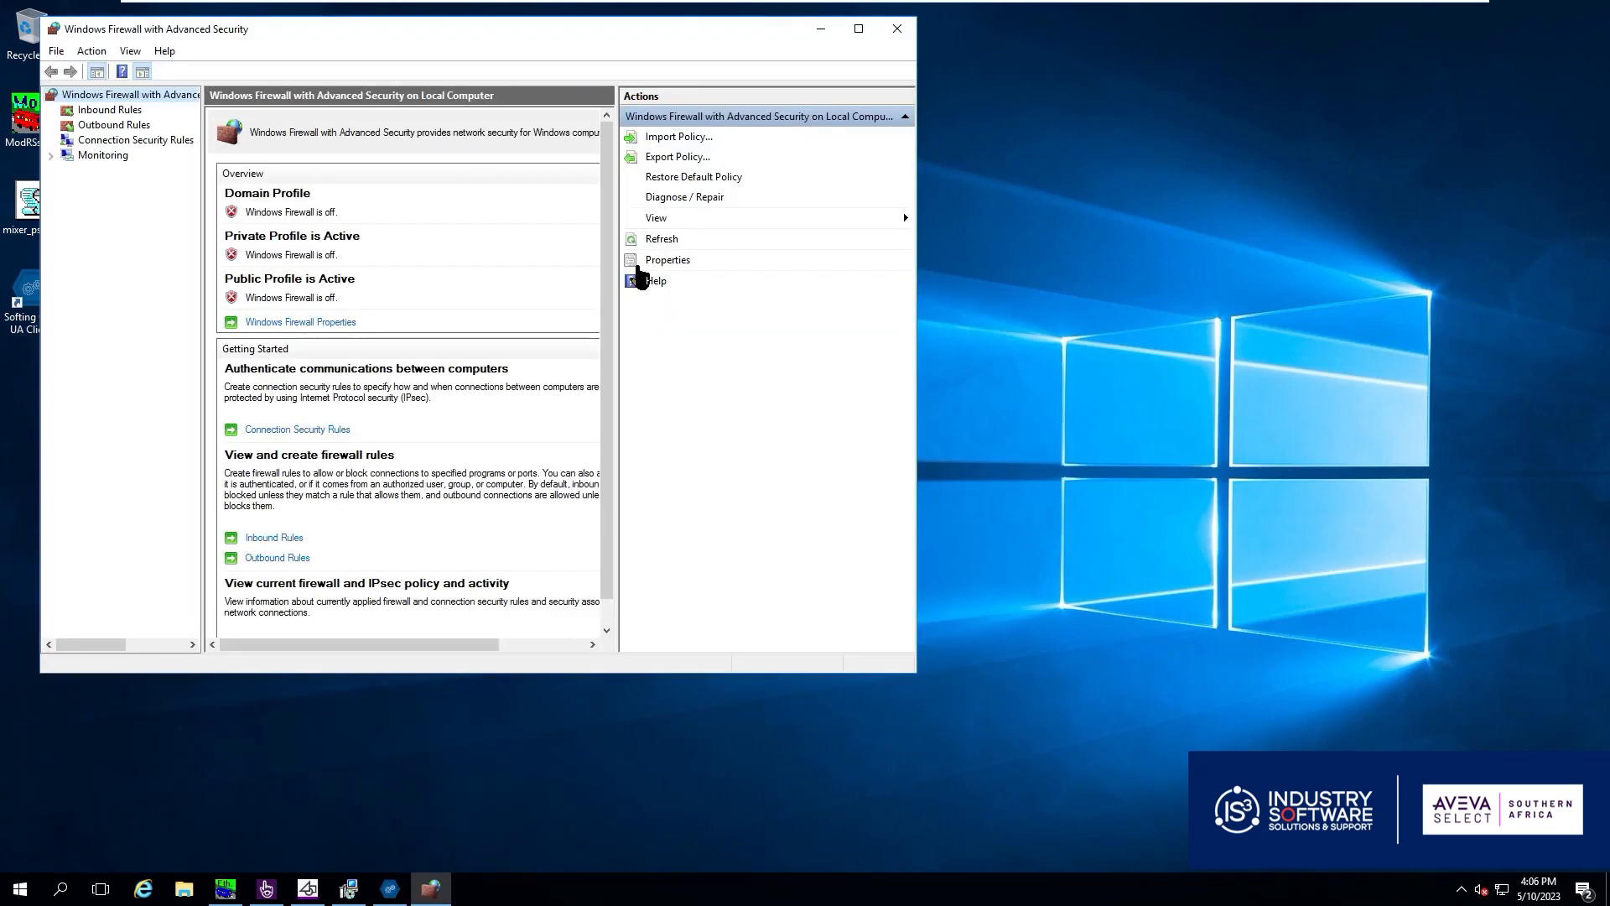
mouse_move(164, 122)
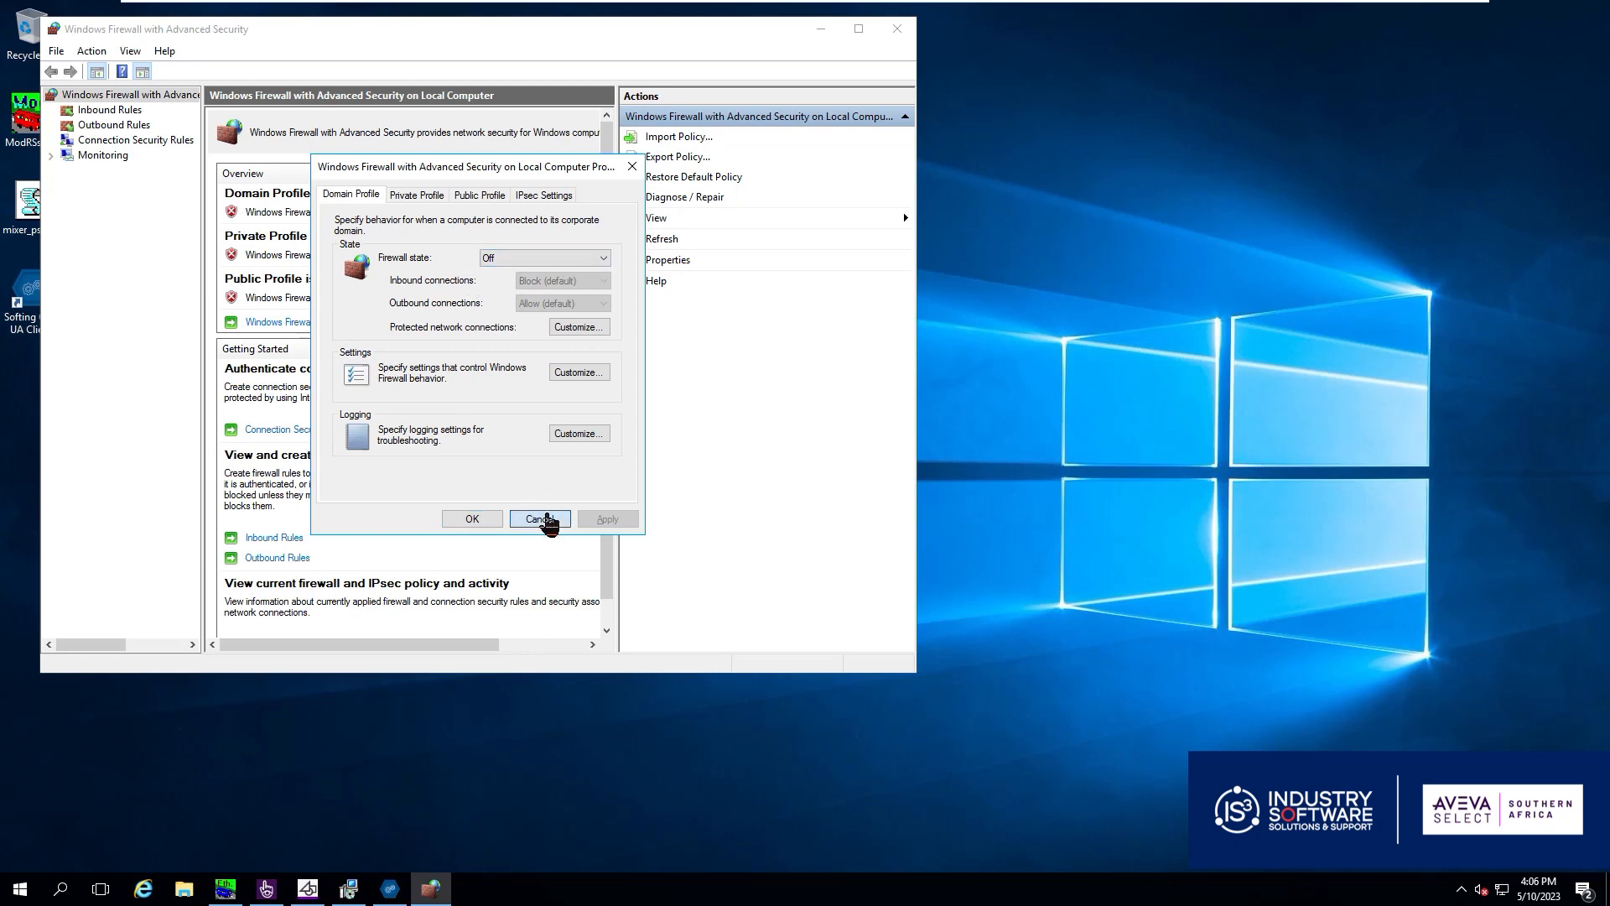
click(539, 519)
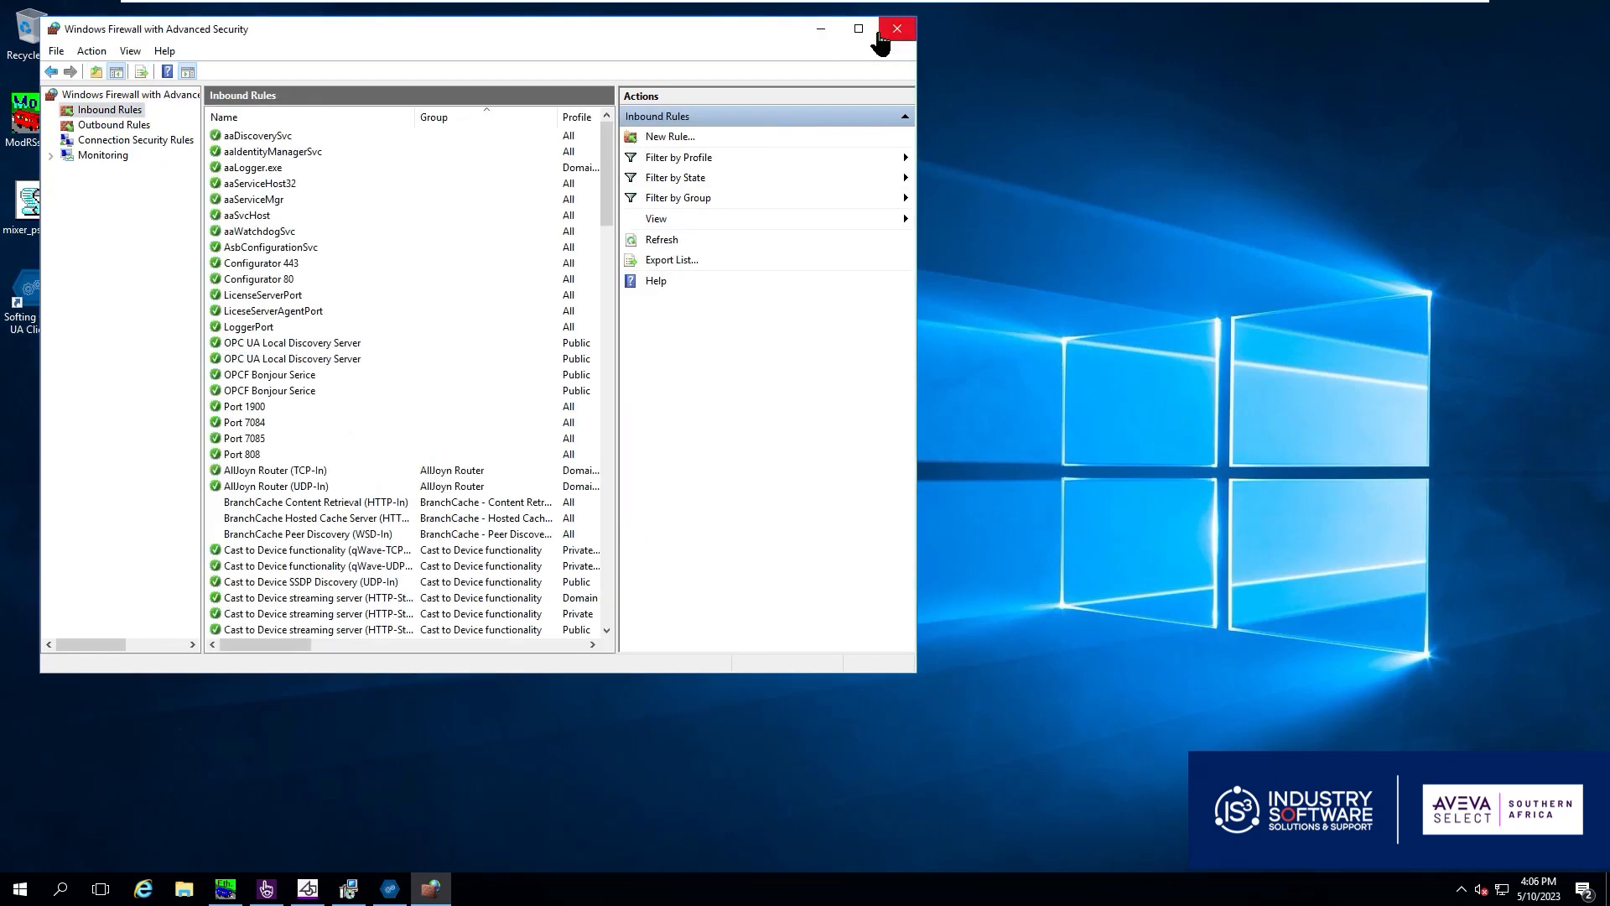
click(857, 28)
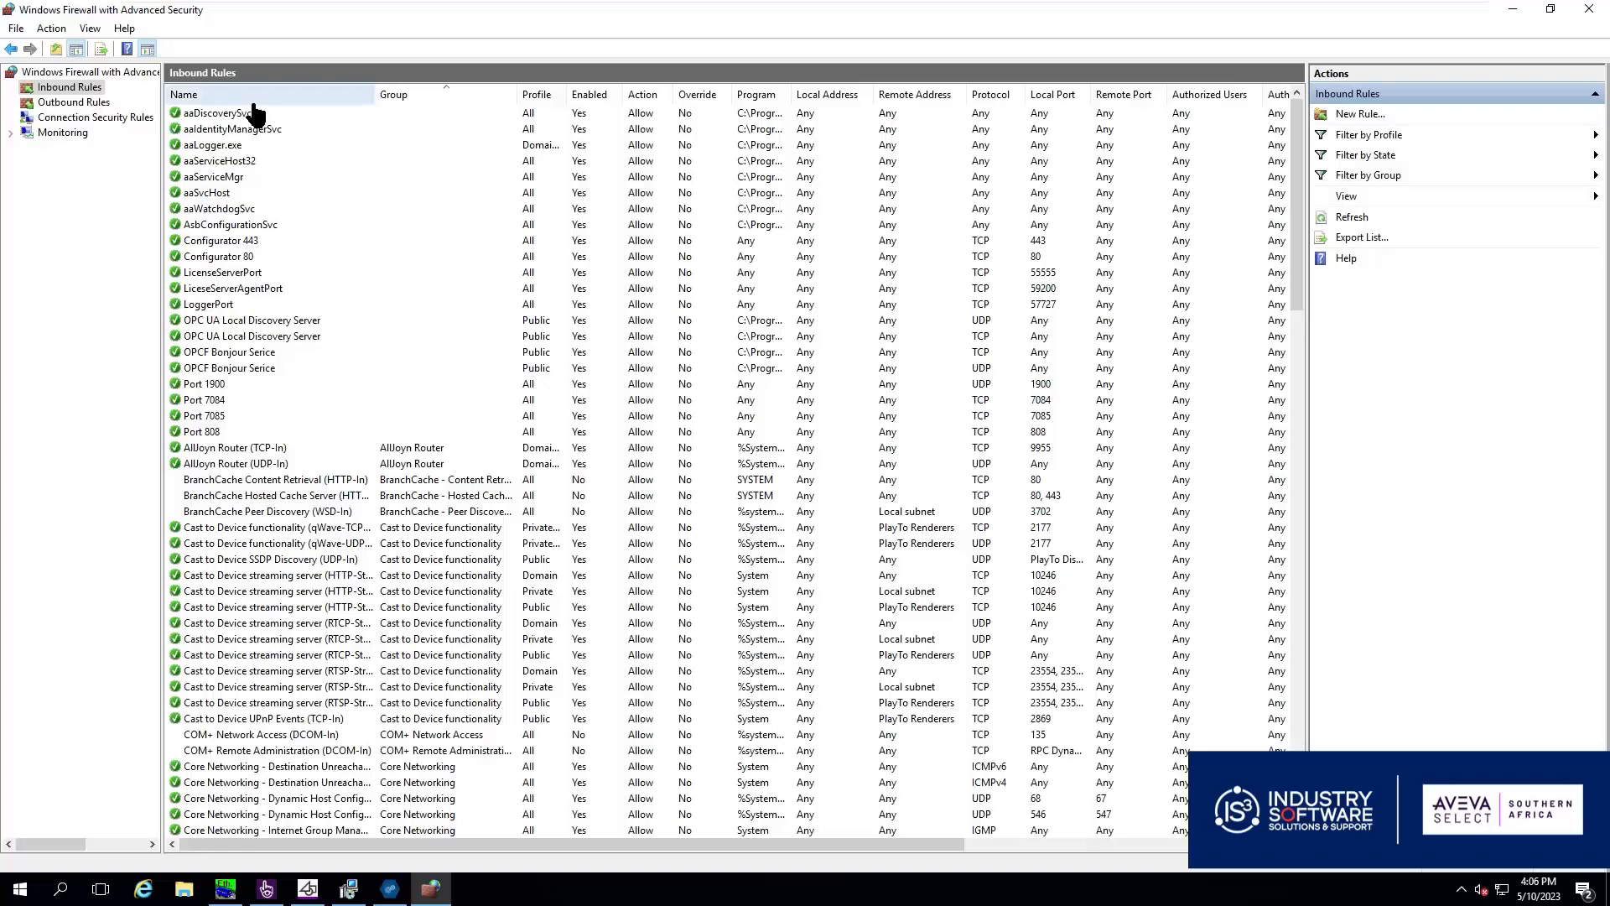
scroll(down, 3)
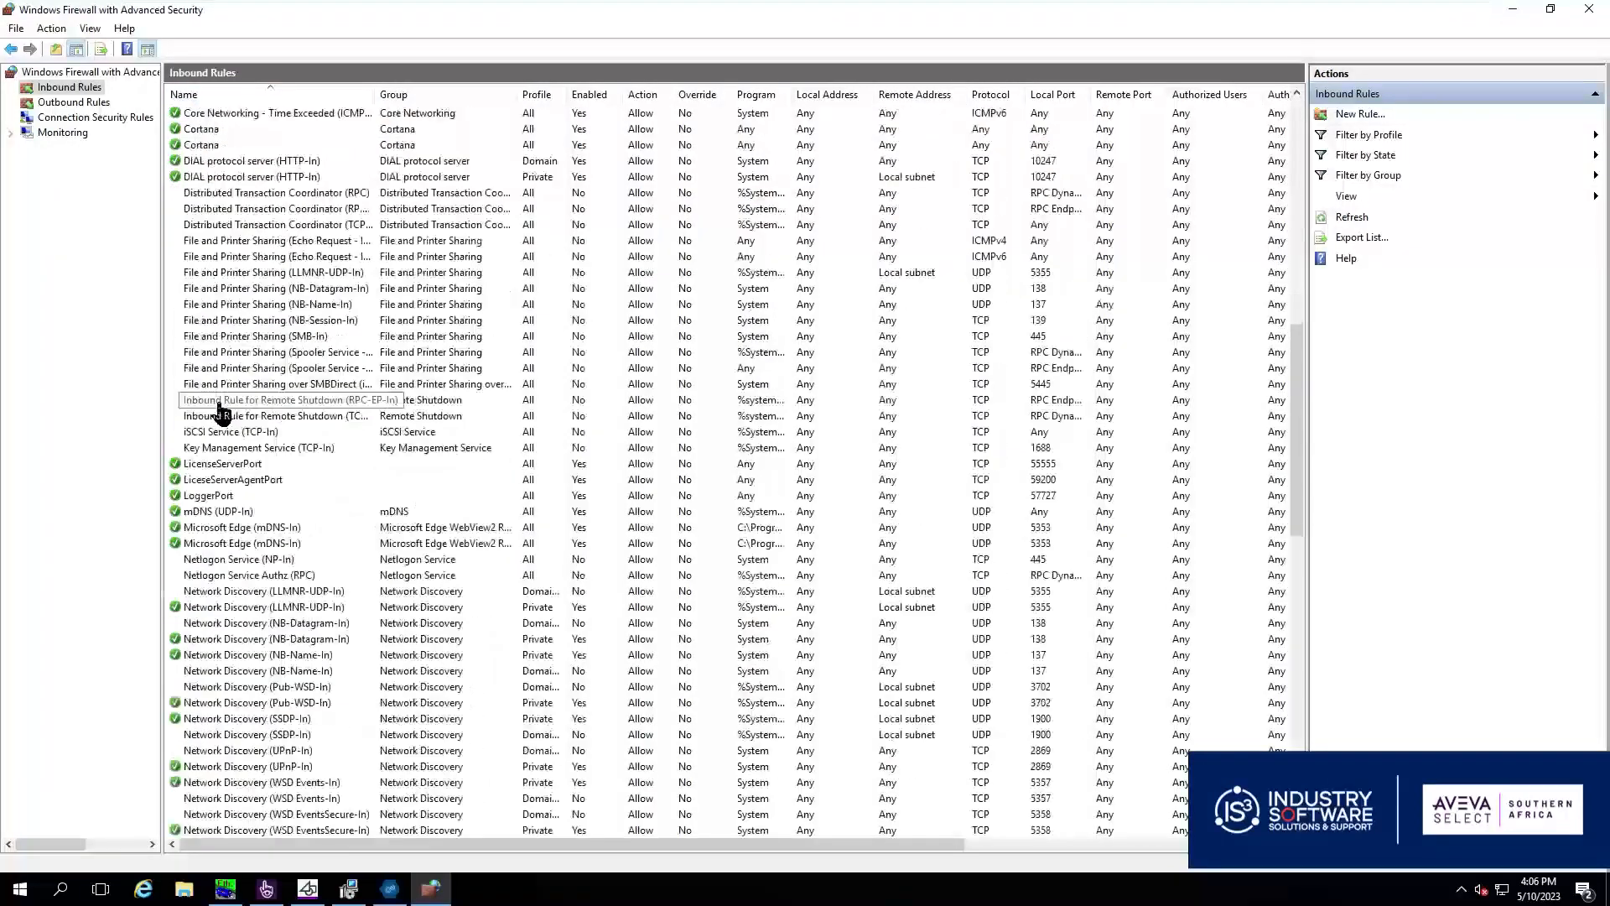
scroll(down, 3)
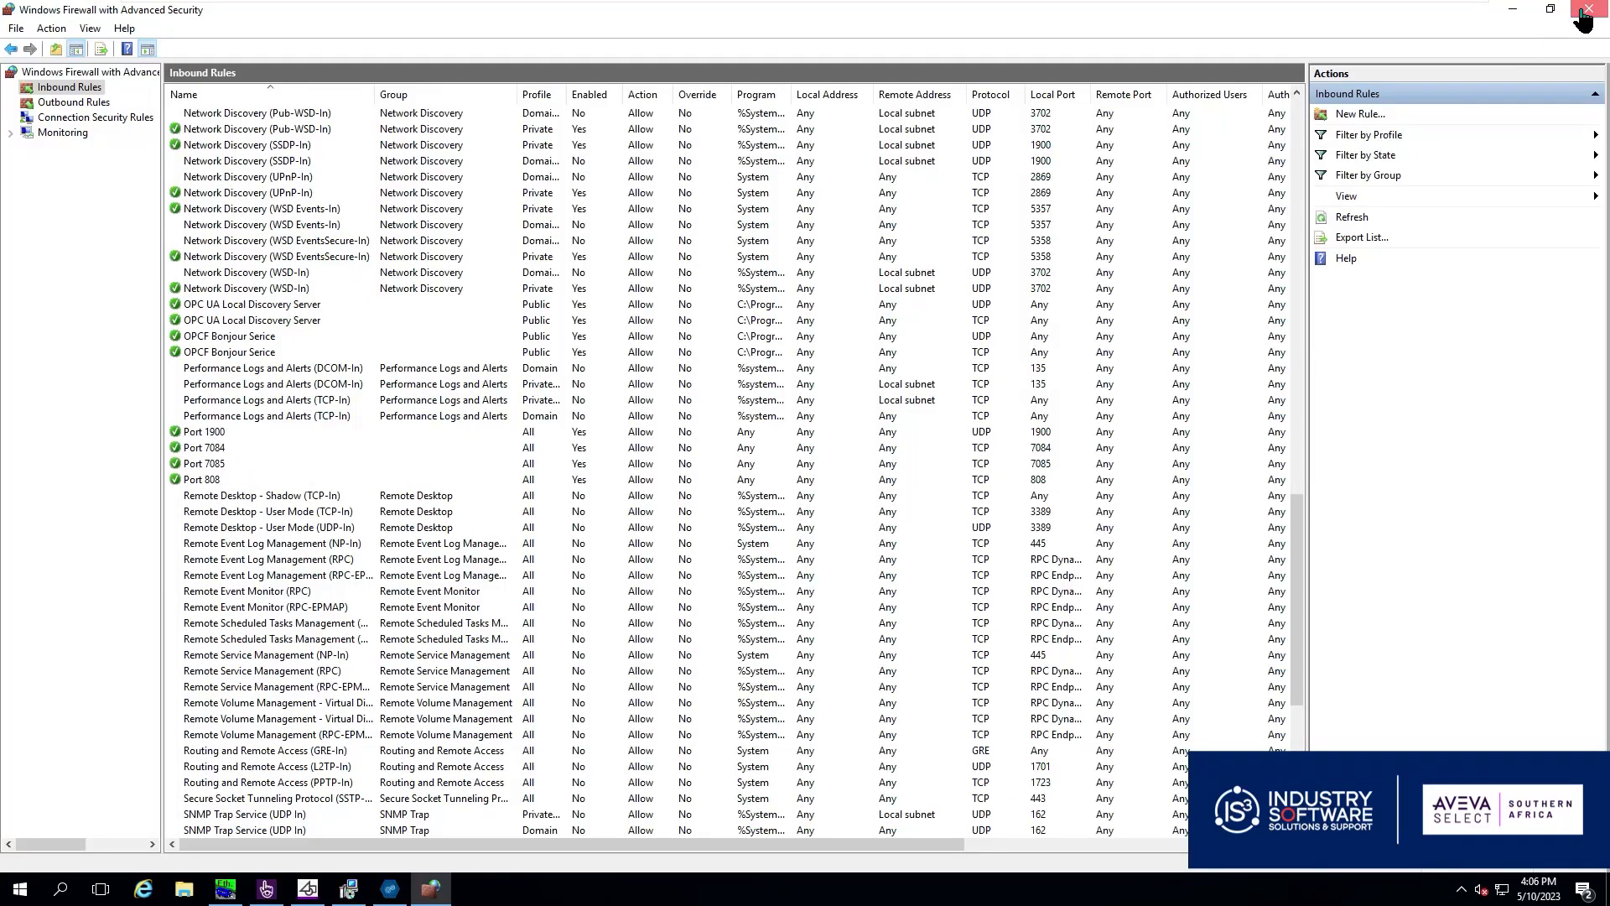
click(1594, 10)
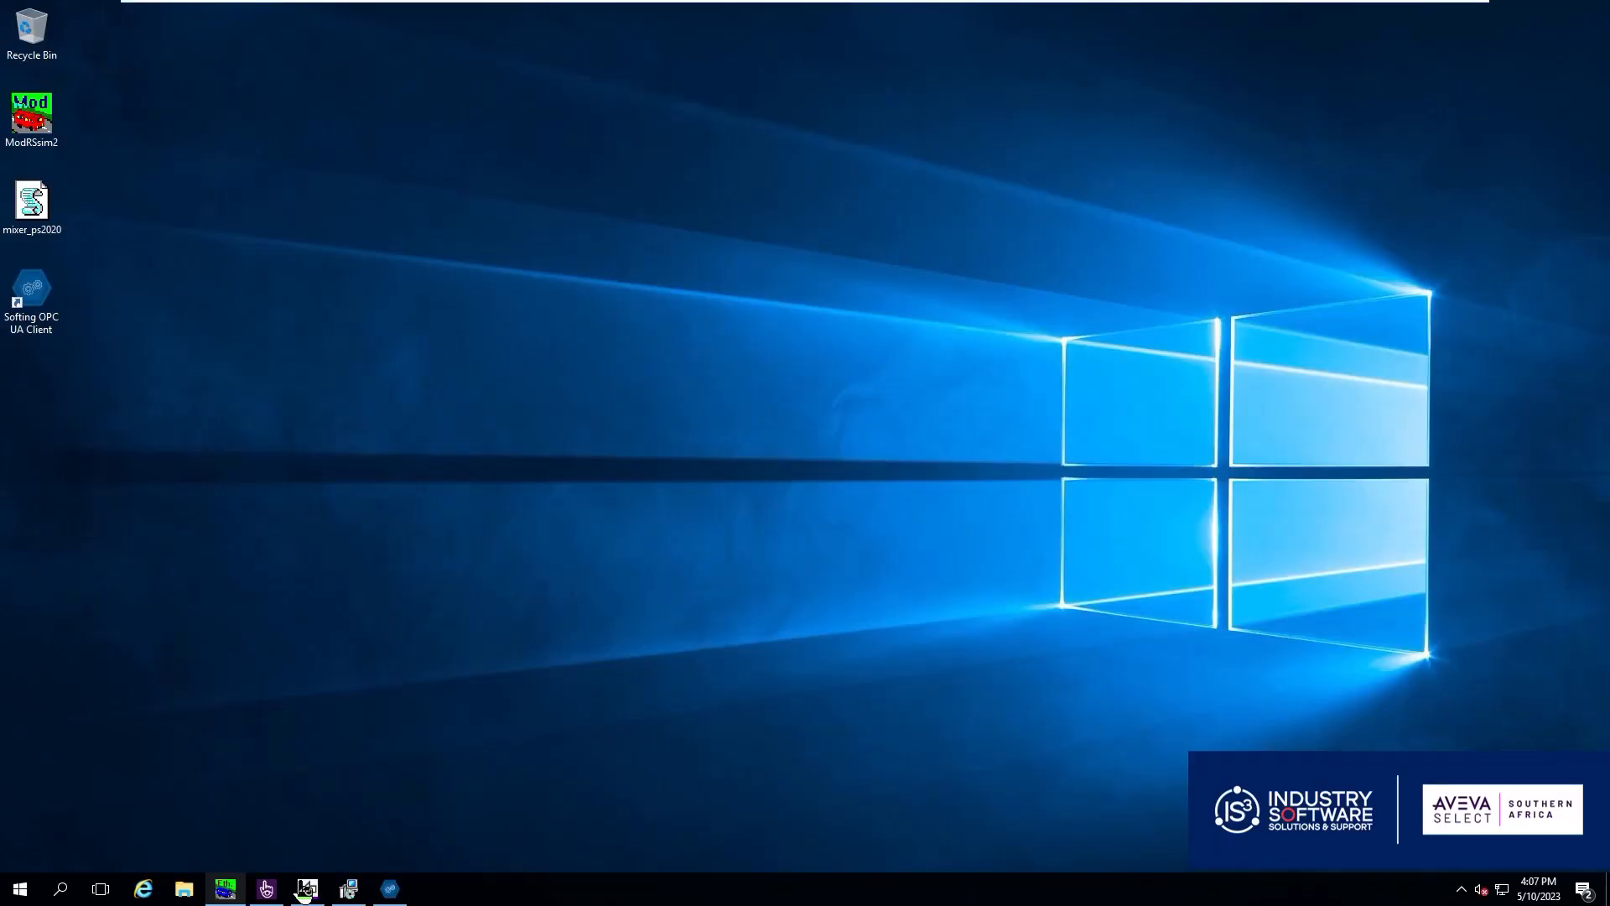
View the ExampleSA project's ServerConfiguration.json in Notepad, showing IOServer1 at localhost, port 2082
click(265, 889)
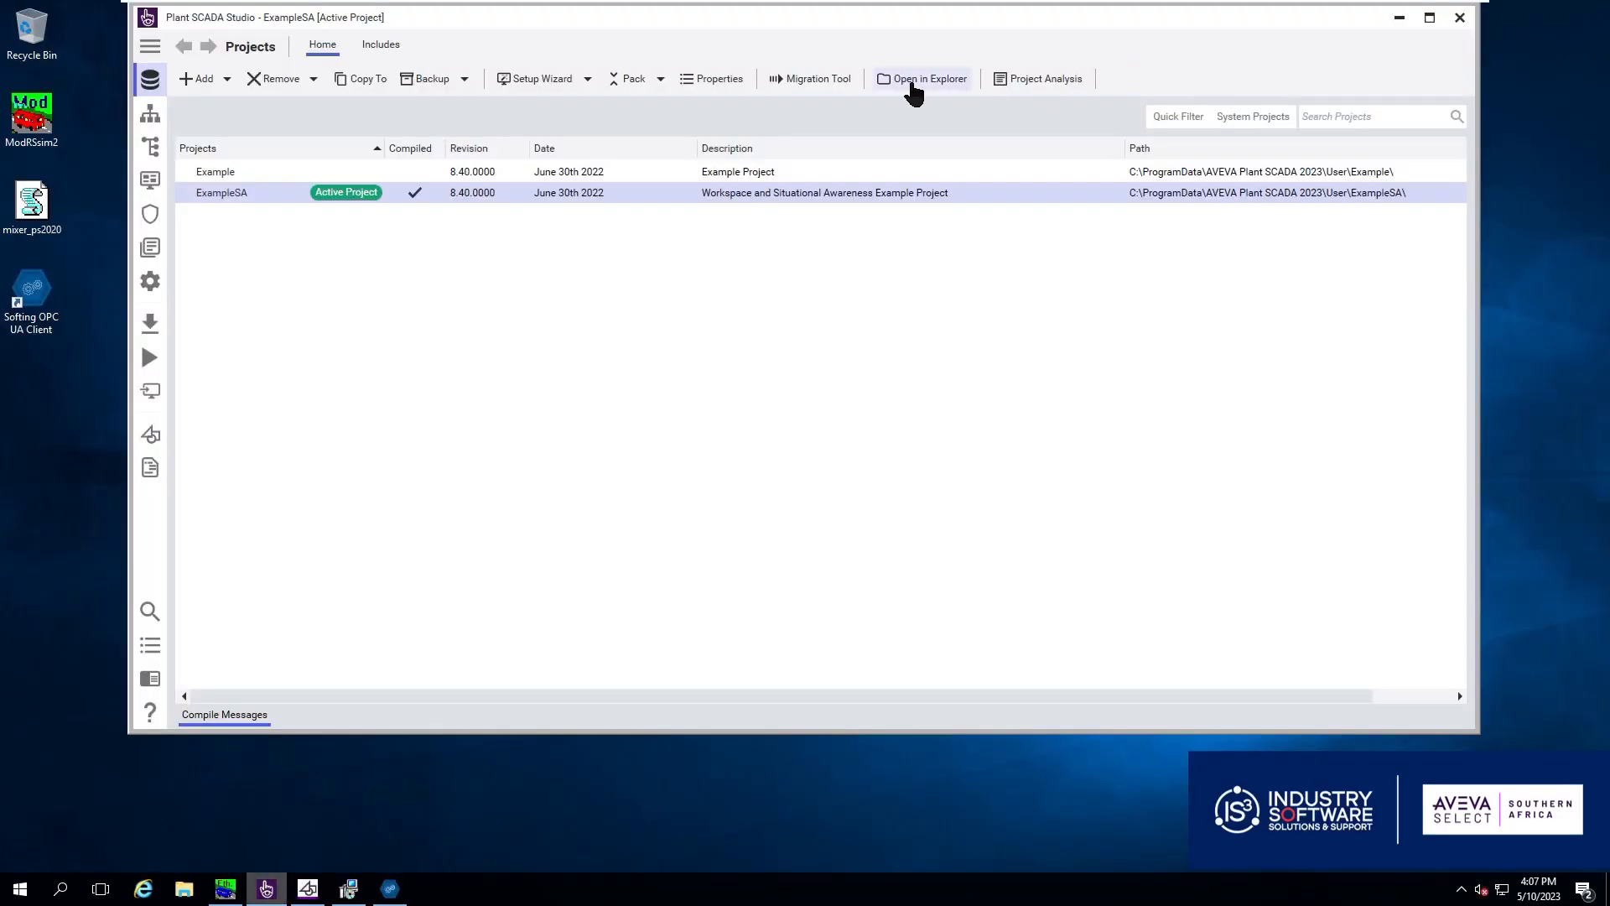
click(923, 79)
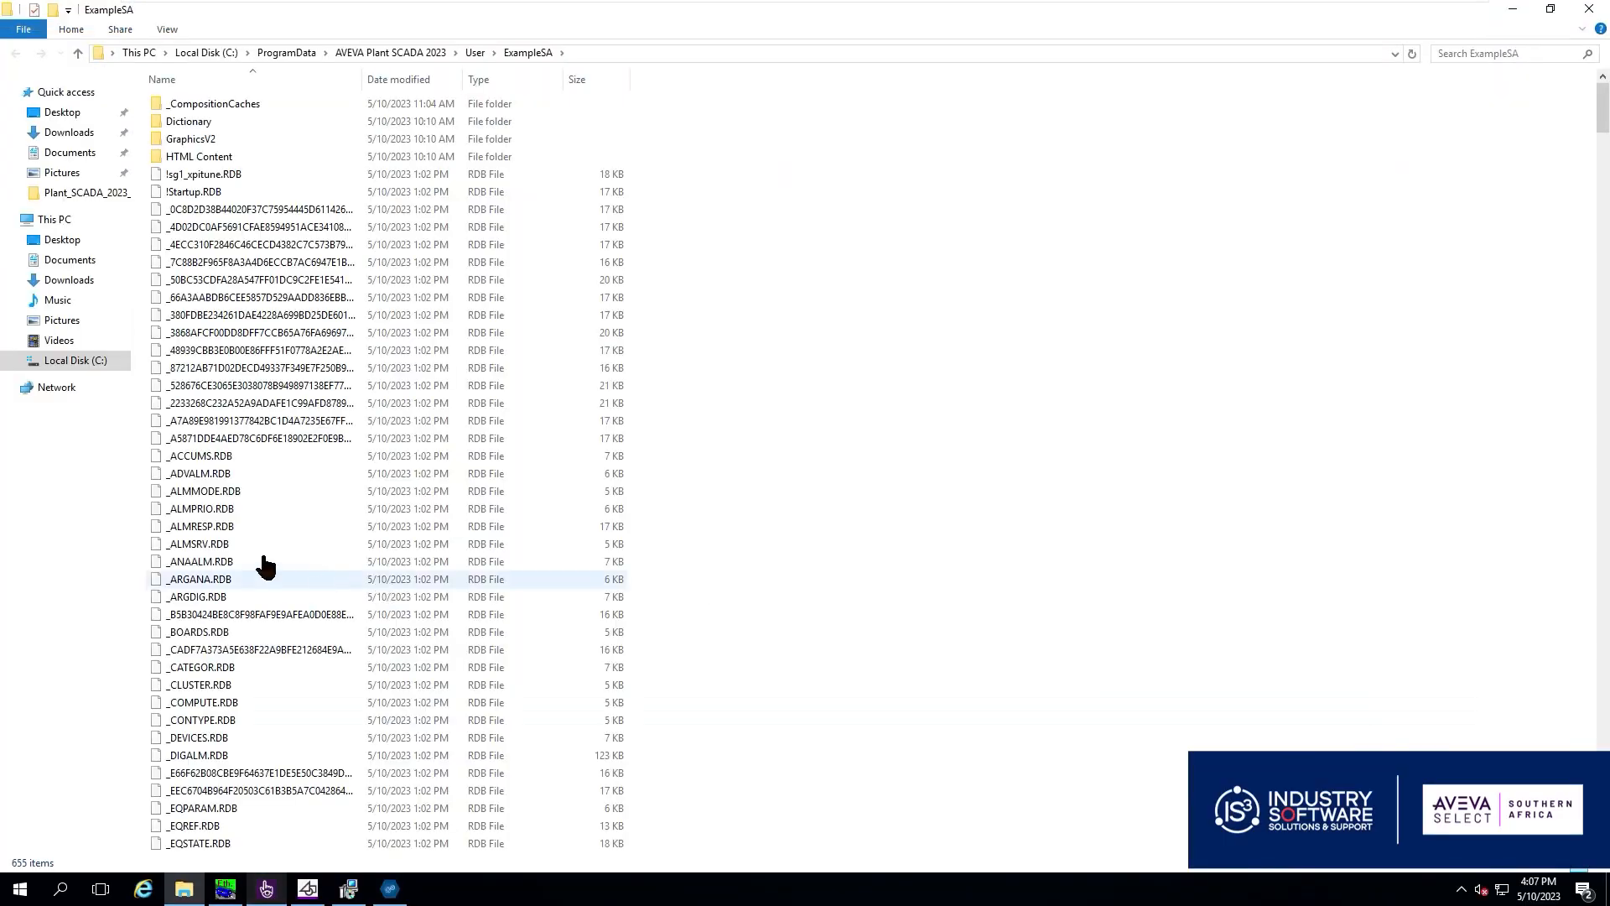
click(221, 153)
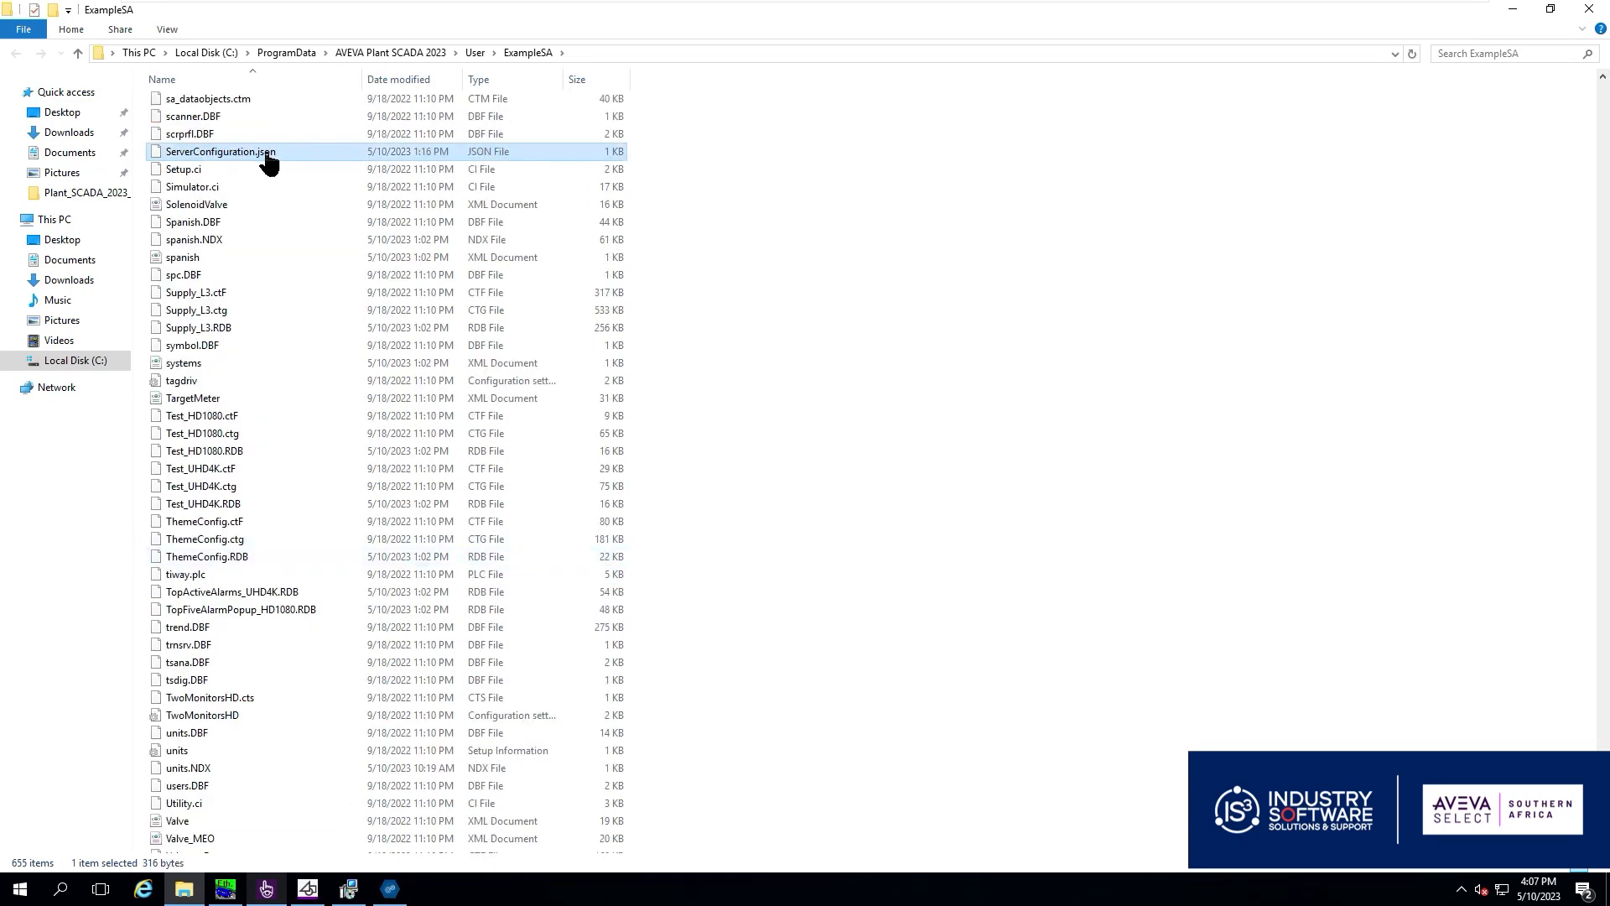
mouse_move(292, 175)
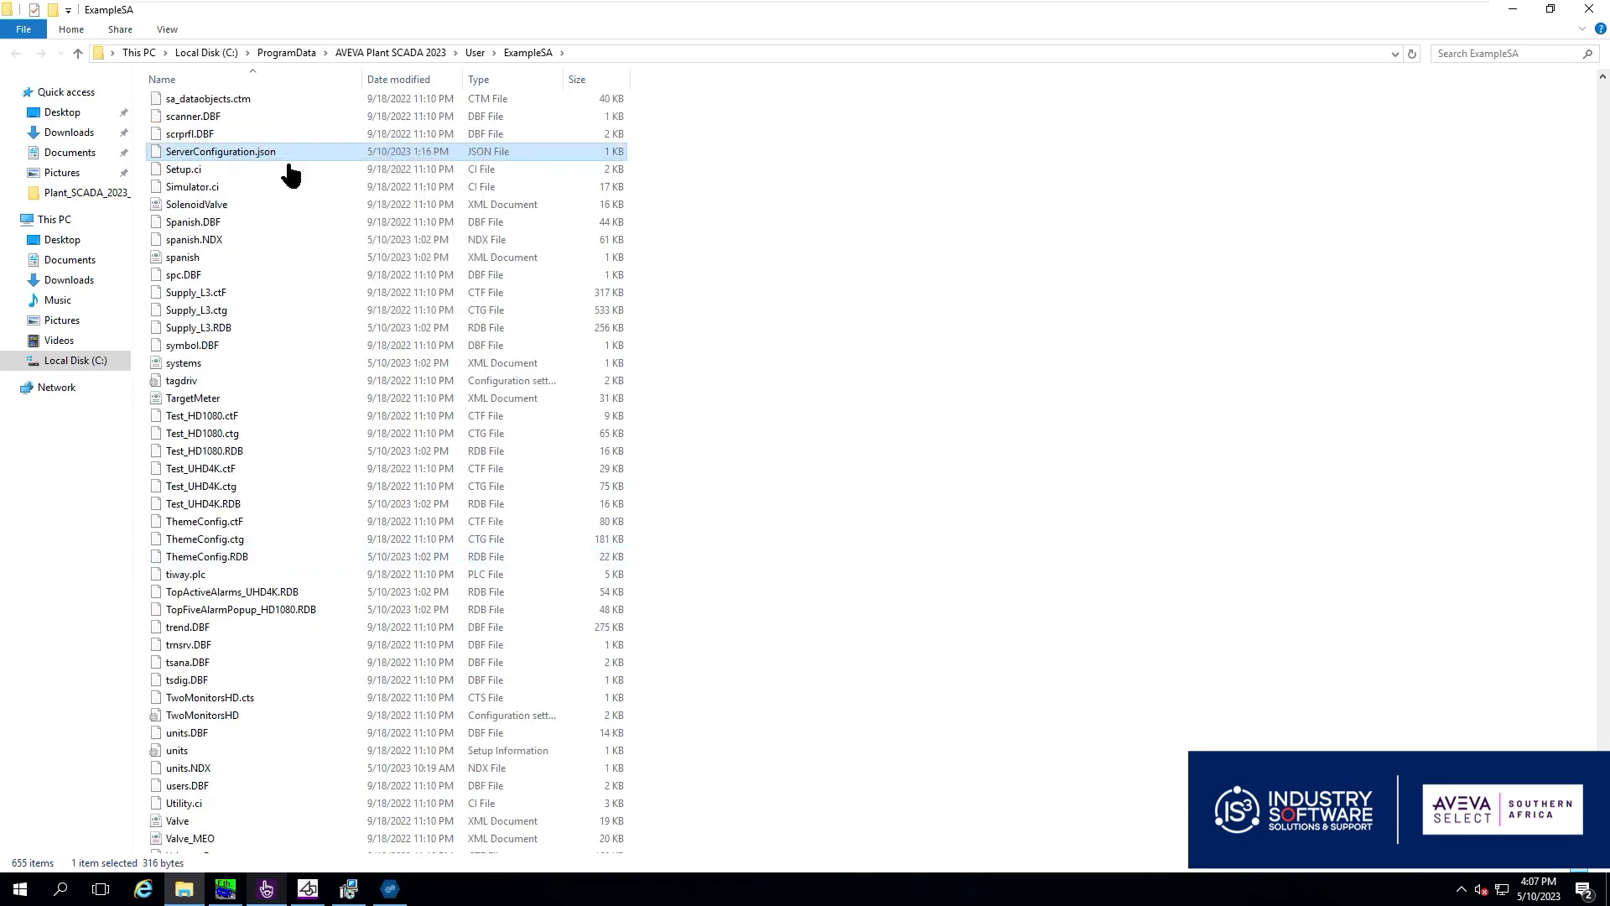
double_click(222, 151)
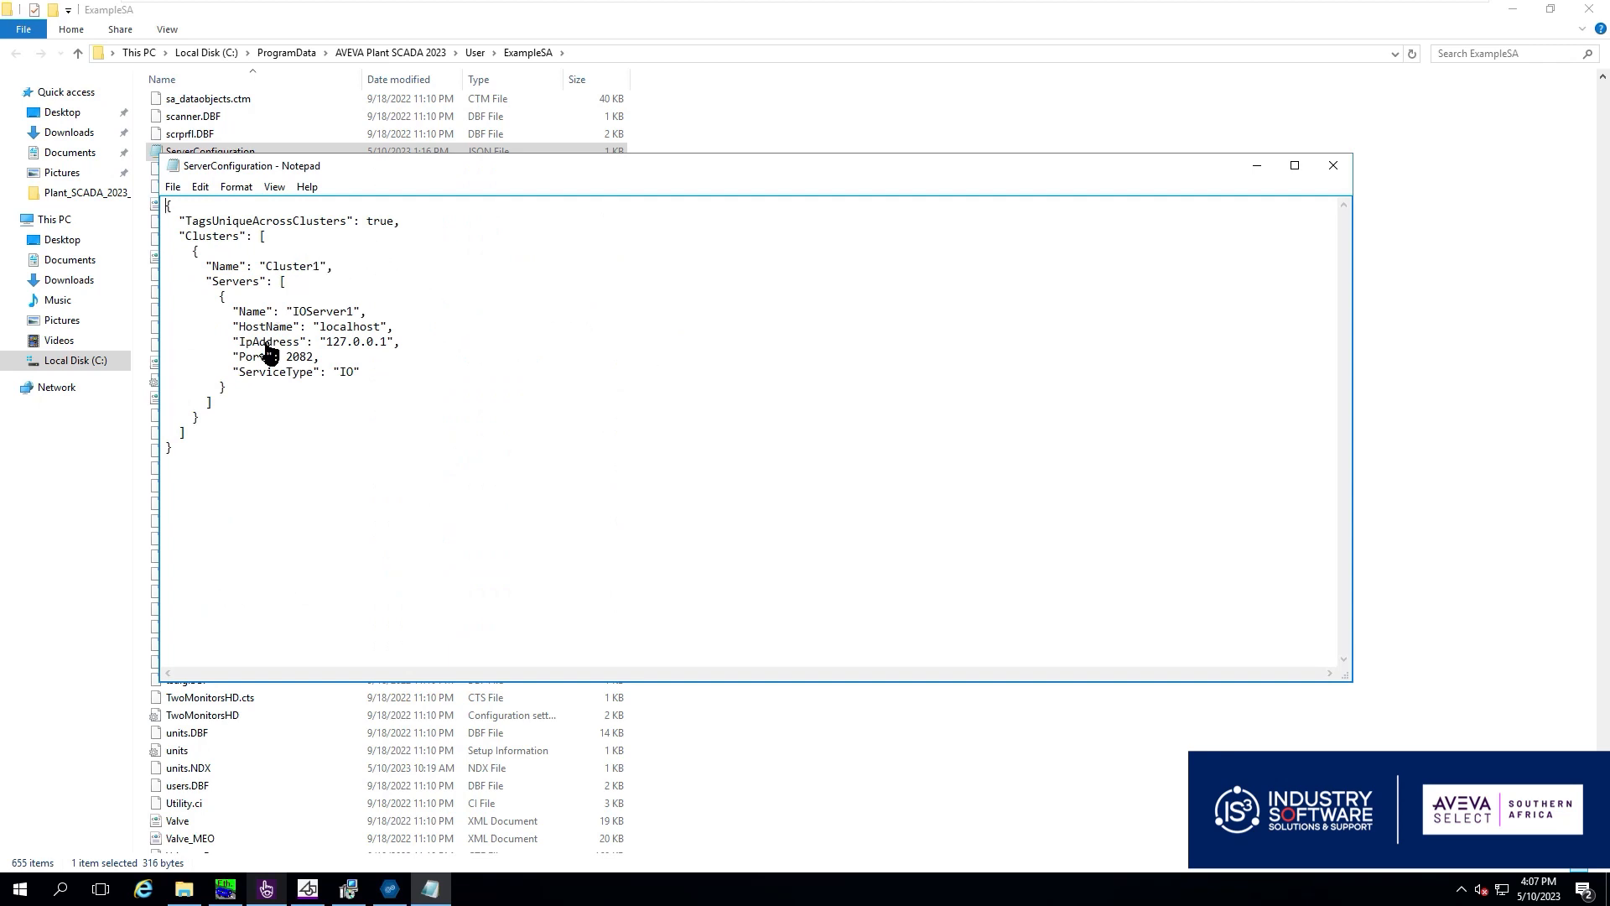
mouse_move(282, 317)
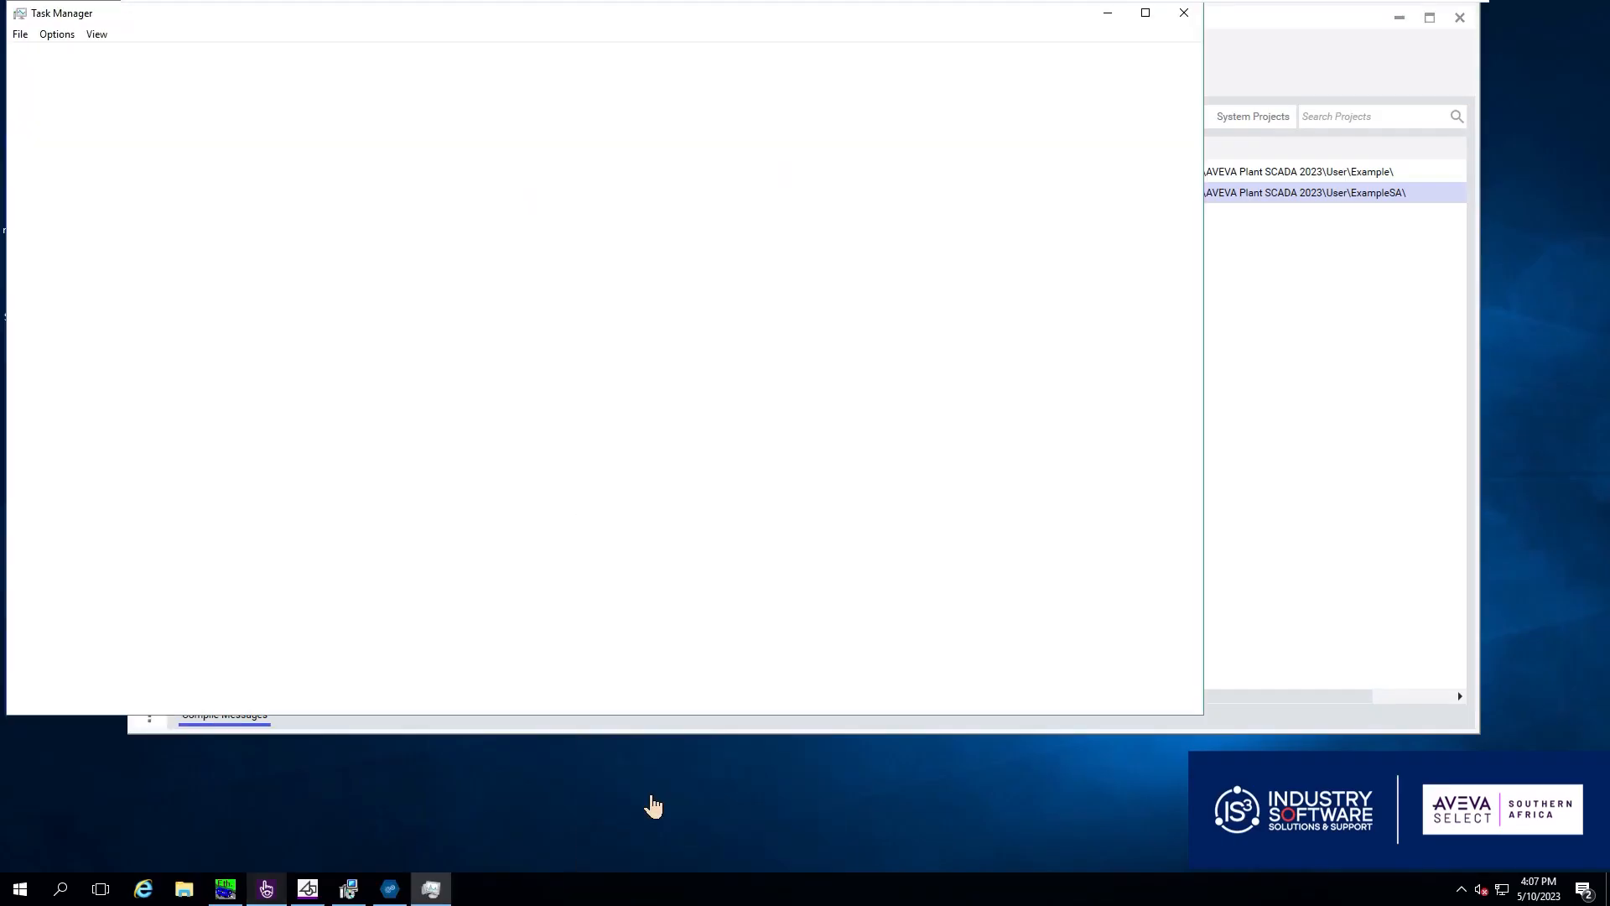
Confirm AVEVA Plant SCADA Connectivity Service shows Running and Automatic in the Services console
click(62, 693)
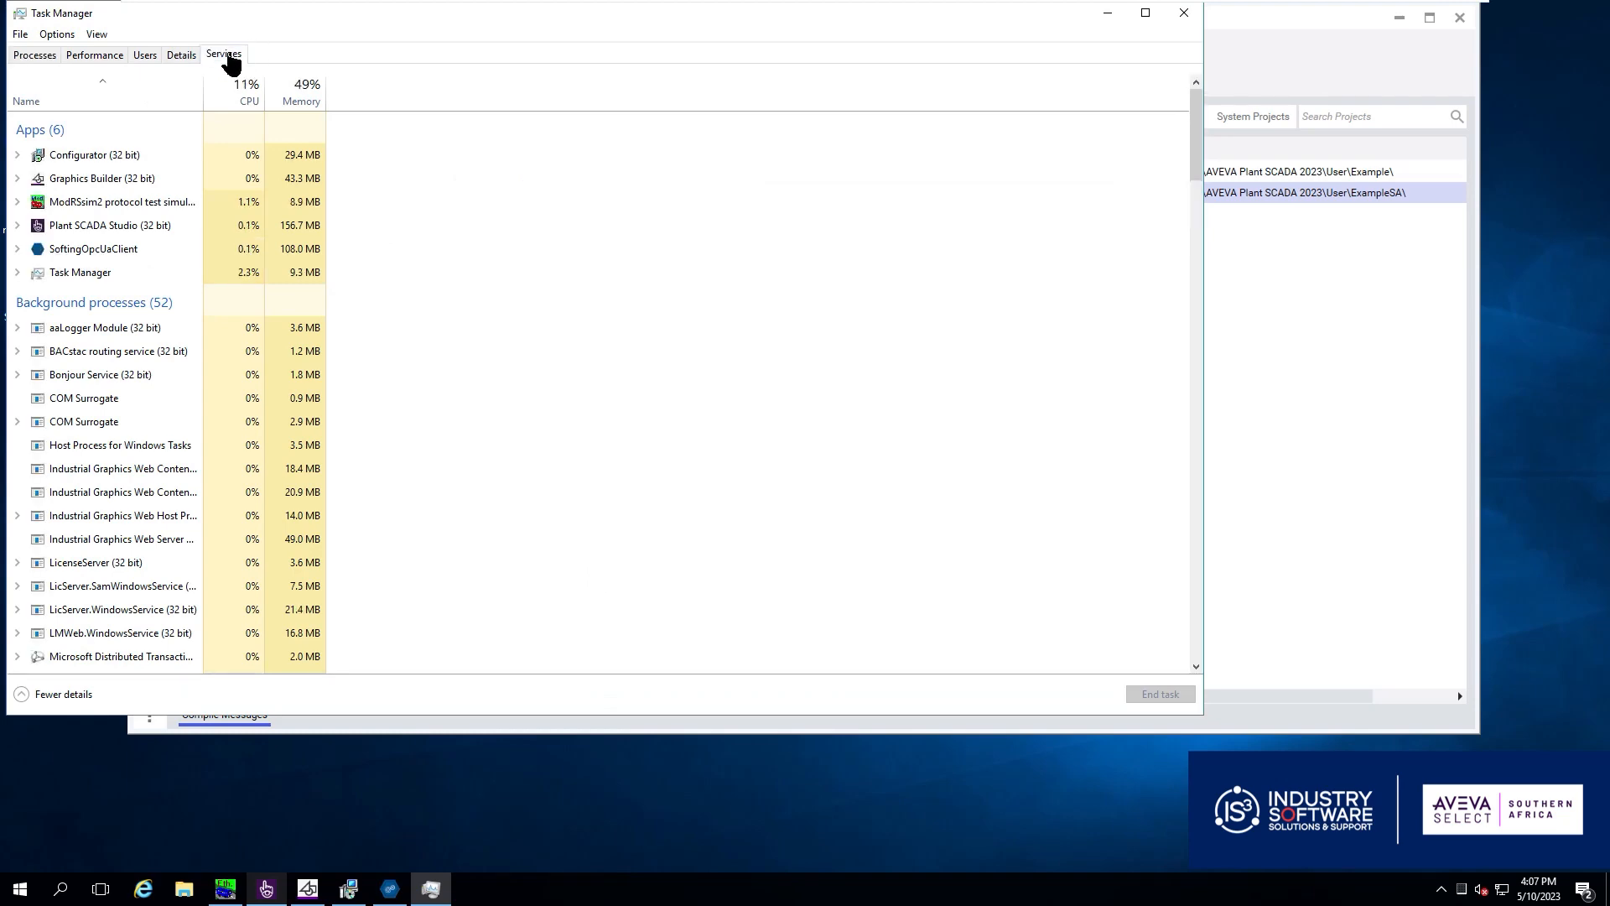
click(223, 54)
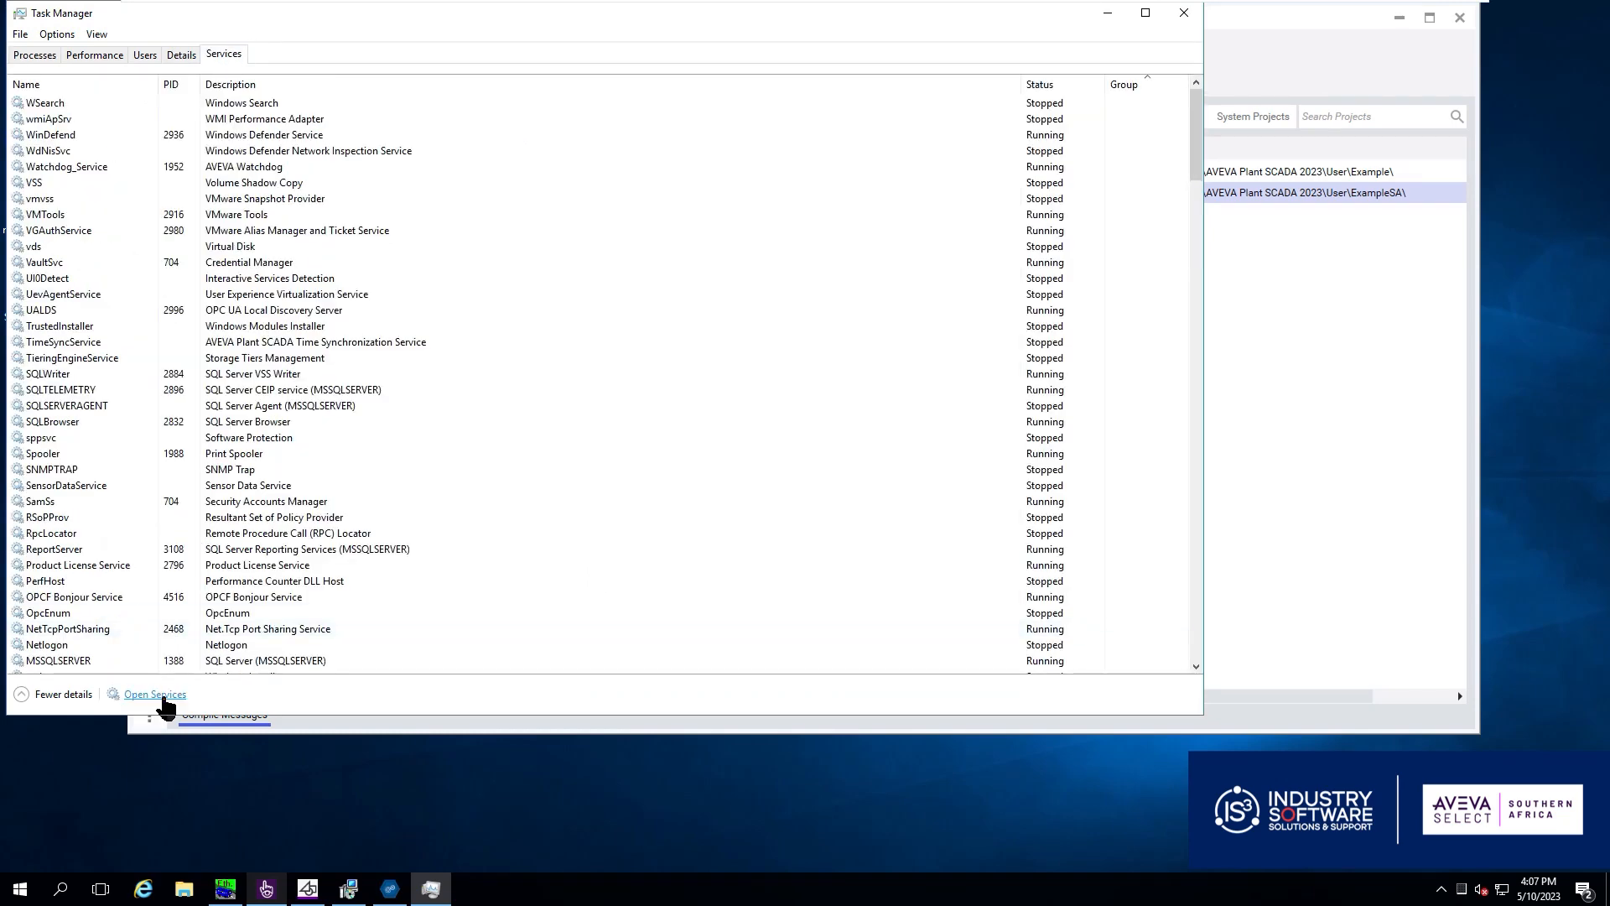
click(154, 695)
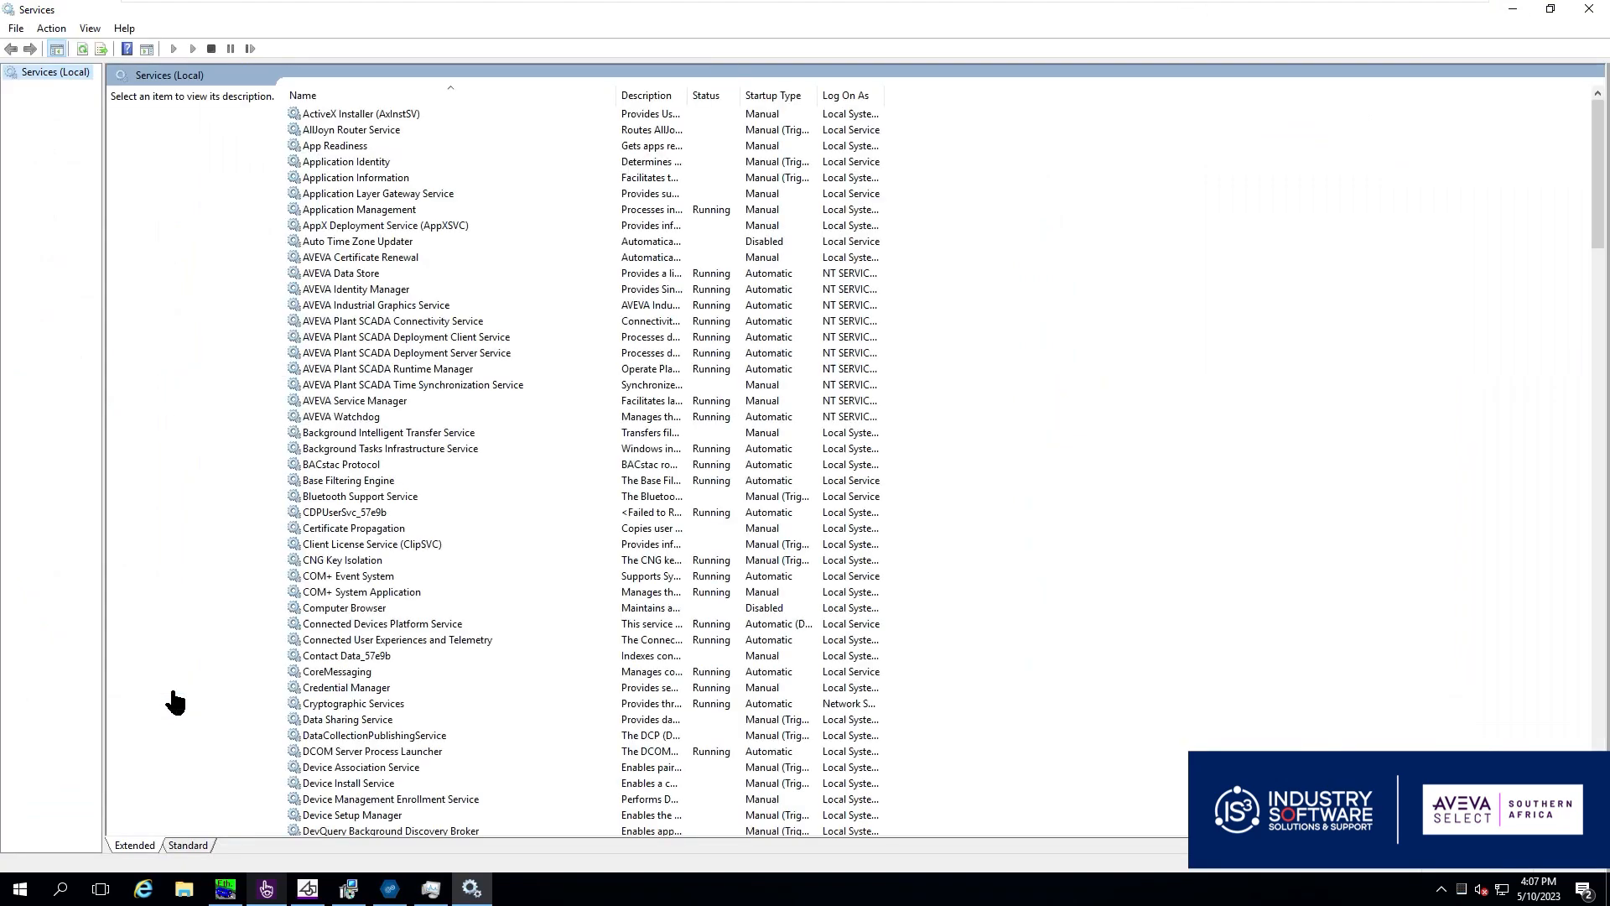
mouse_move(409, 331)
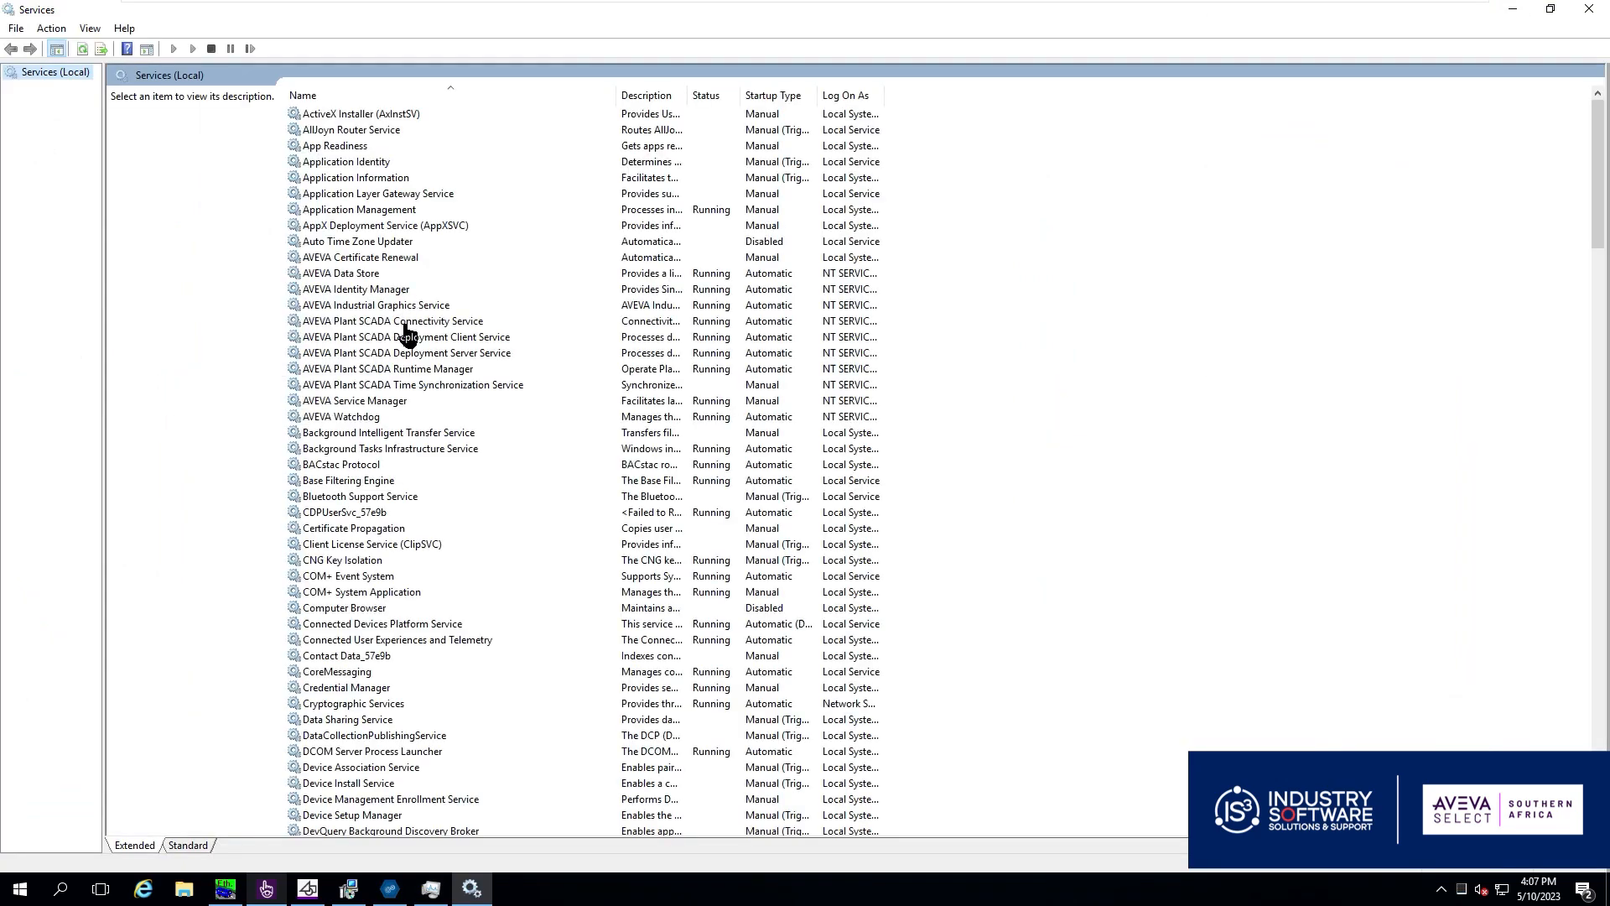
click(393, 320)
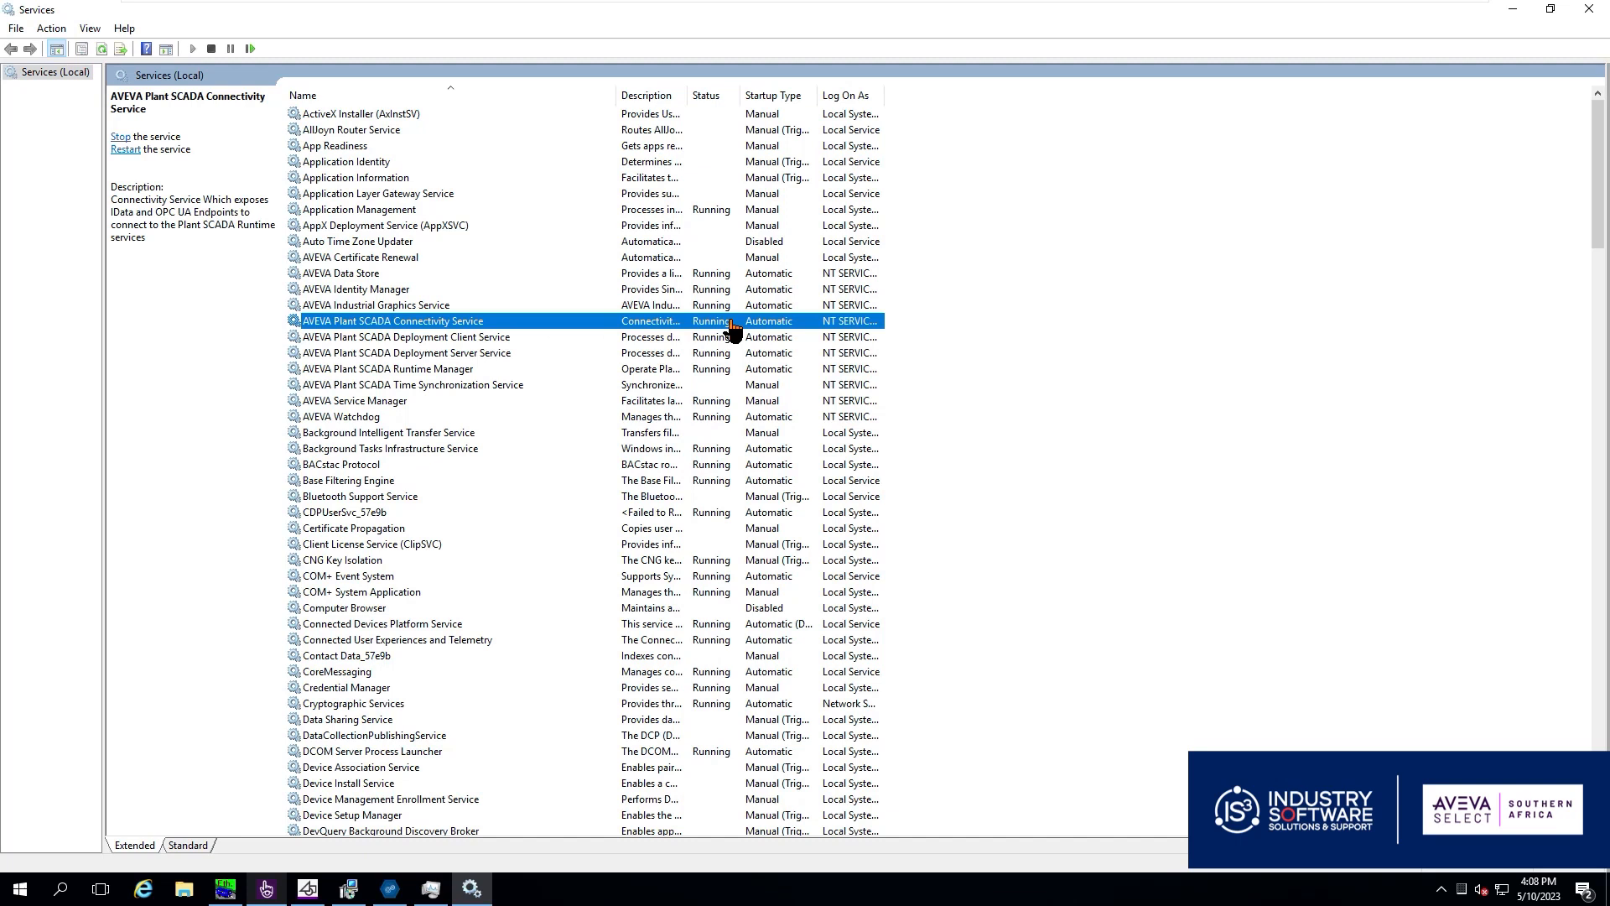
mouse_move(673, 321)
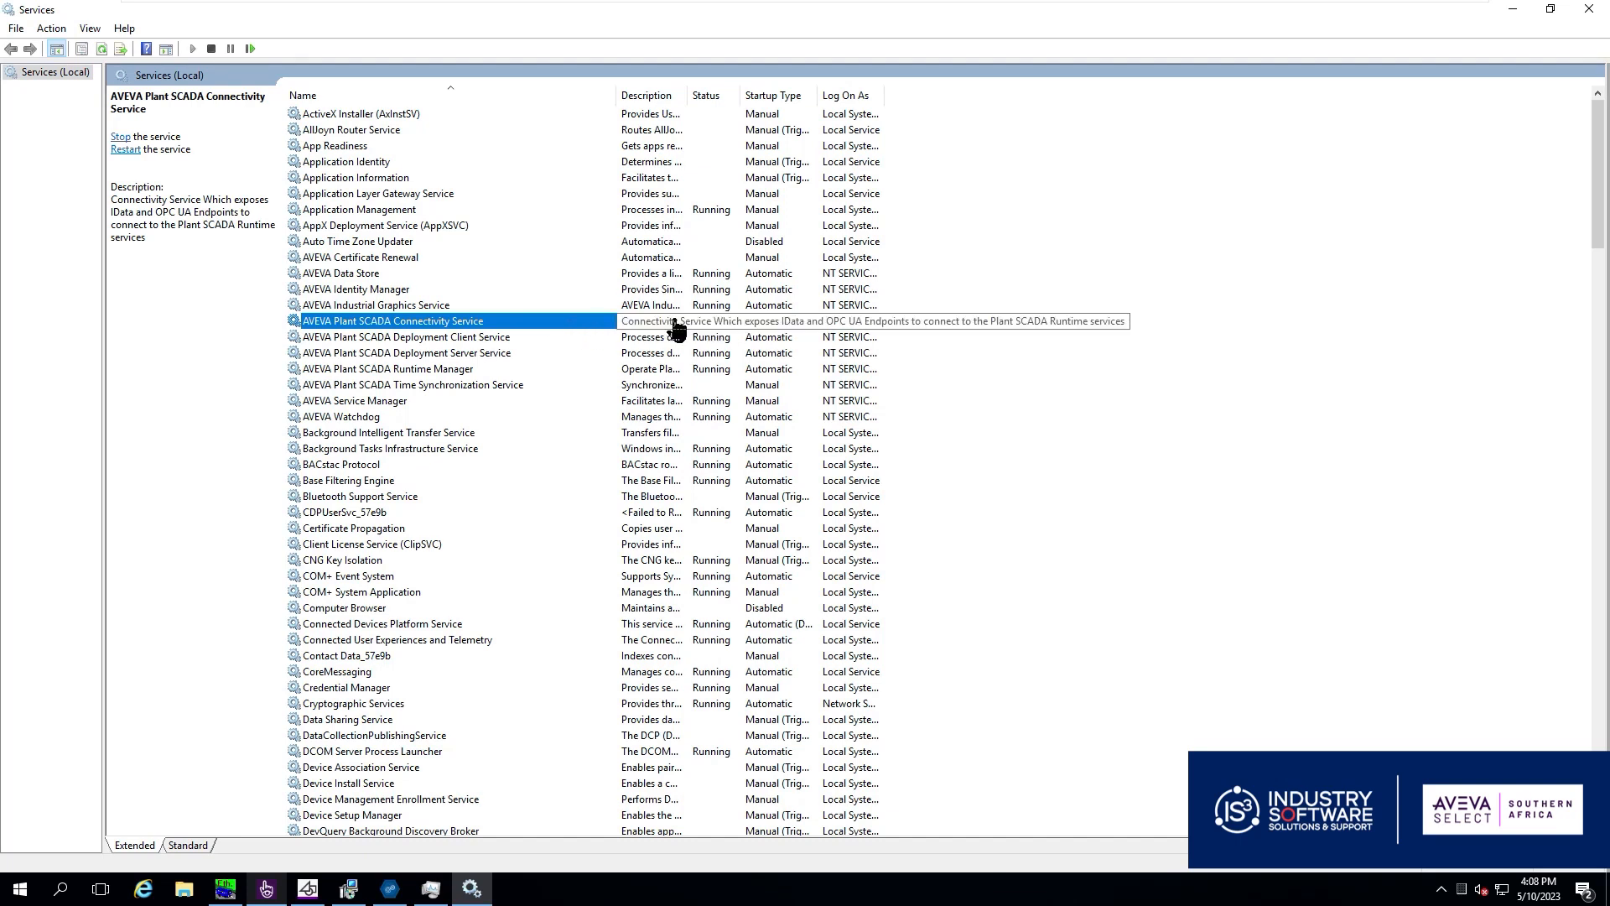
mouse_move(1518, 132)
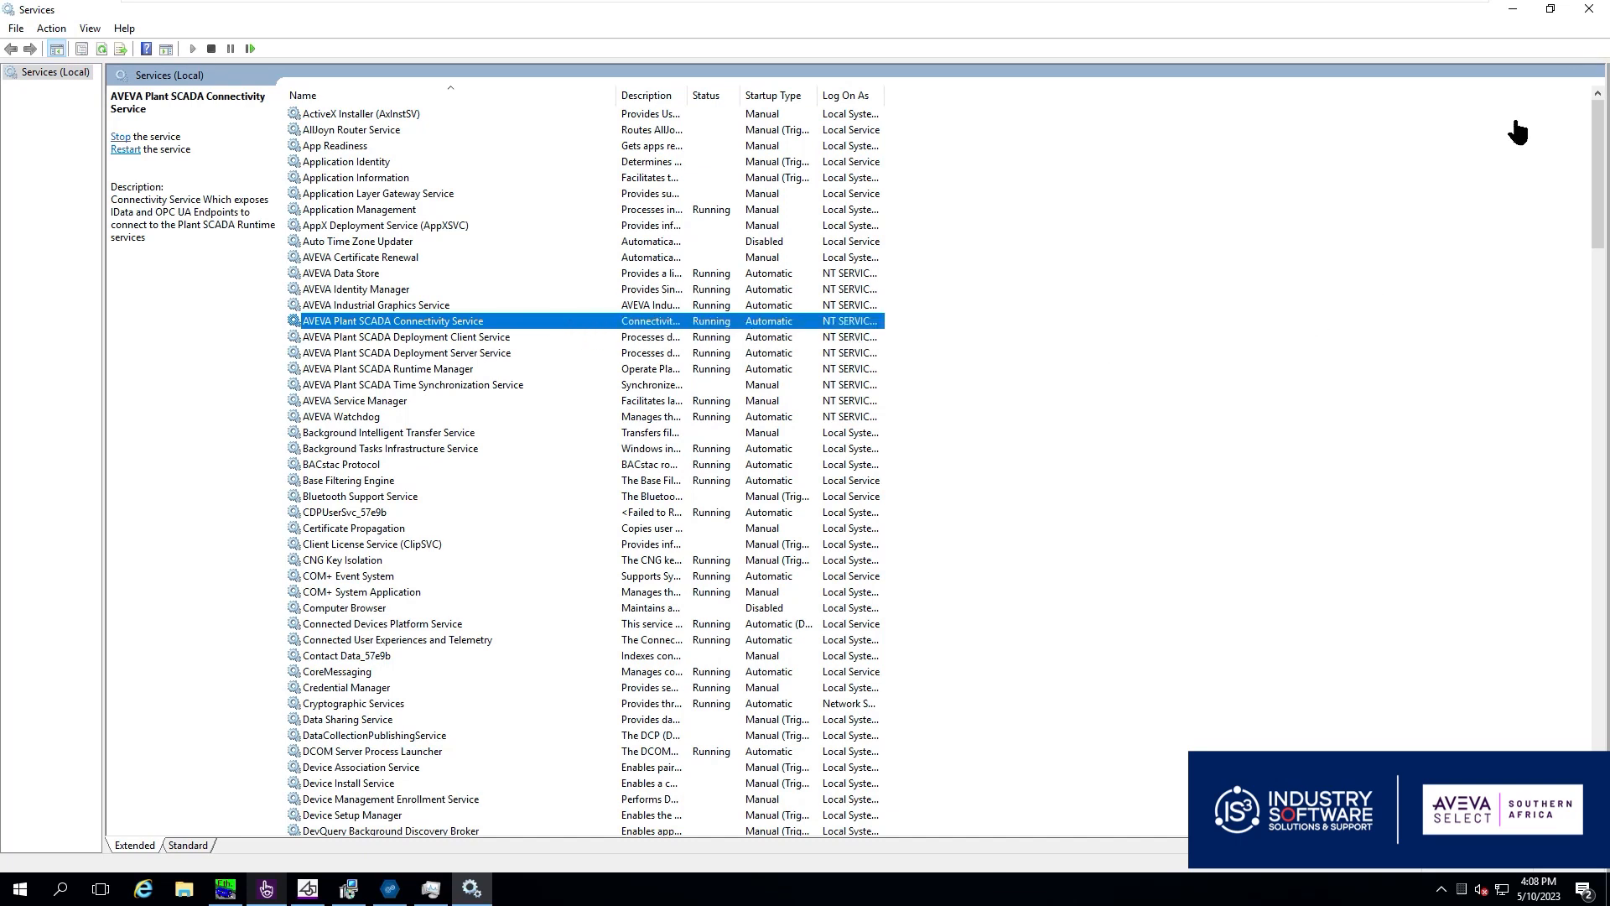